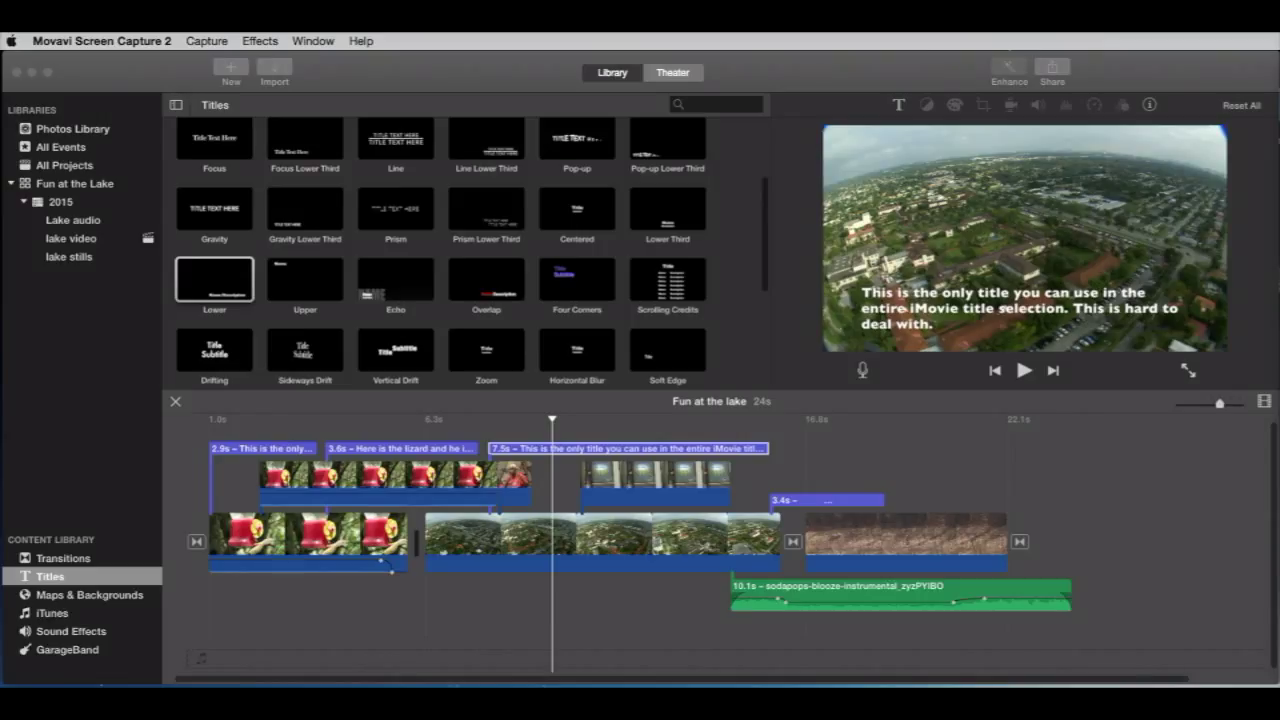
pyautogui.moveTo(985, 641)
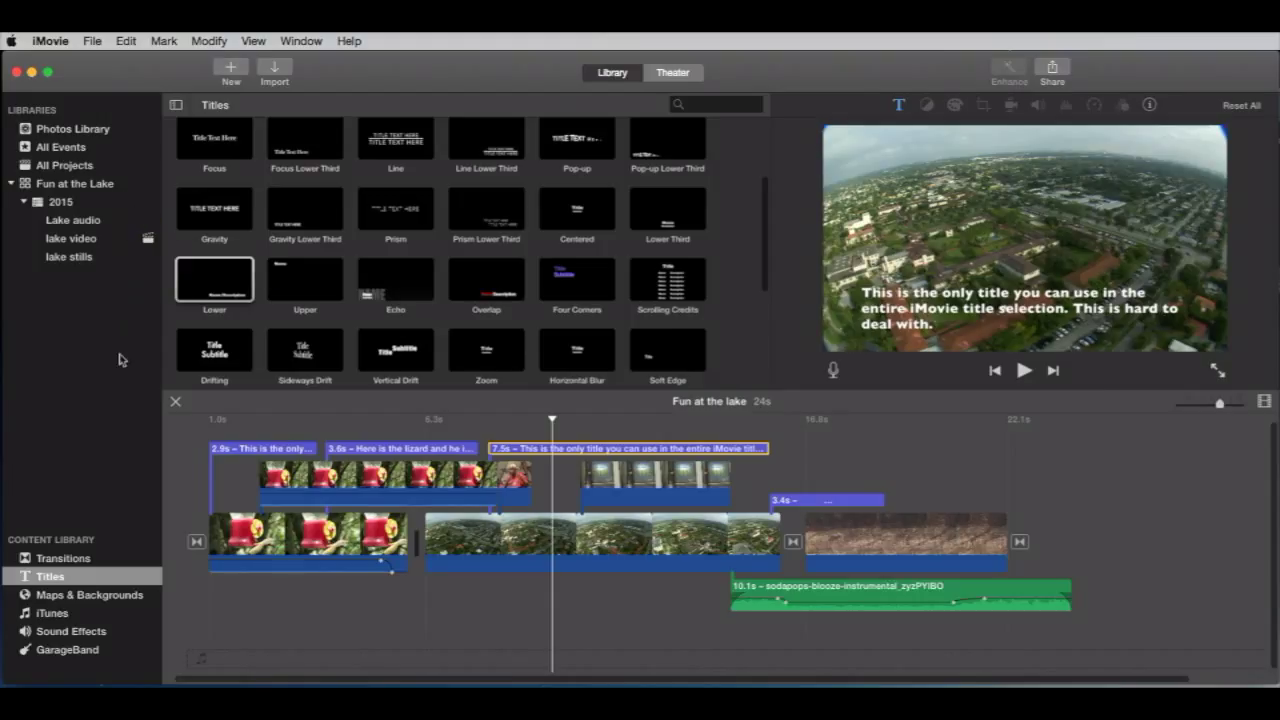
pyautogui.moveTo(119, 366)
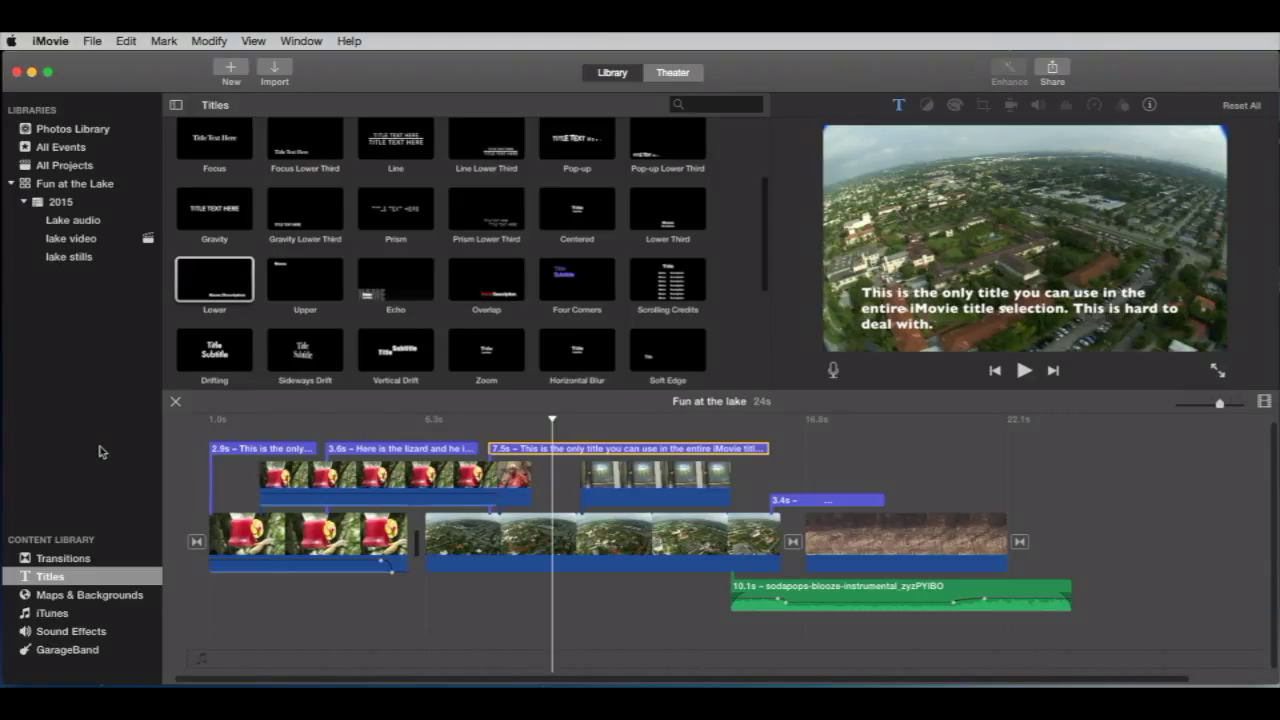
pyautogui.moveTo(102, 451)
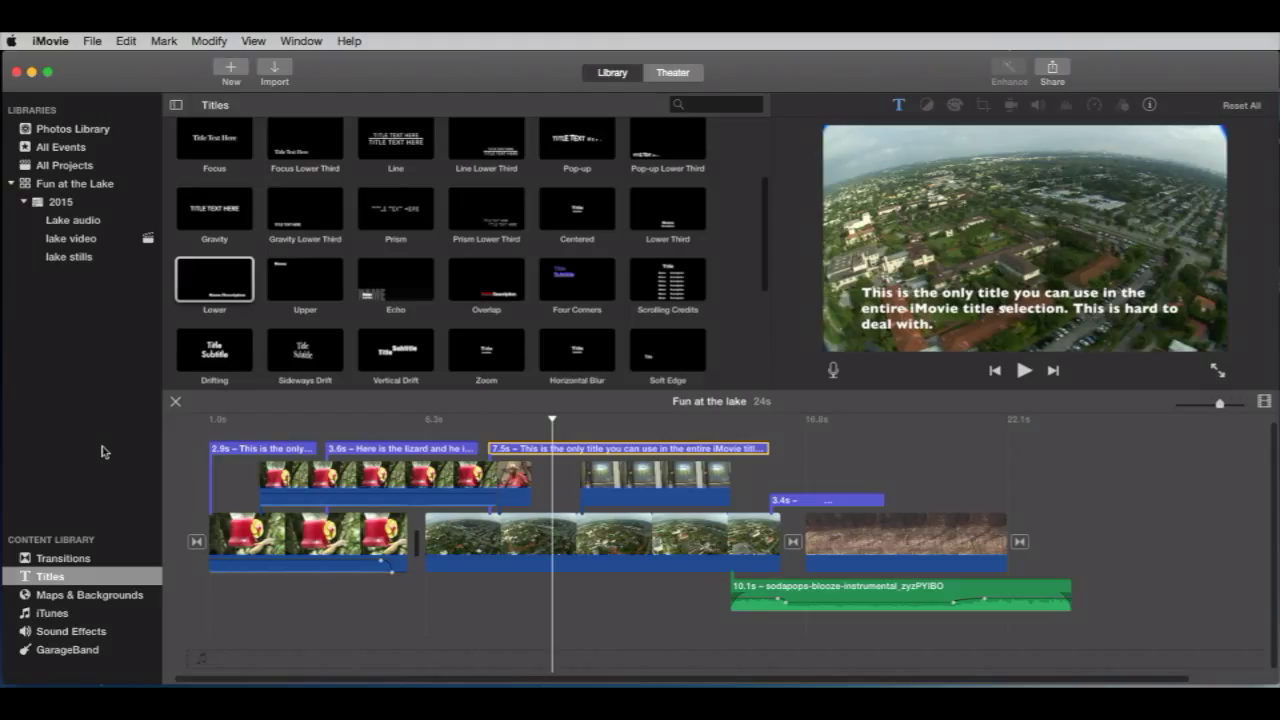
pyautogui.moveTo(100, 607)
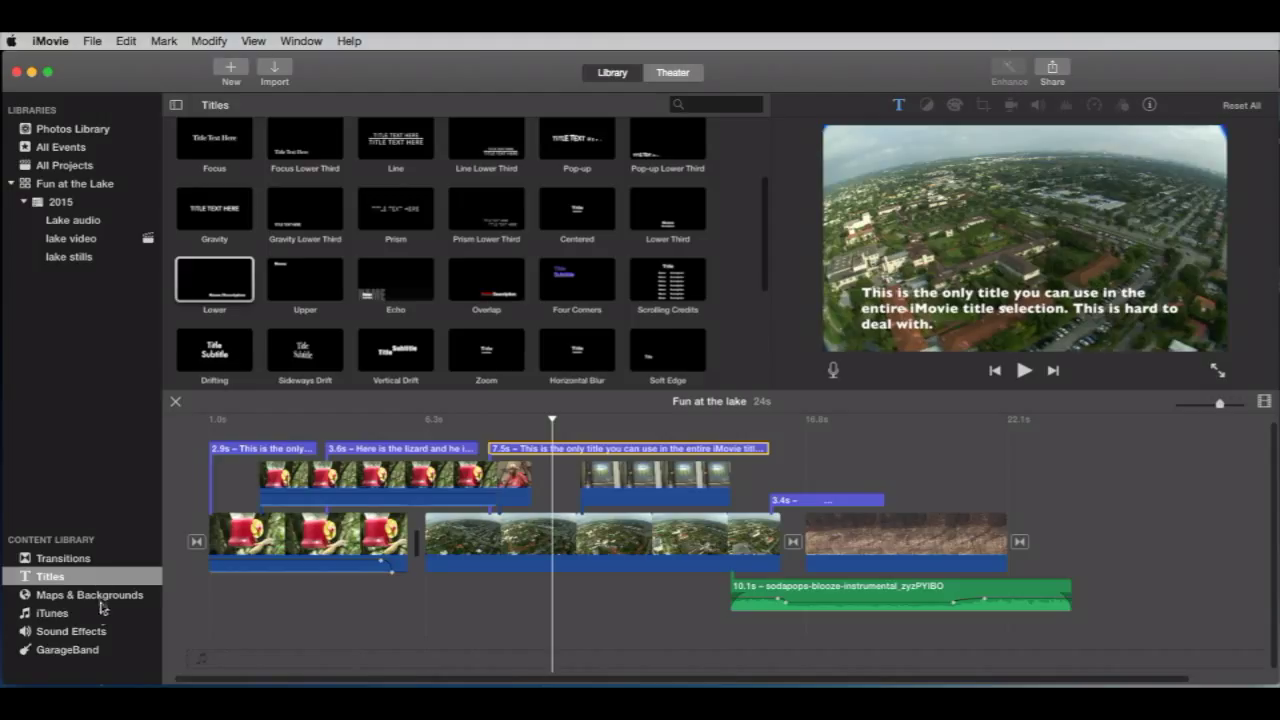
pyautogui.moveTo(54, 117)
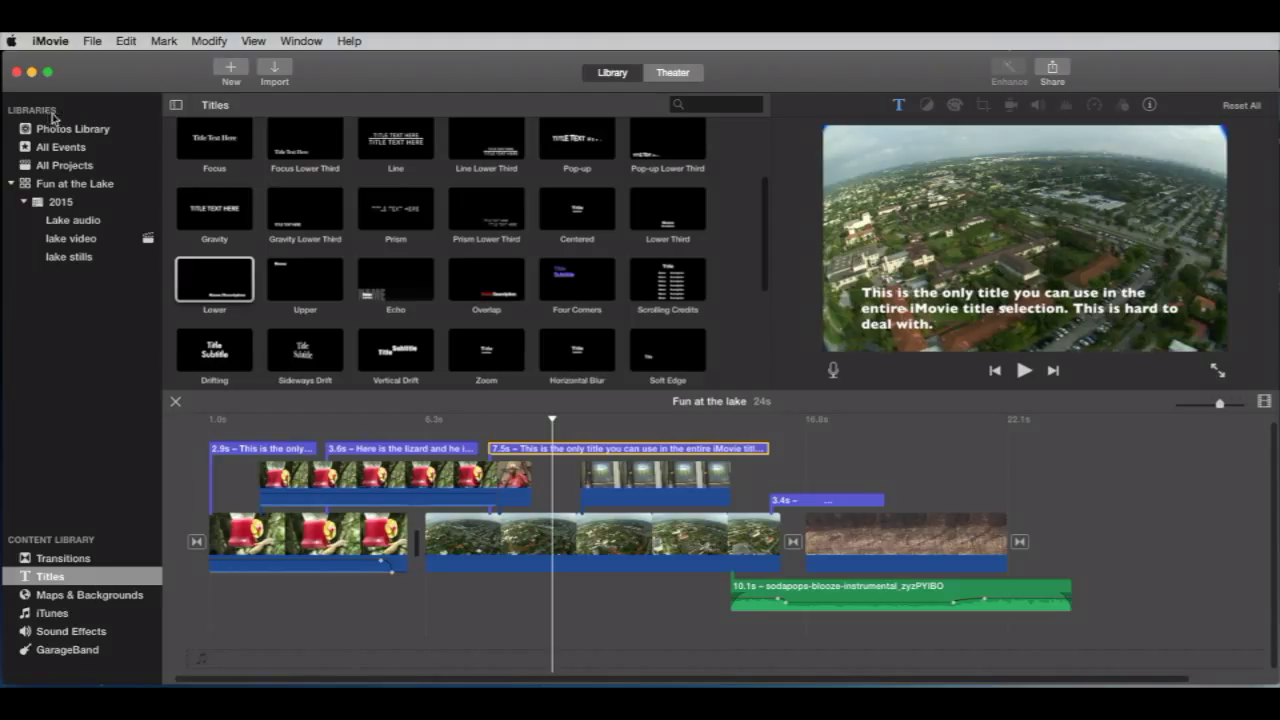
pyautogui.moveTo(62, 118)
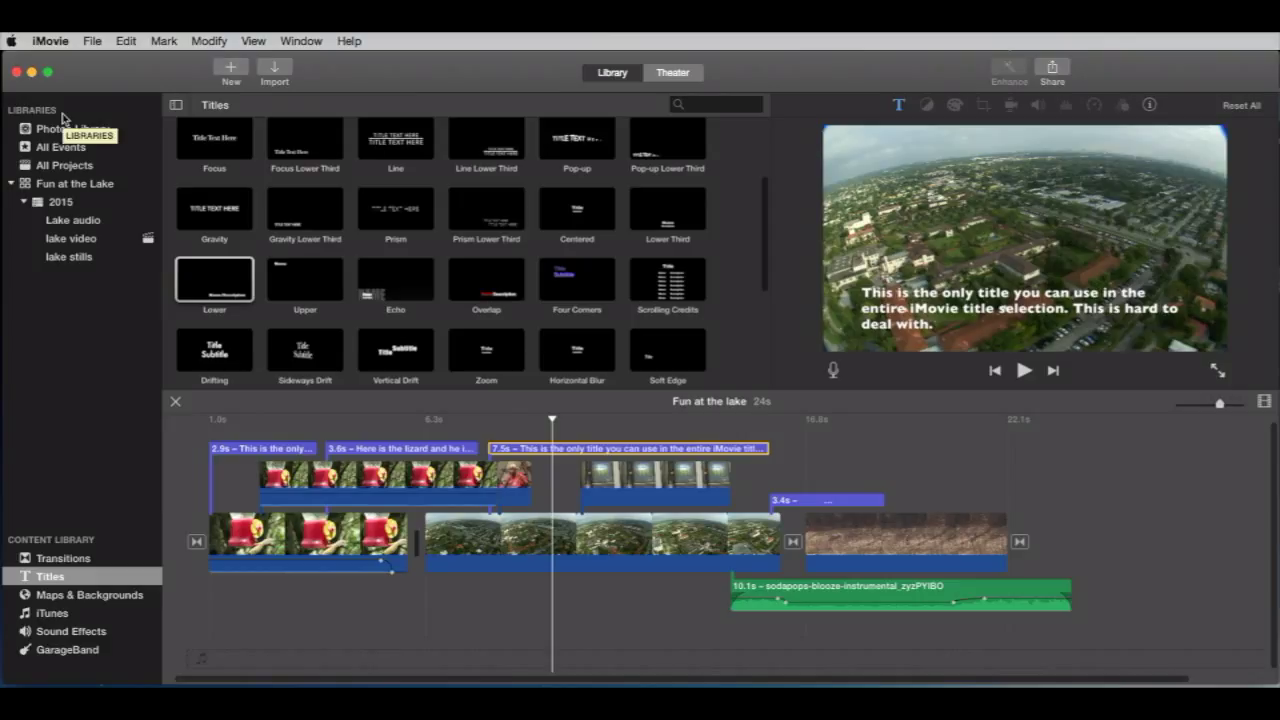
pyautogui.moveTo(70, 128)
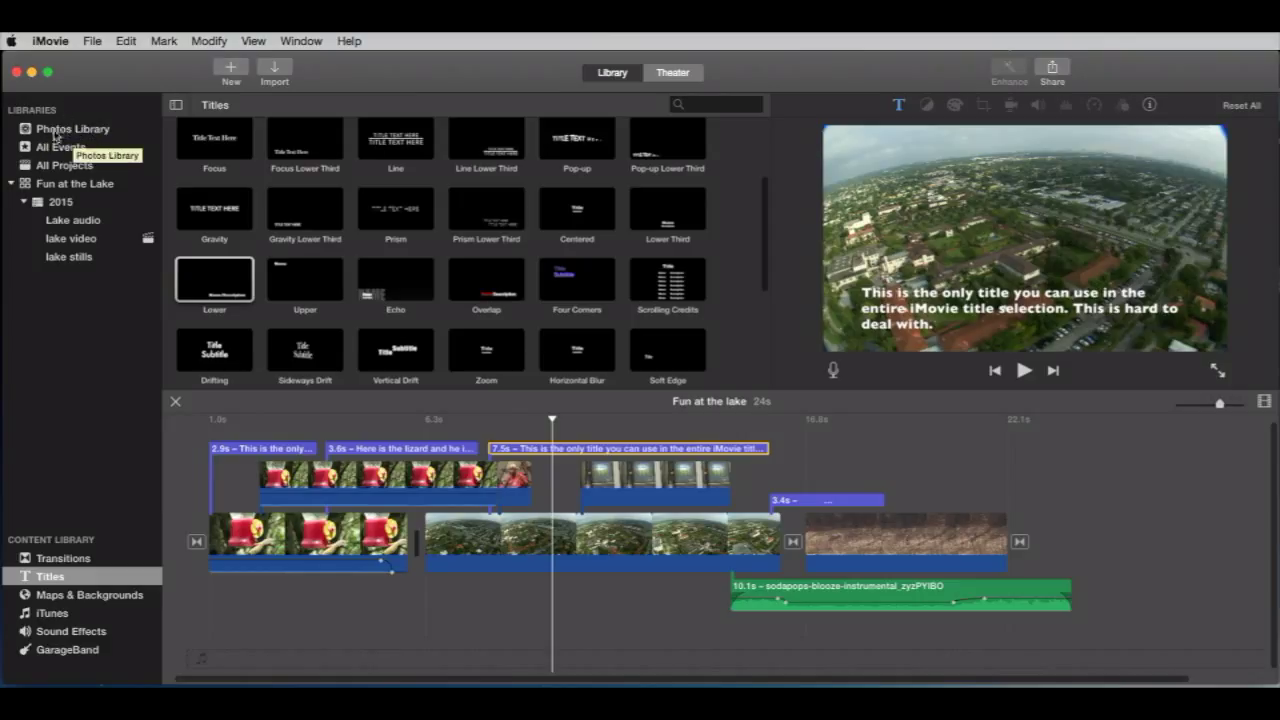
pyautogui.moveTo(116, 133)
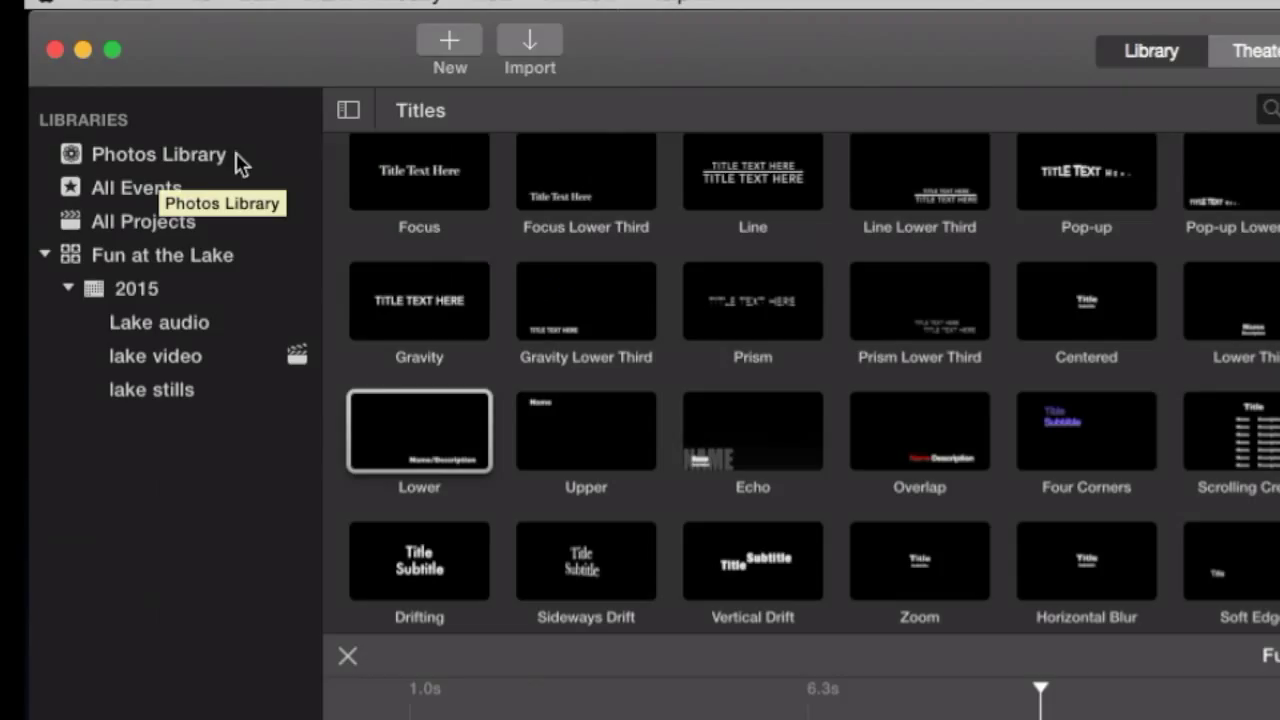
pyautogui.moveTo(250, 163)
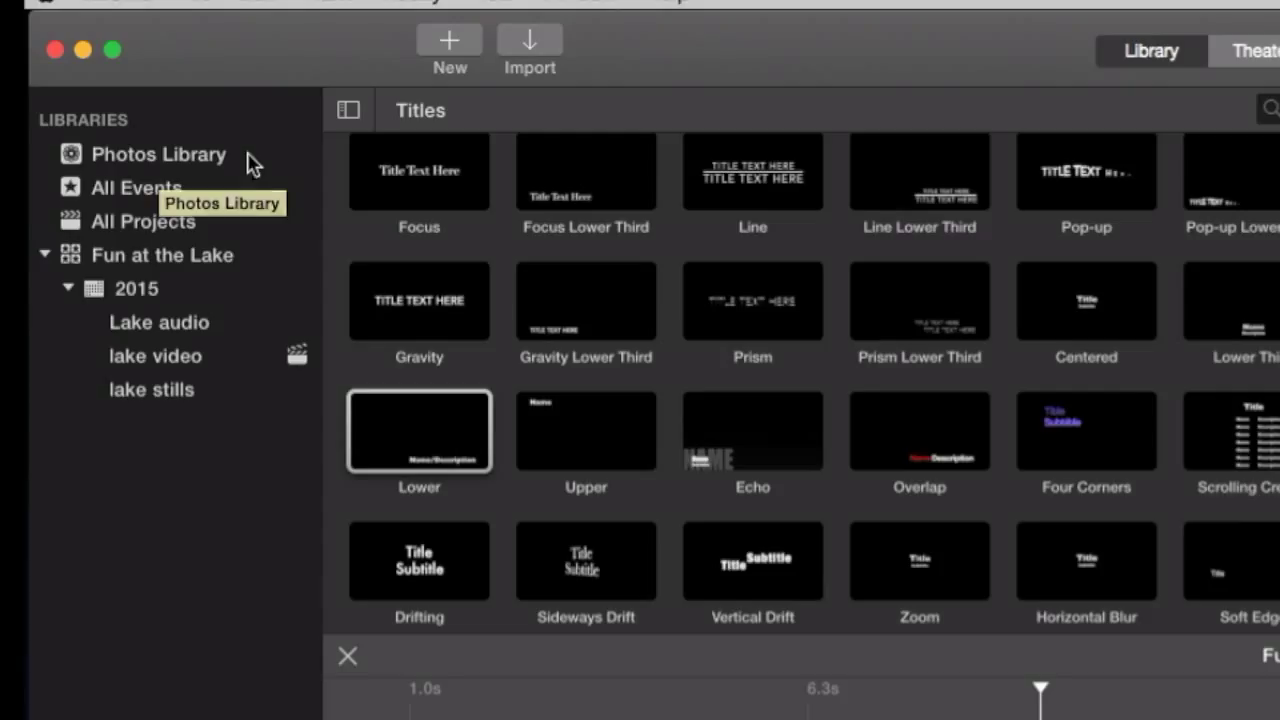
pyautogui.moveTo(238, 165)
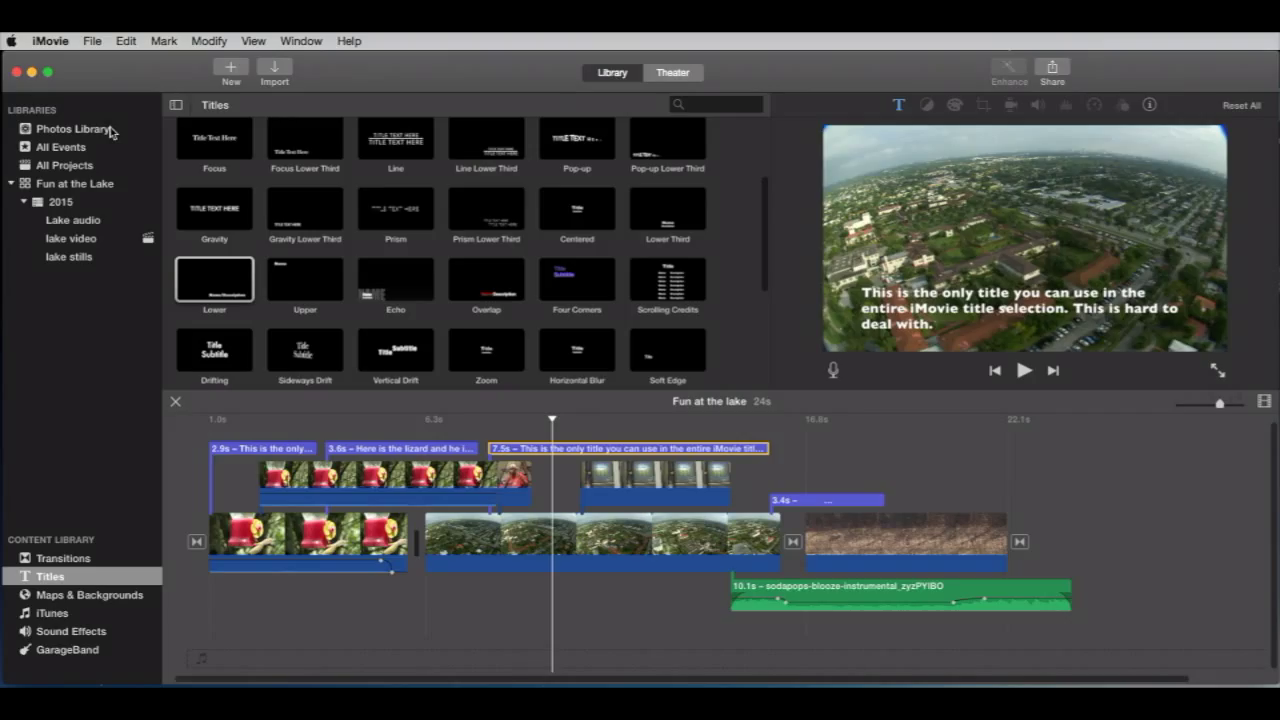
pyautogui.moveTo(45, 627)
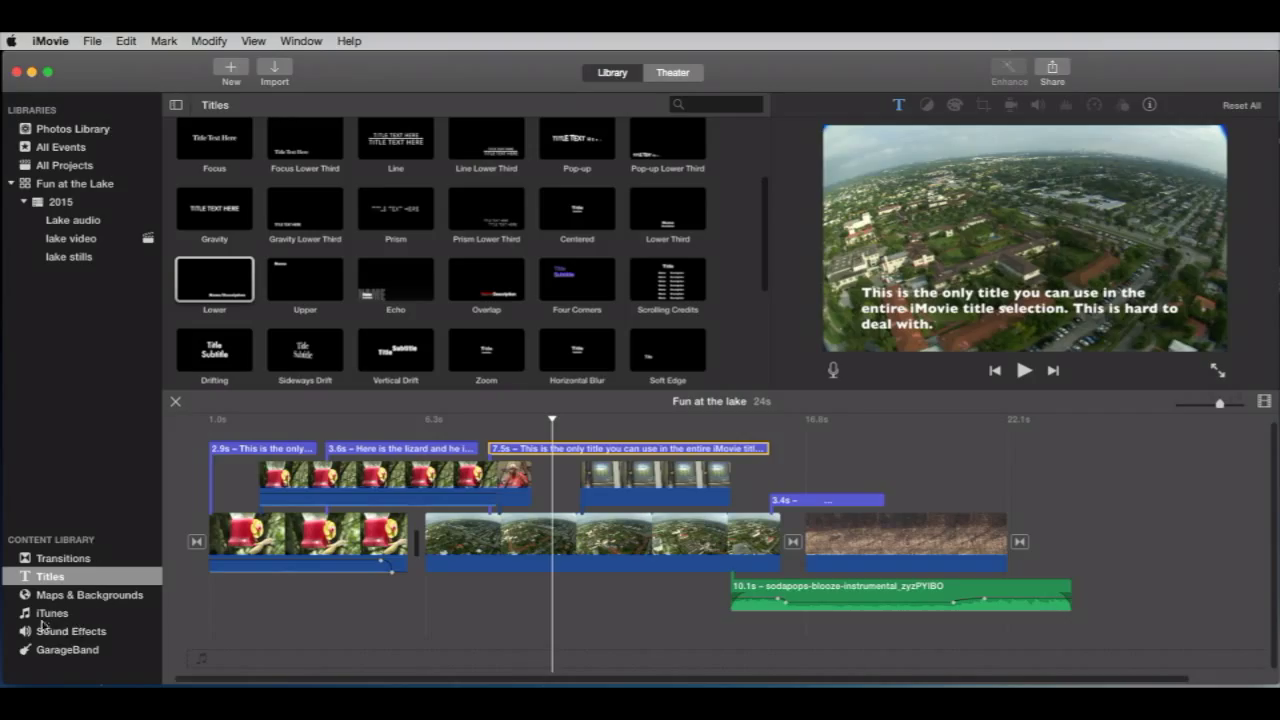
pyautogui.moveTo(78, 617)
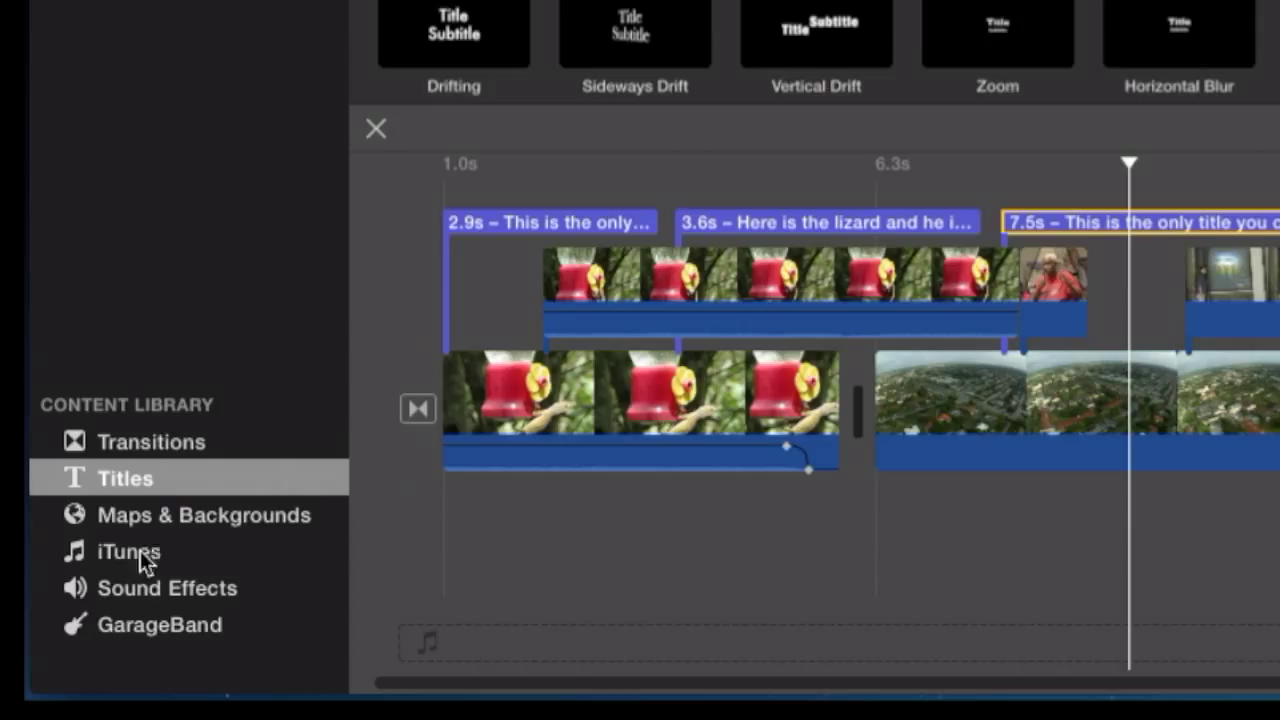
pyautogui.moveTo(210, 565)
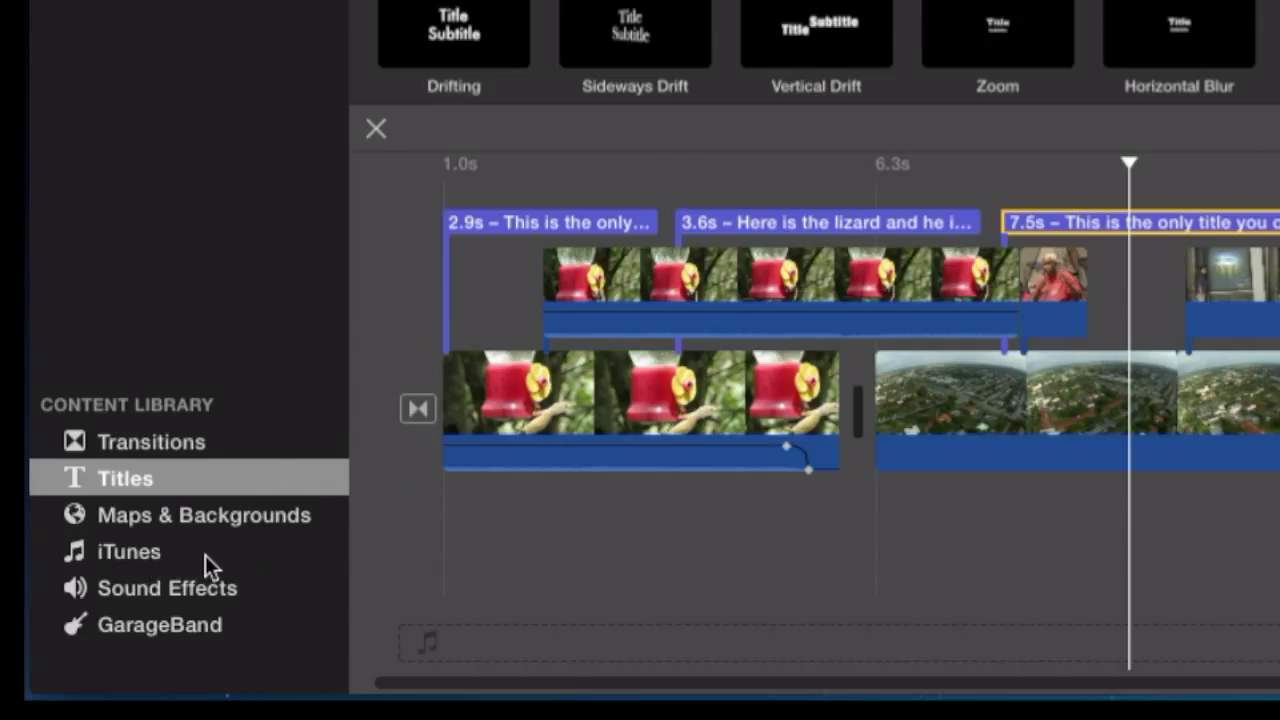
pyautogui.moveTo(182, 558)
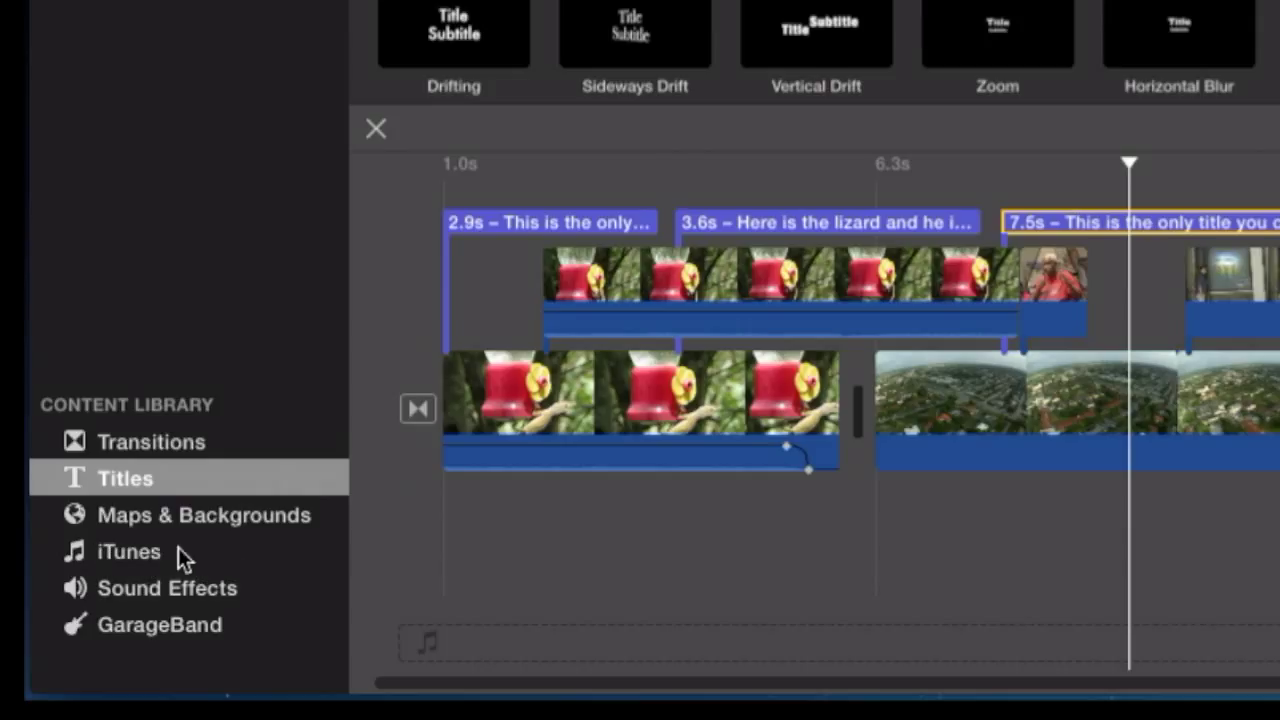
pyautogui.moveTo(128, 551)
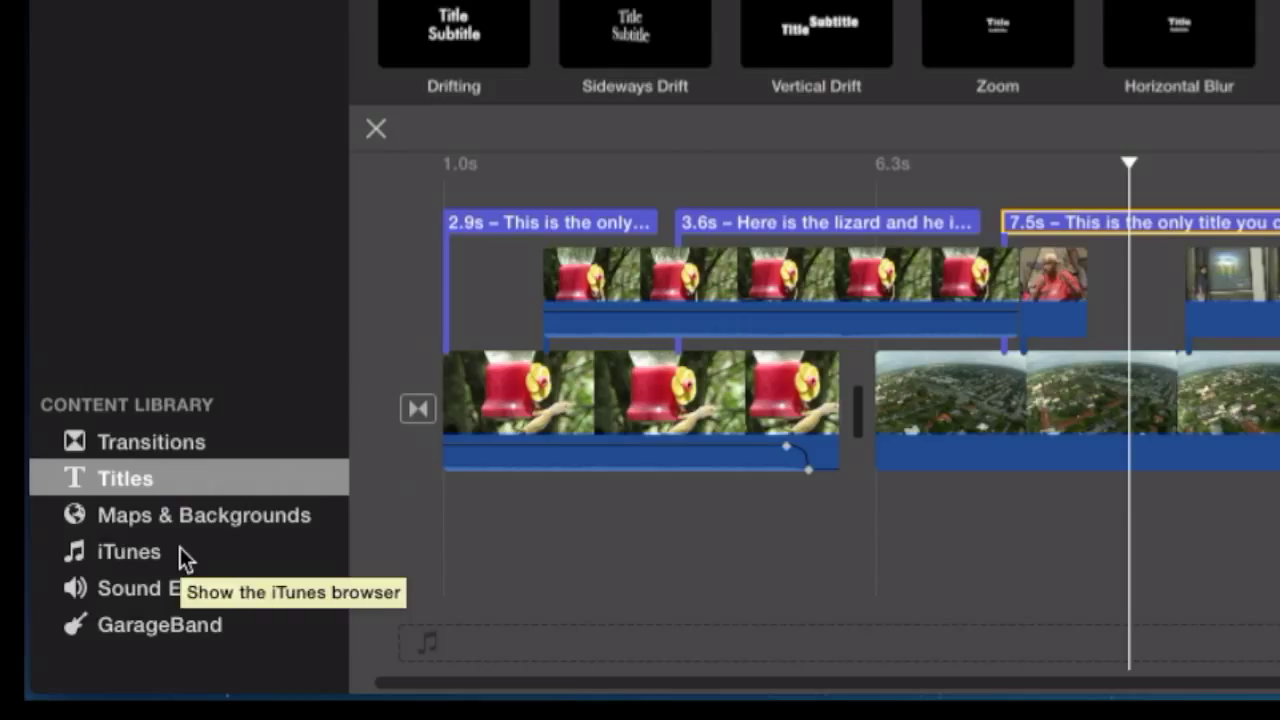
pyautogui.moveTo(112, 567)
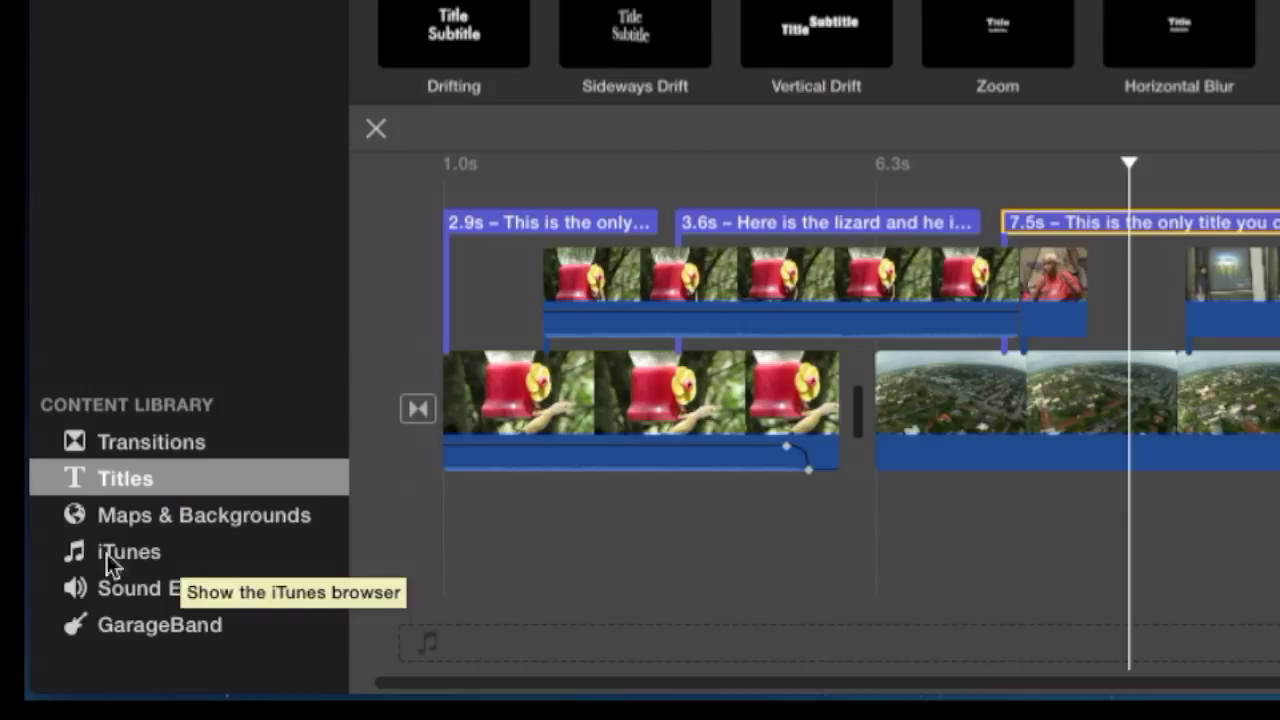
pyautogui.moveTo(237, 567)
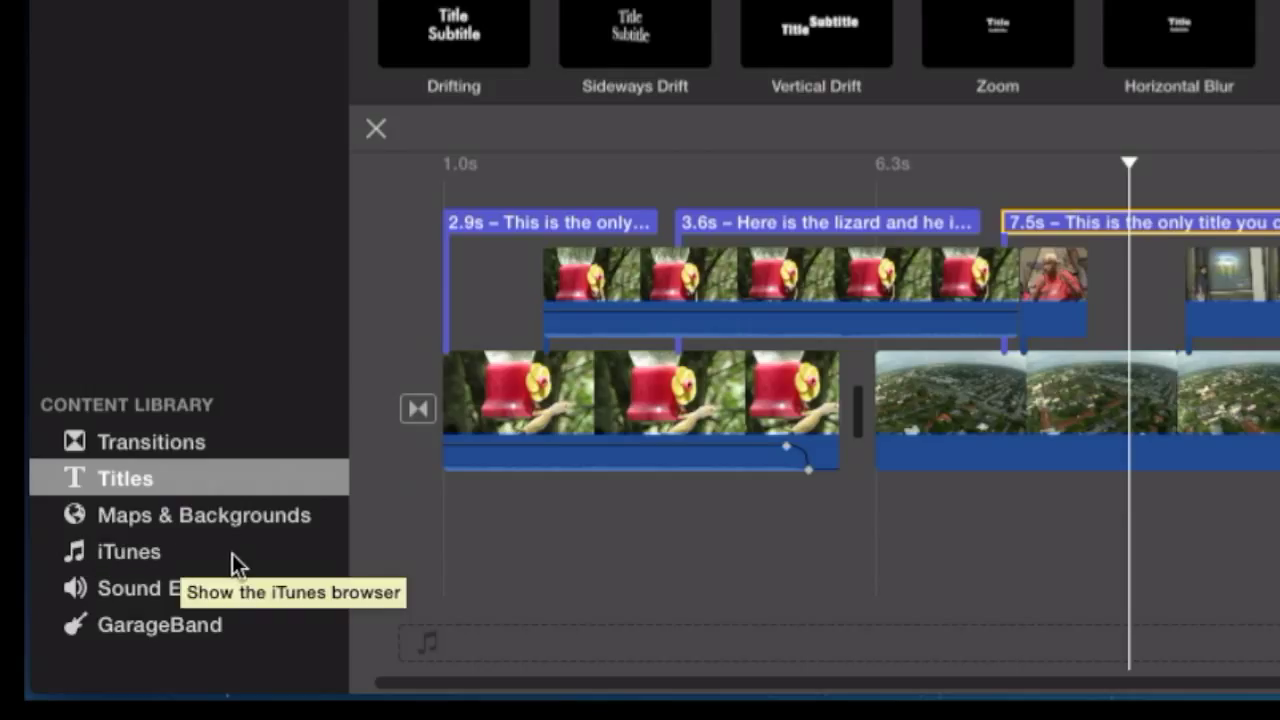
pyautogui.moveTo(78, 635)
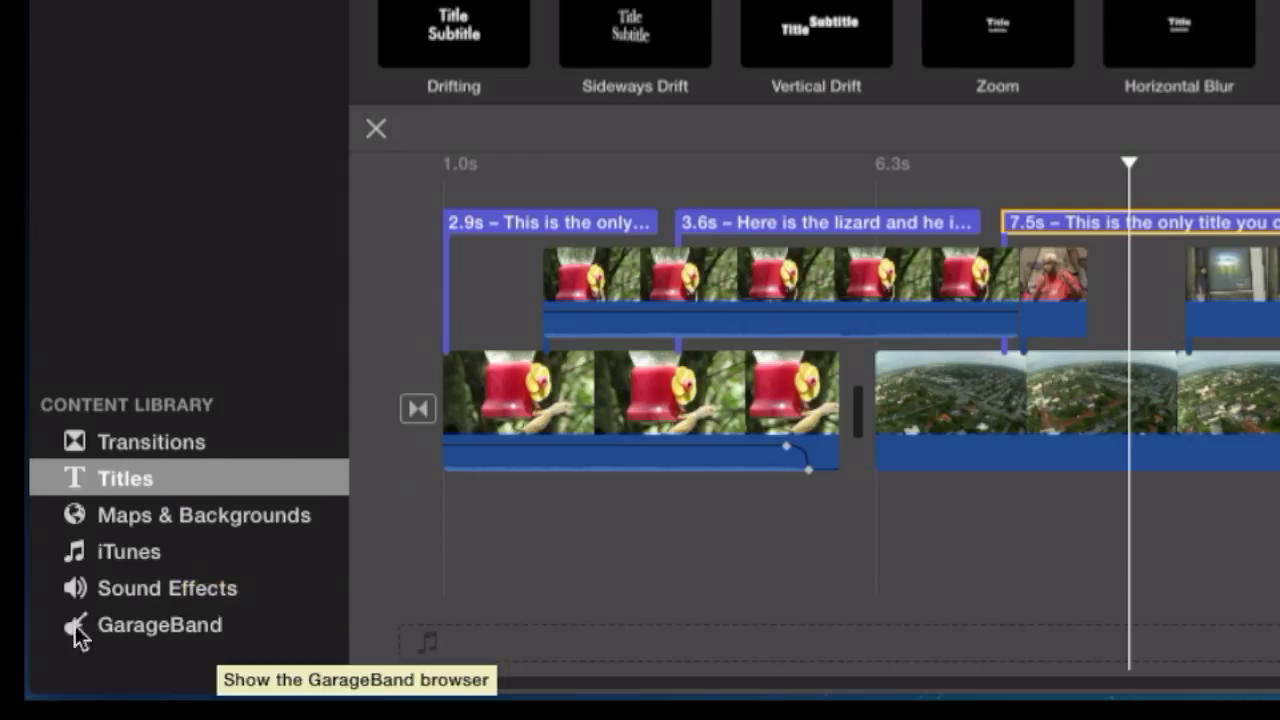
pyautogui.moveTo(252, 640)
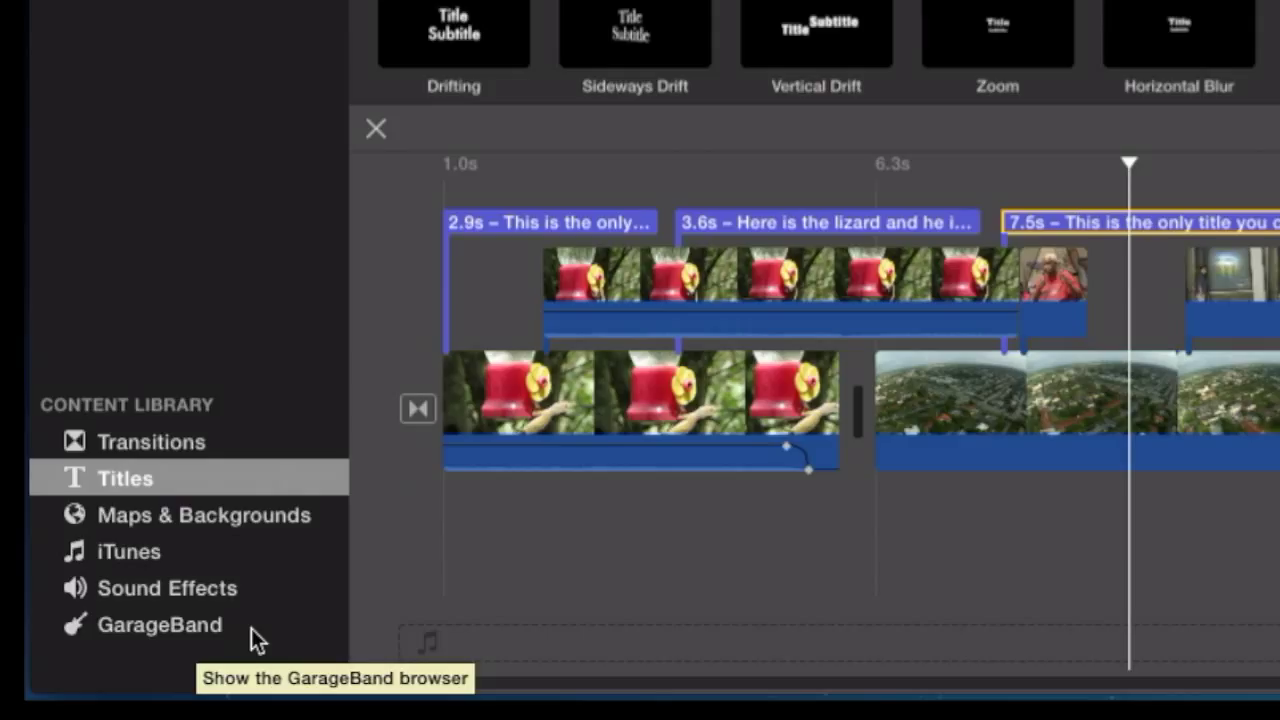
pyautogui.moveTo(170, 640)
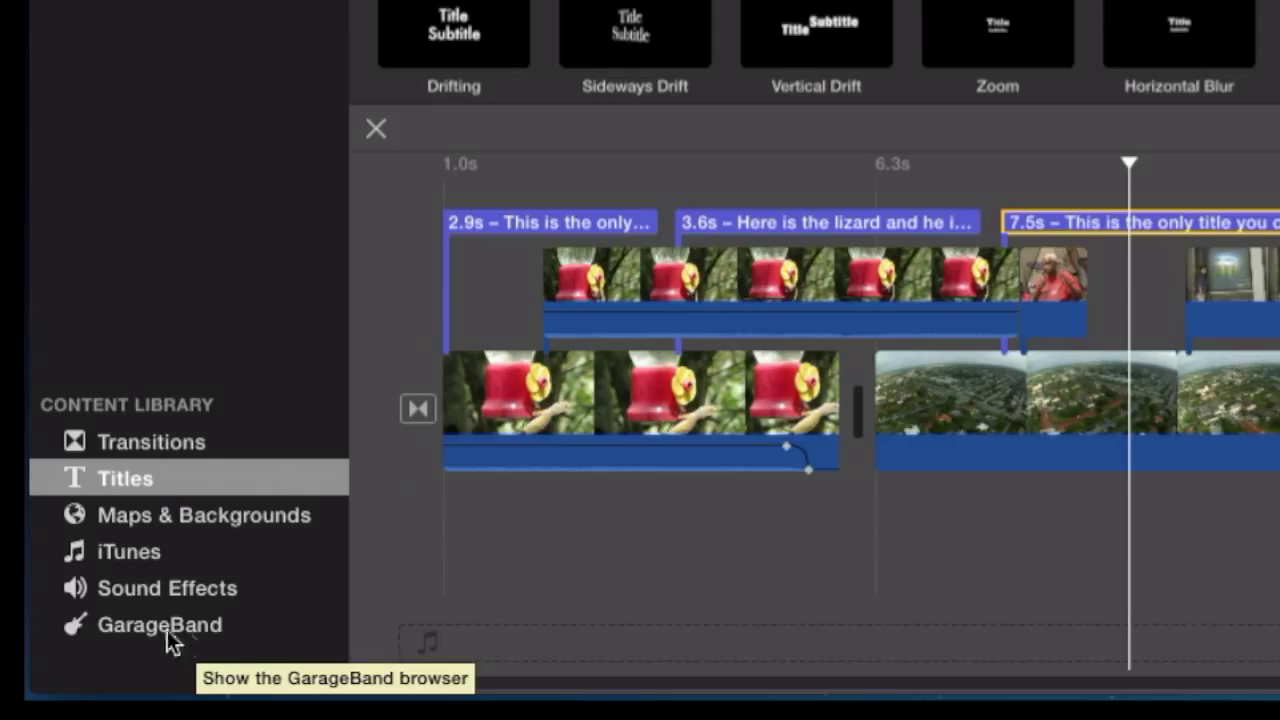
pyautogui.moveTo(255, 638)
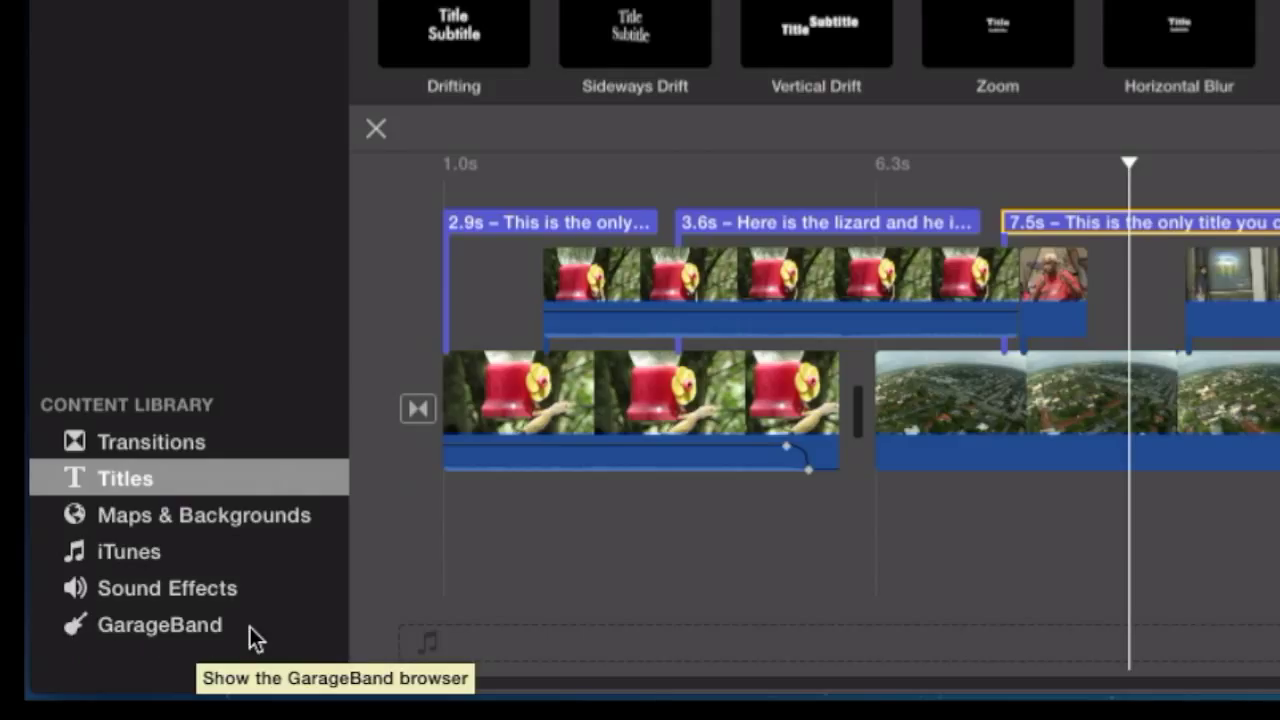
pyautogui.moveTo(230, 638)
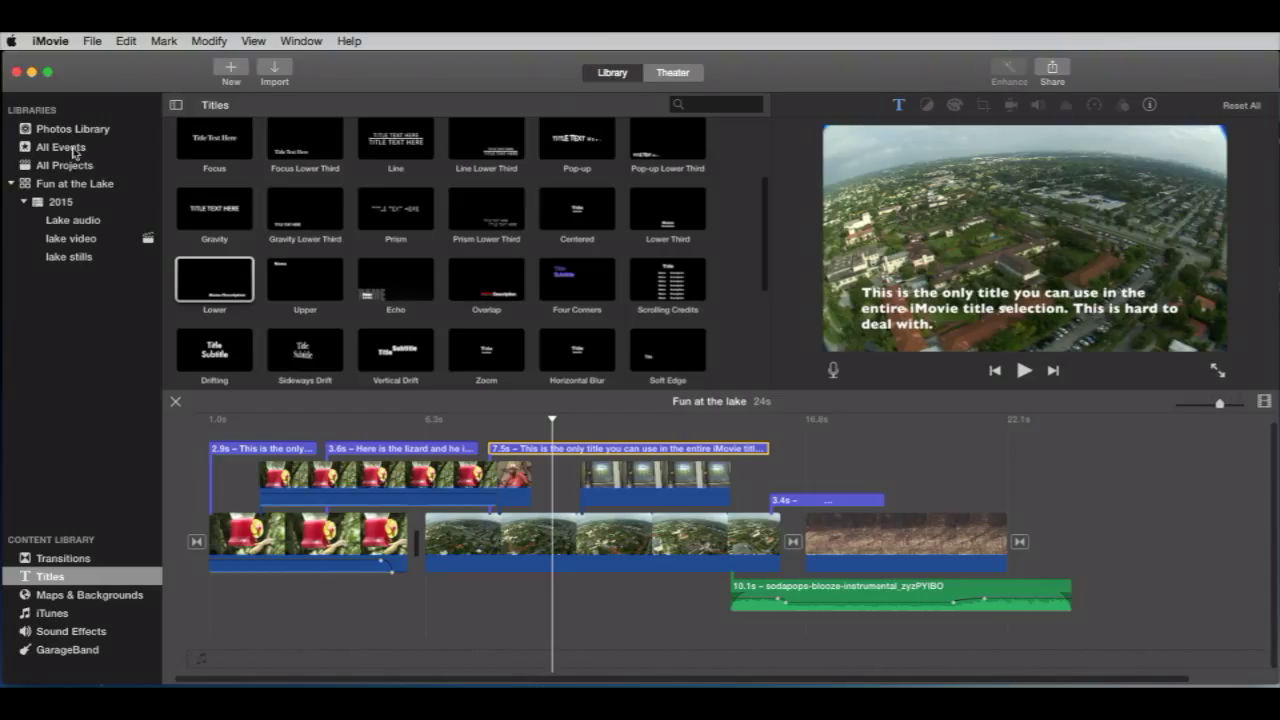
# - Browse All Events, then All Projects, then the Fun at the Lake library's Lake audio and lake video events
pyautogui.click(61, 146)
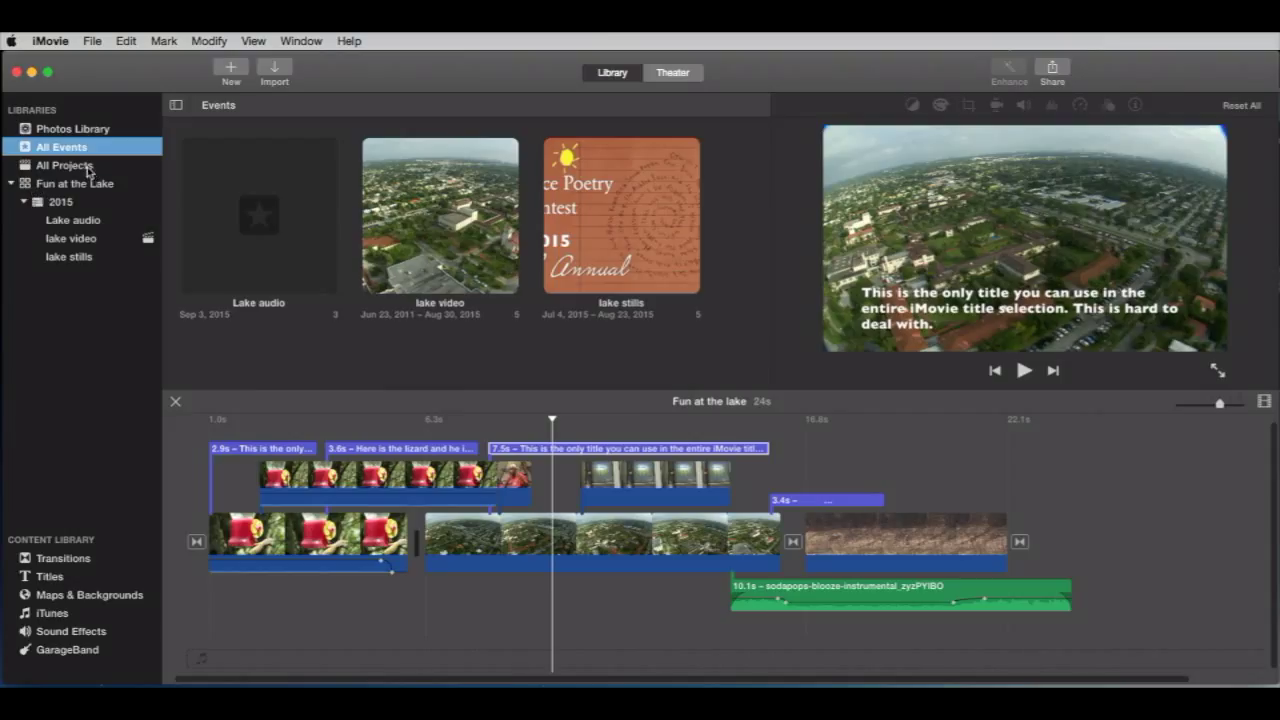
pyautogui.click(66, 165)
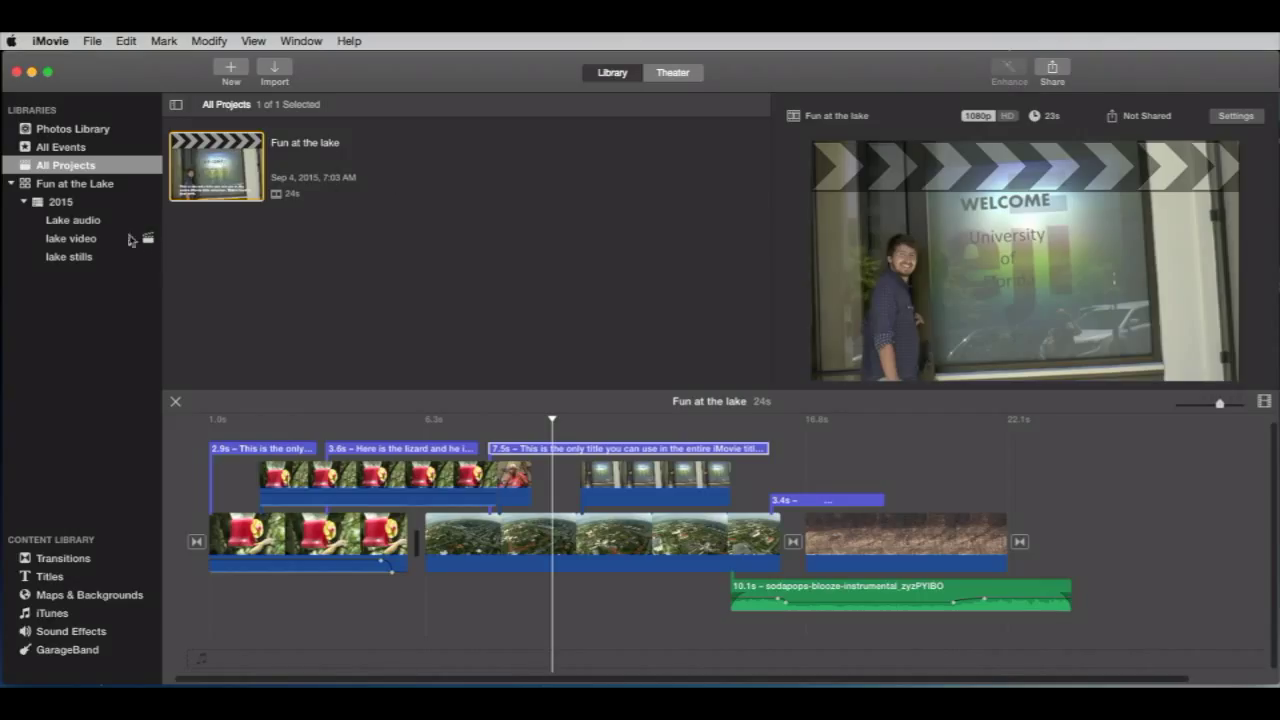
pyautogui.click(75, 183)
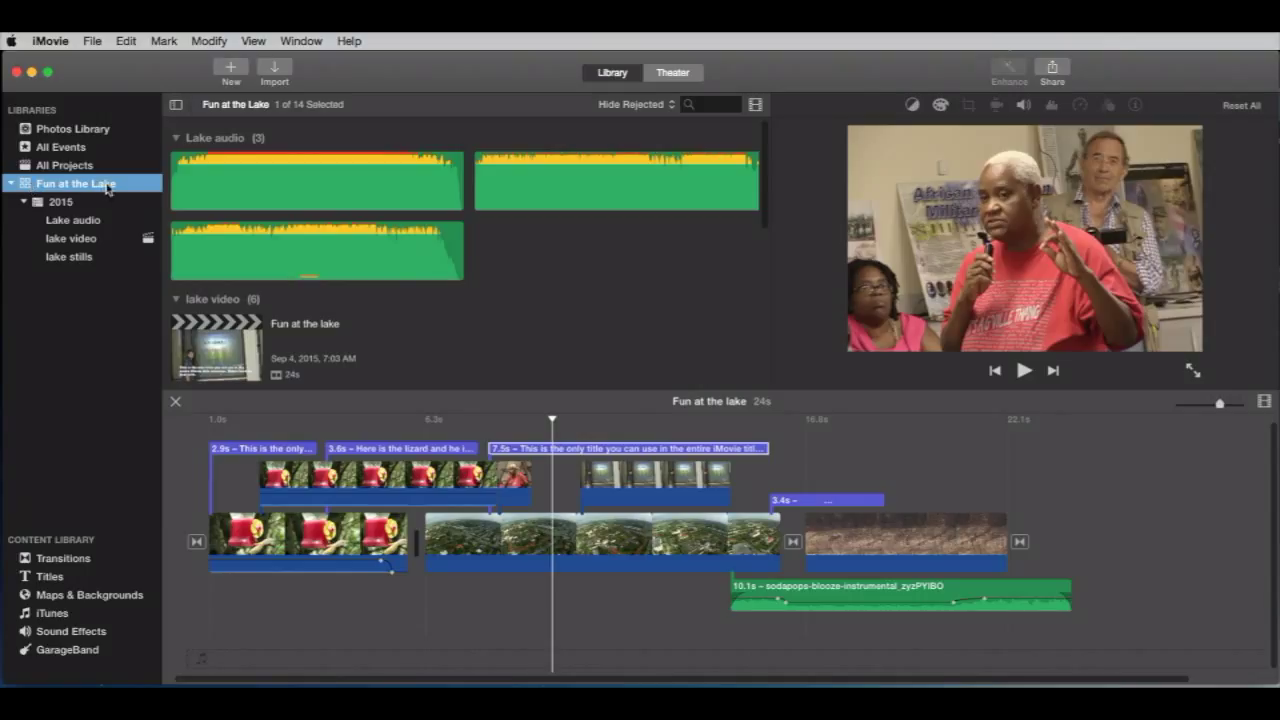
pyautogui.moveTo(126, 190)
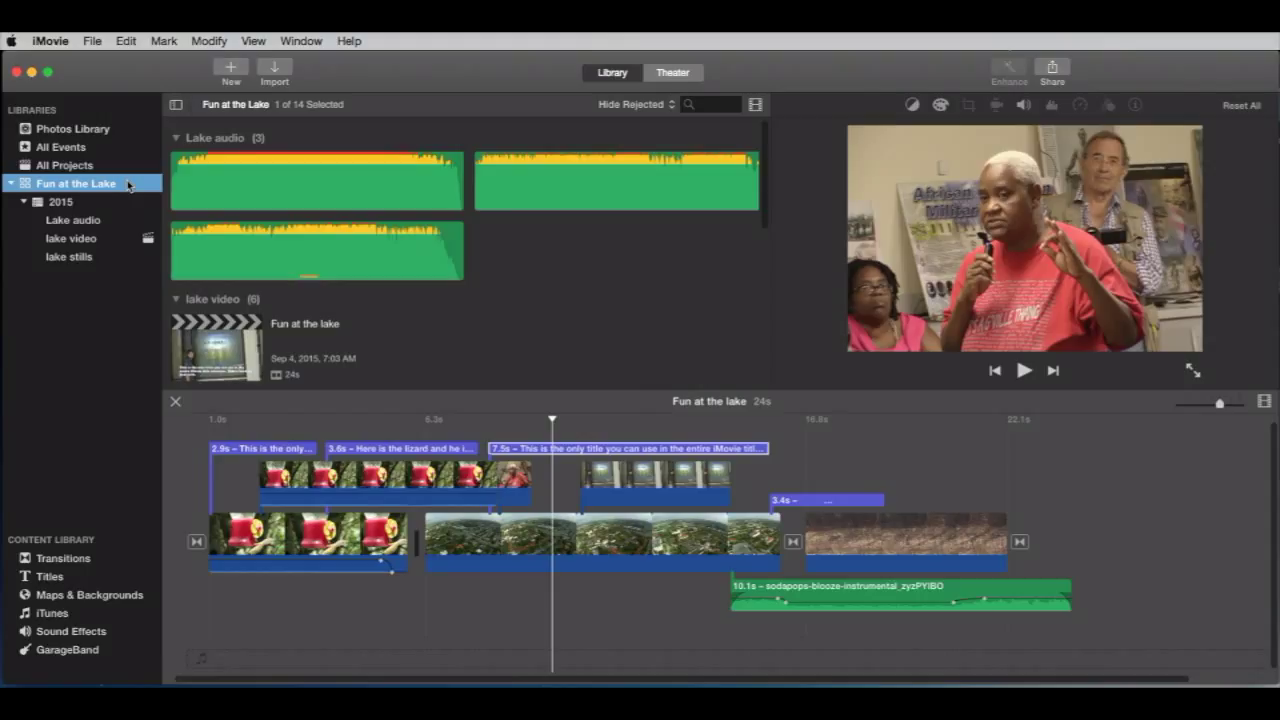
pyautogui.moveTo(112, 186)
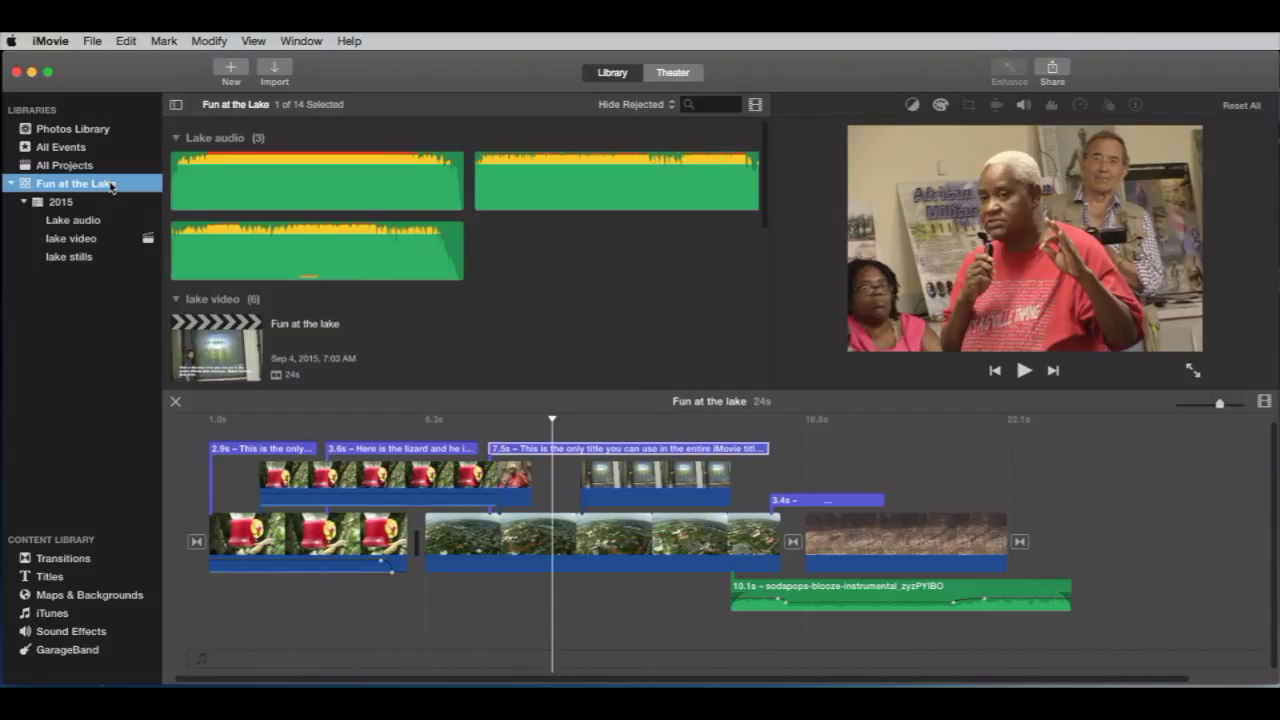
pyautogui.moveTo(113, 204)
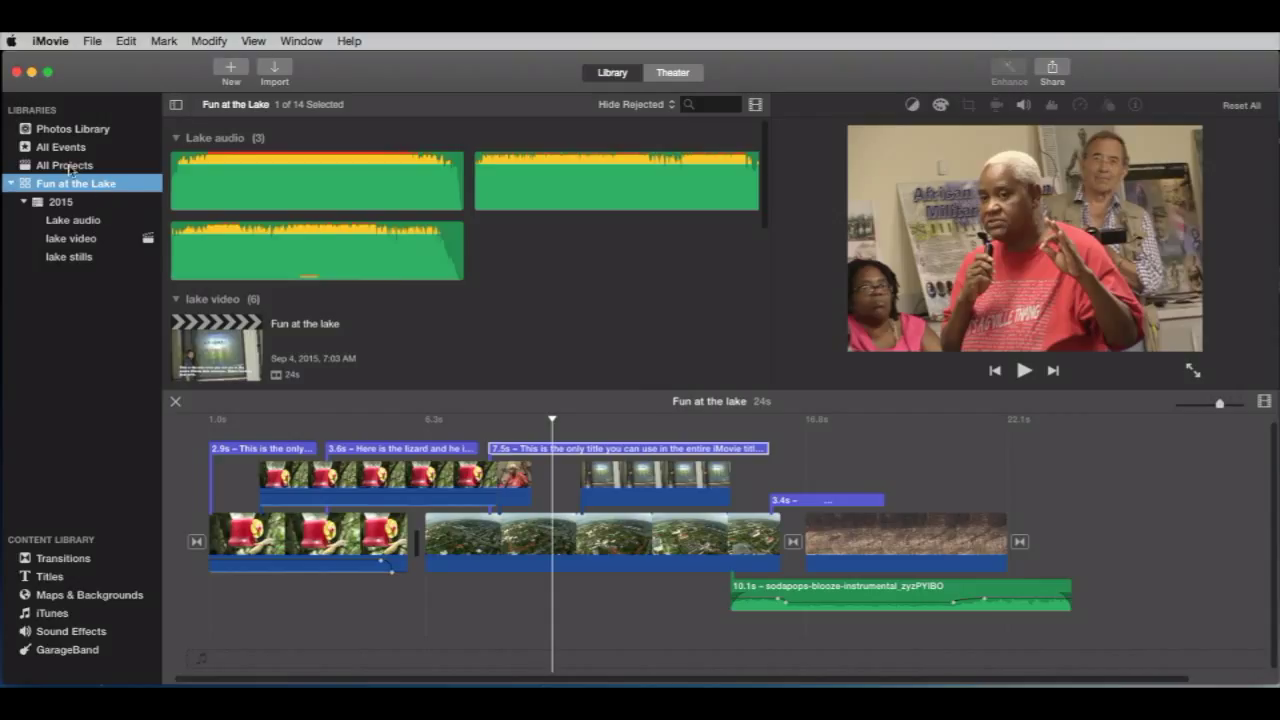
# - Open the File menu to start a new movie with a theme choice
pyautogui.click(91, 41)
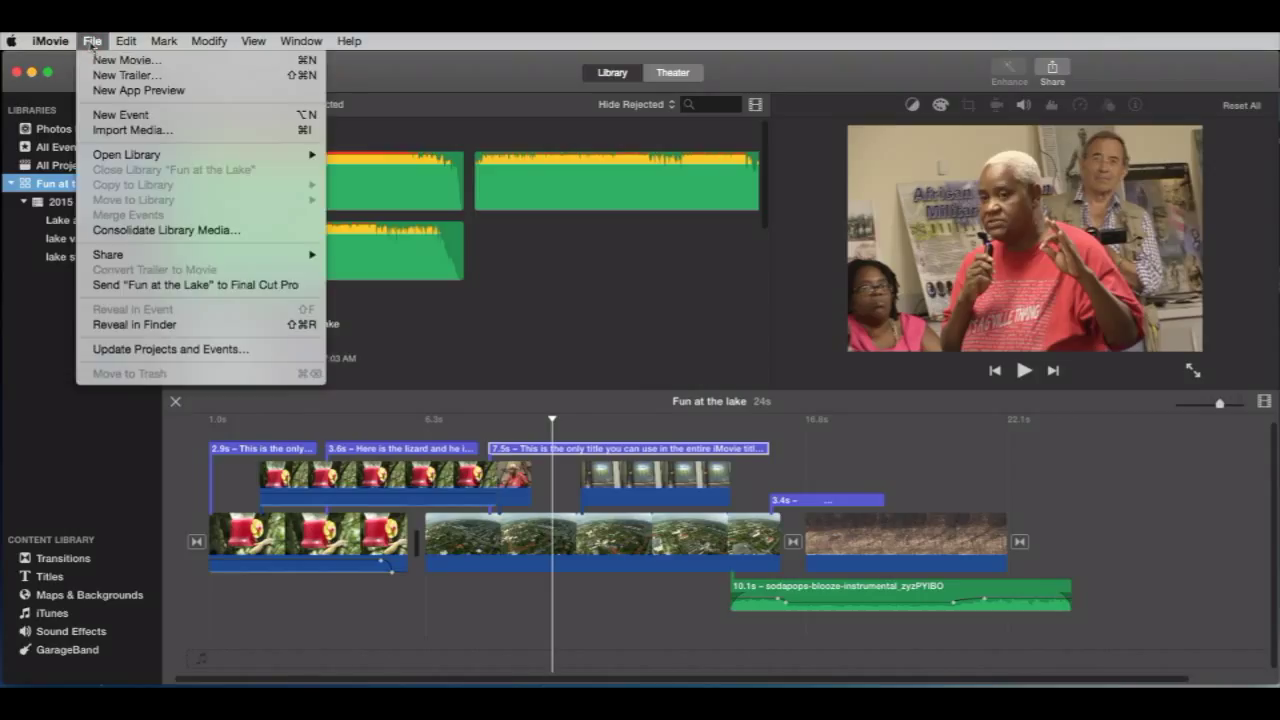
pyautogui.moveTo(125, 60)
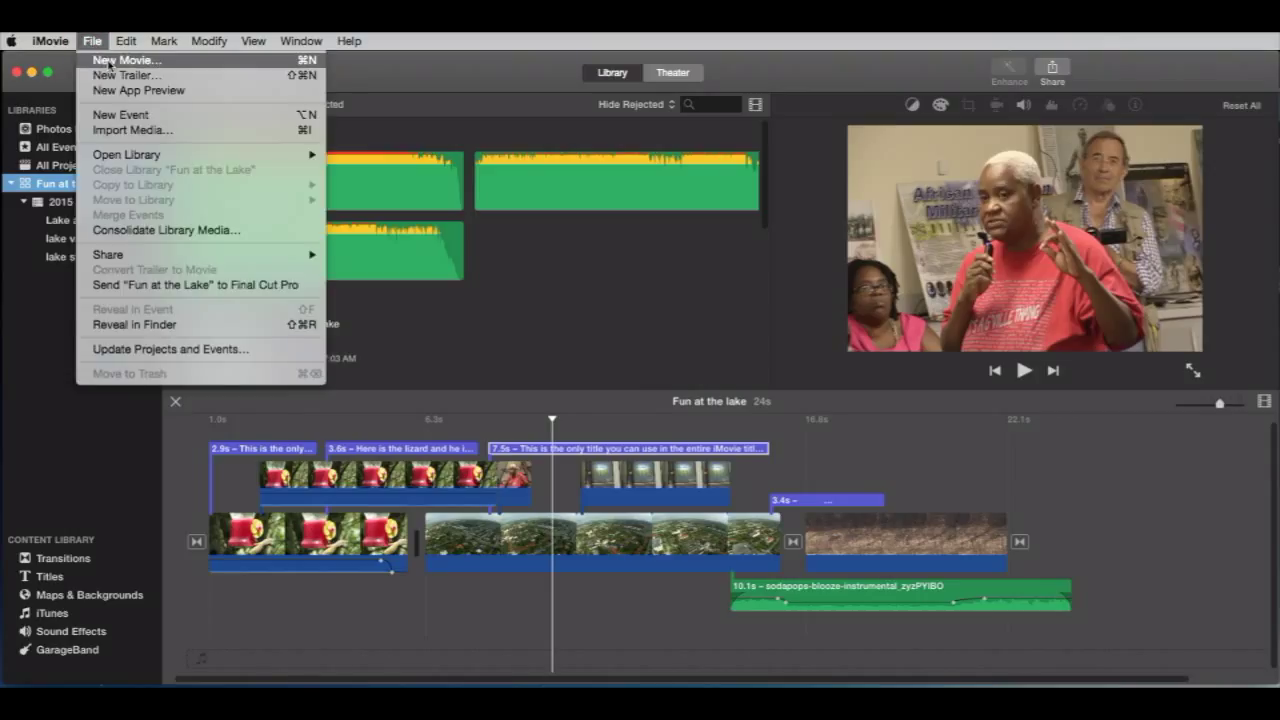
pyautogui.moveTo(113, 60)
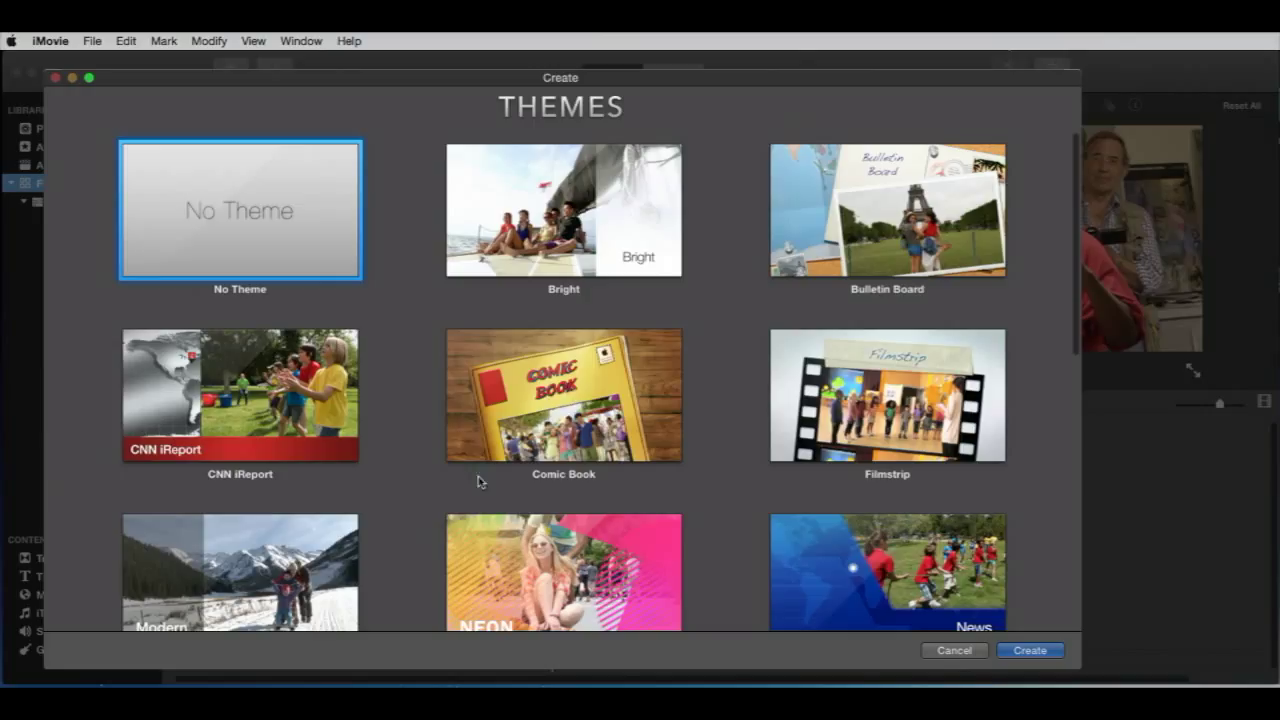
# - Create a No Theme movie named 'content movie' in the lake stills event
pyautogui.click(280, 230)
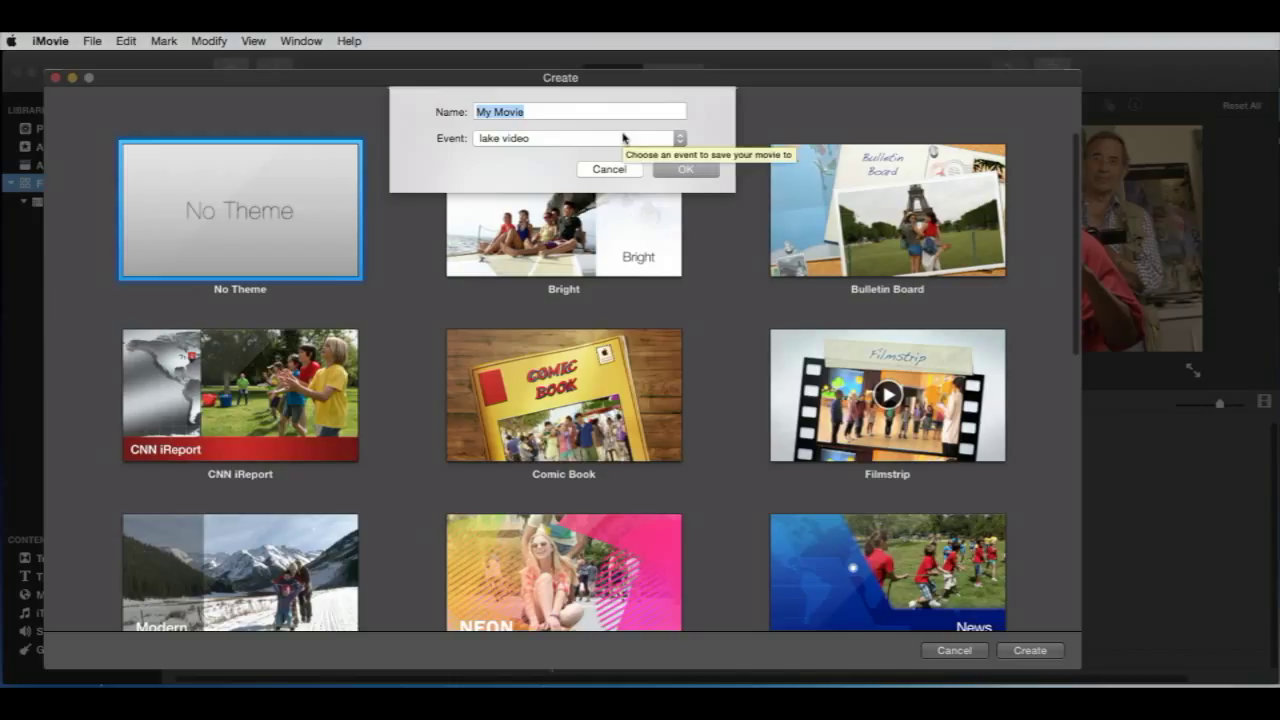
pyautogui.write('cont')
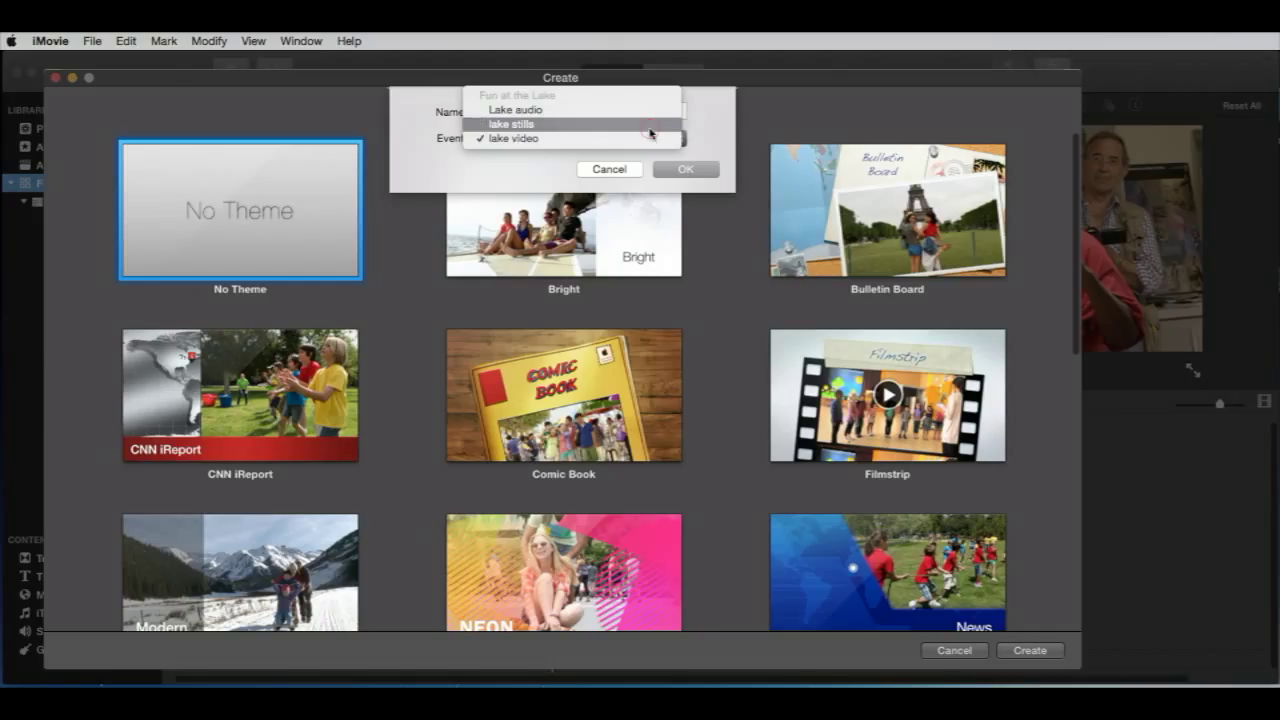
pyautogui.click(512, 123)
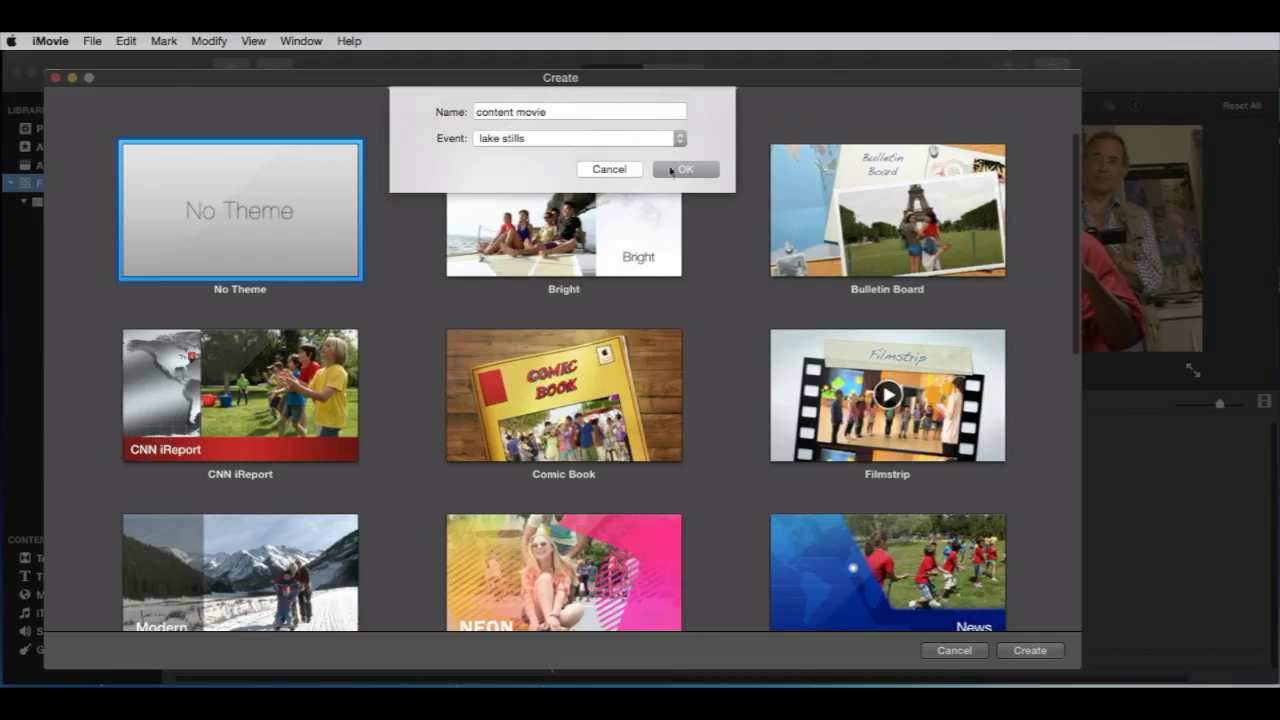
pyautogui.click(685, 169)
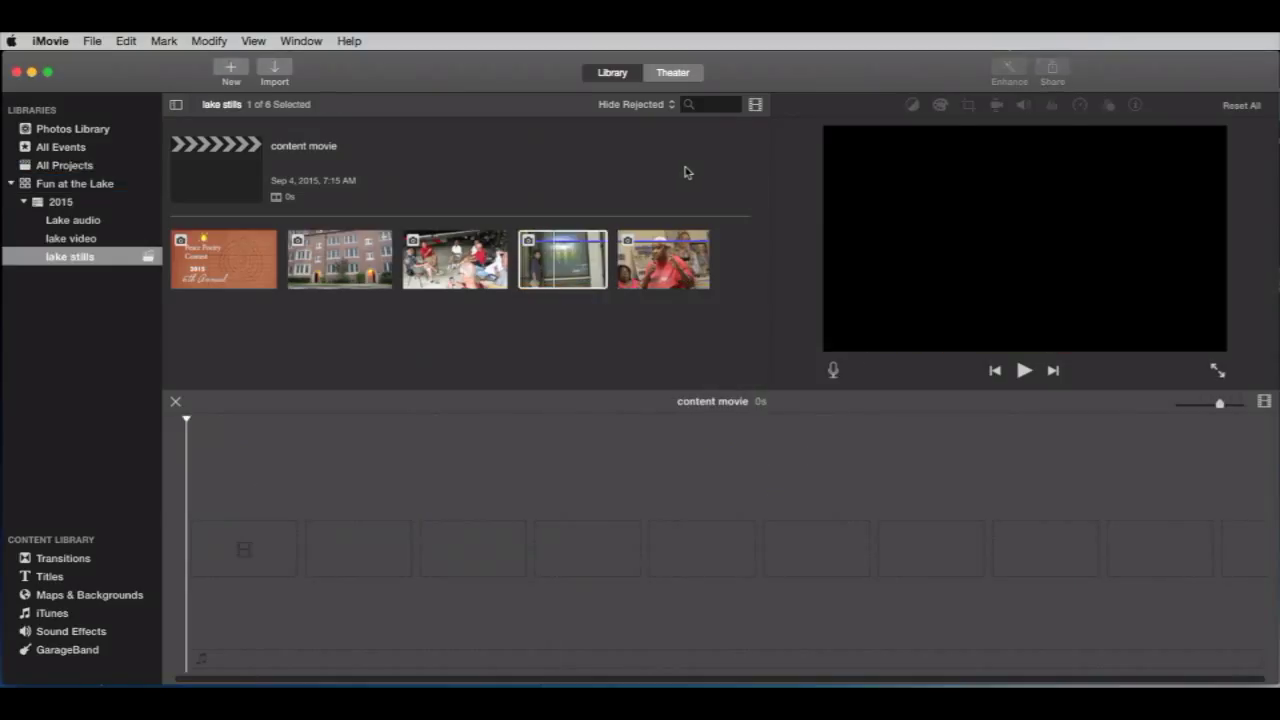
pyautogui.moveTo(155, 250)
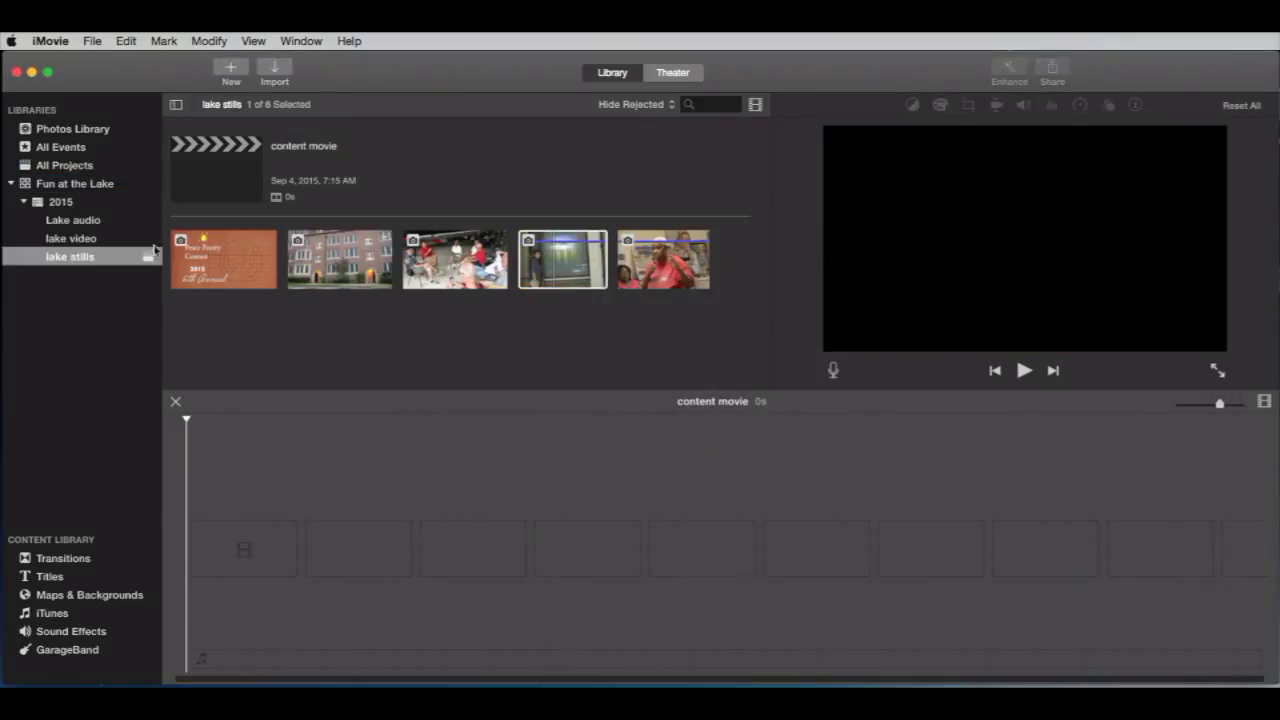
pyautogui.moveTo(122, 267)
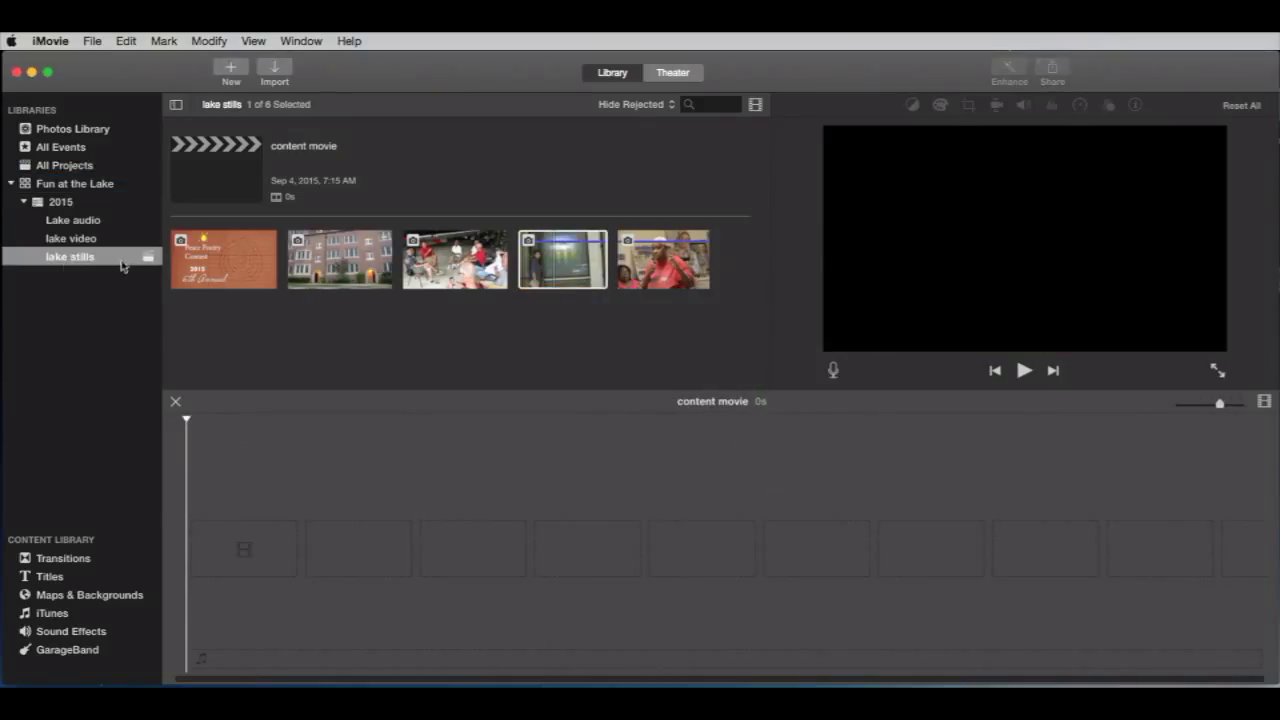
pyautogui.moveTo(253, 213)
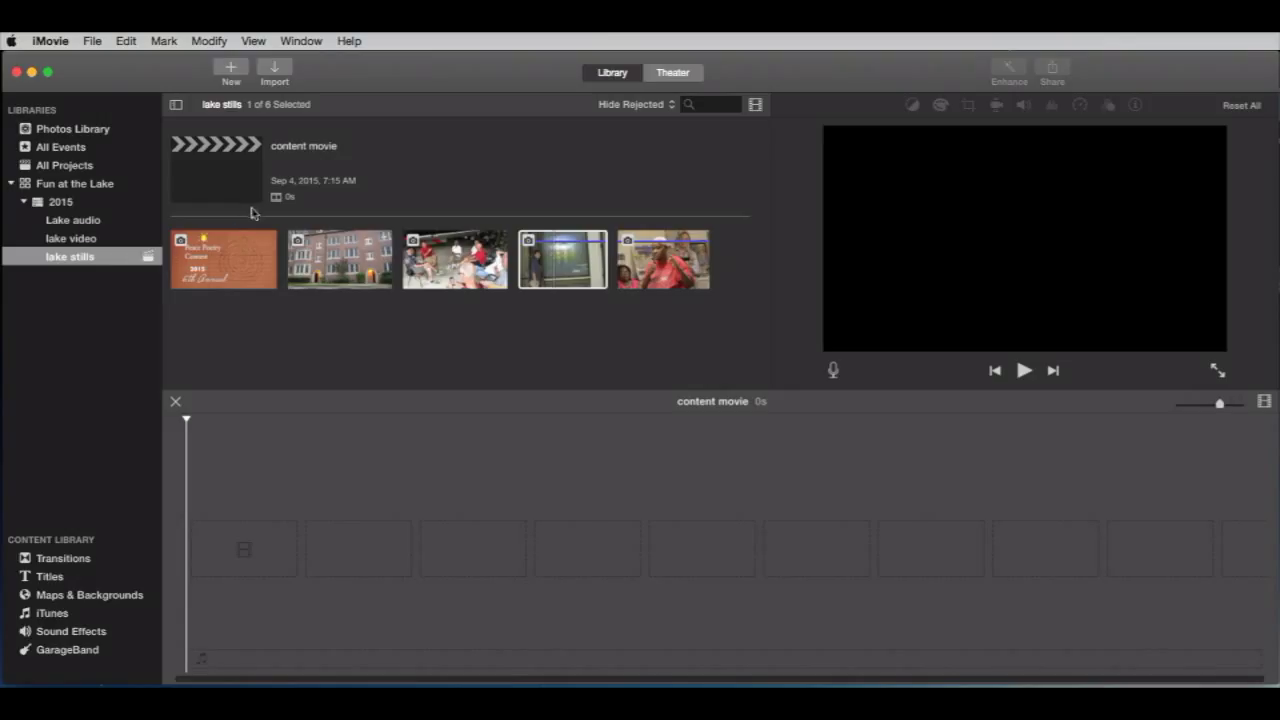
pyautogui.moveTo(287, 179)
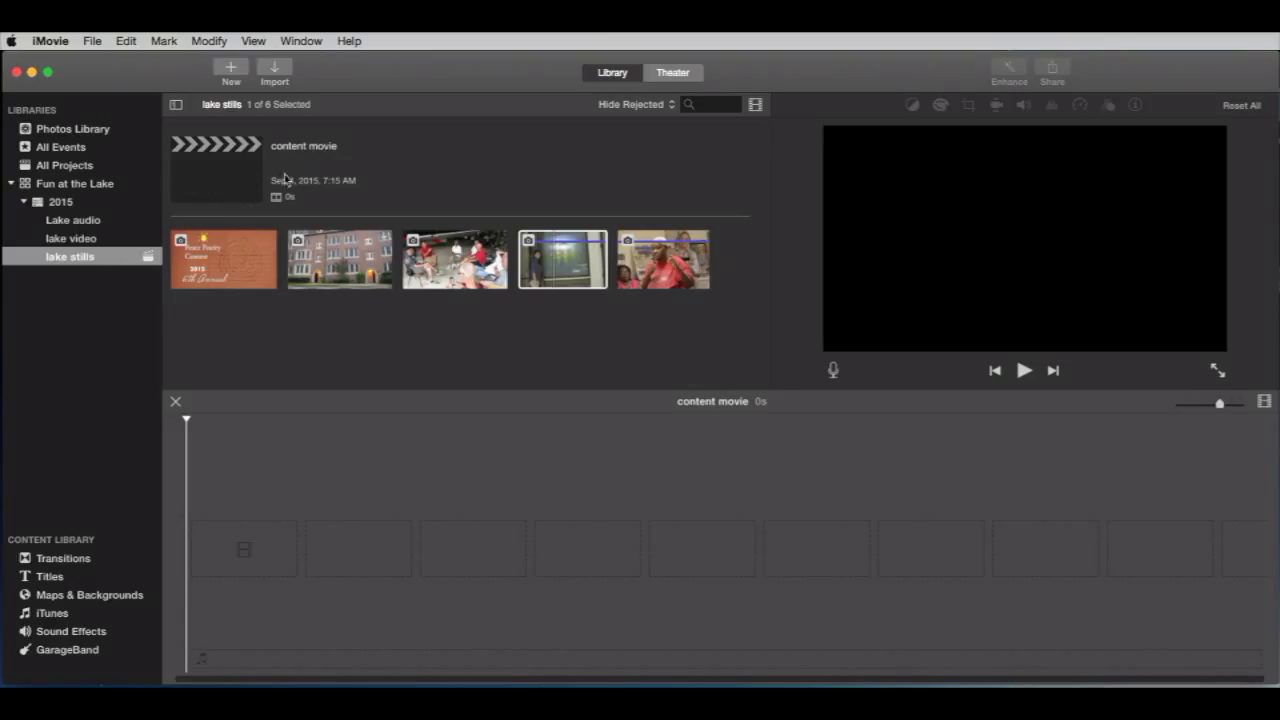
pyautogui.moveTo(432, 583)
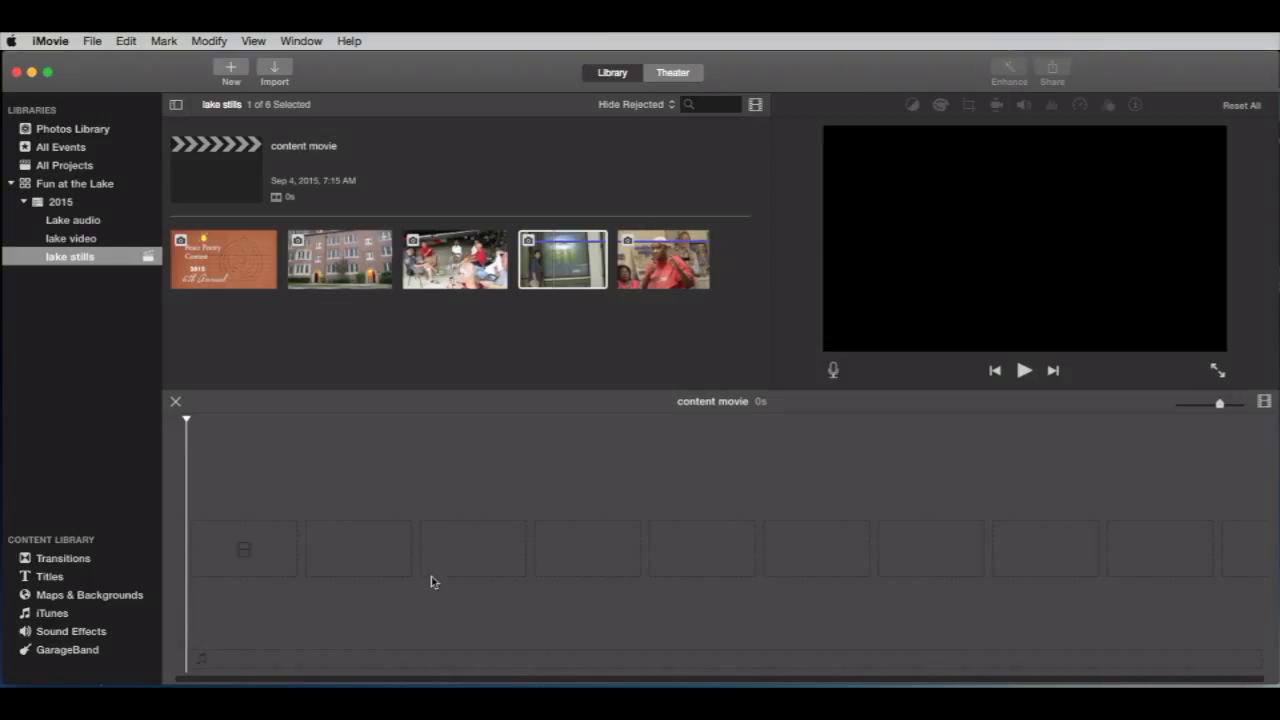
pyautogui.moveTo(447, 581)
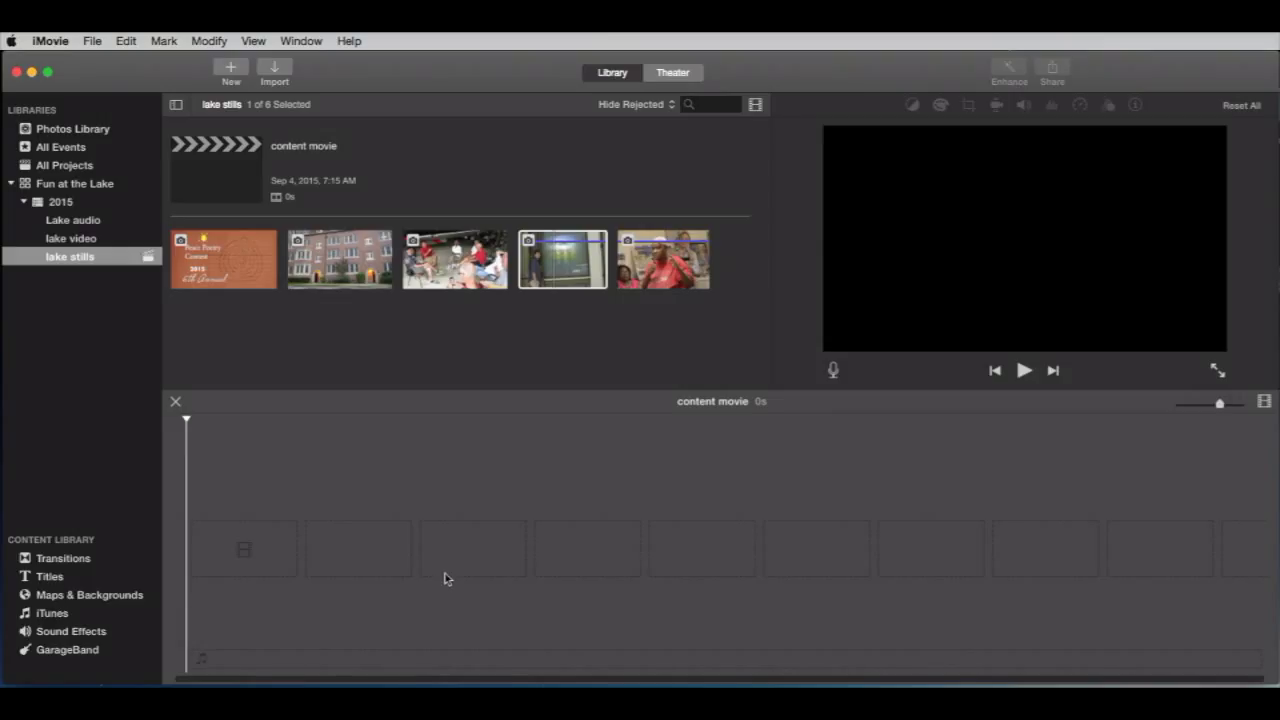
pyautogui.moveTo(333, 505)
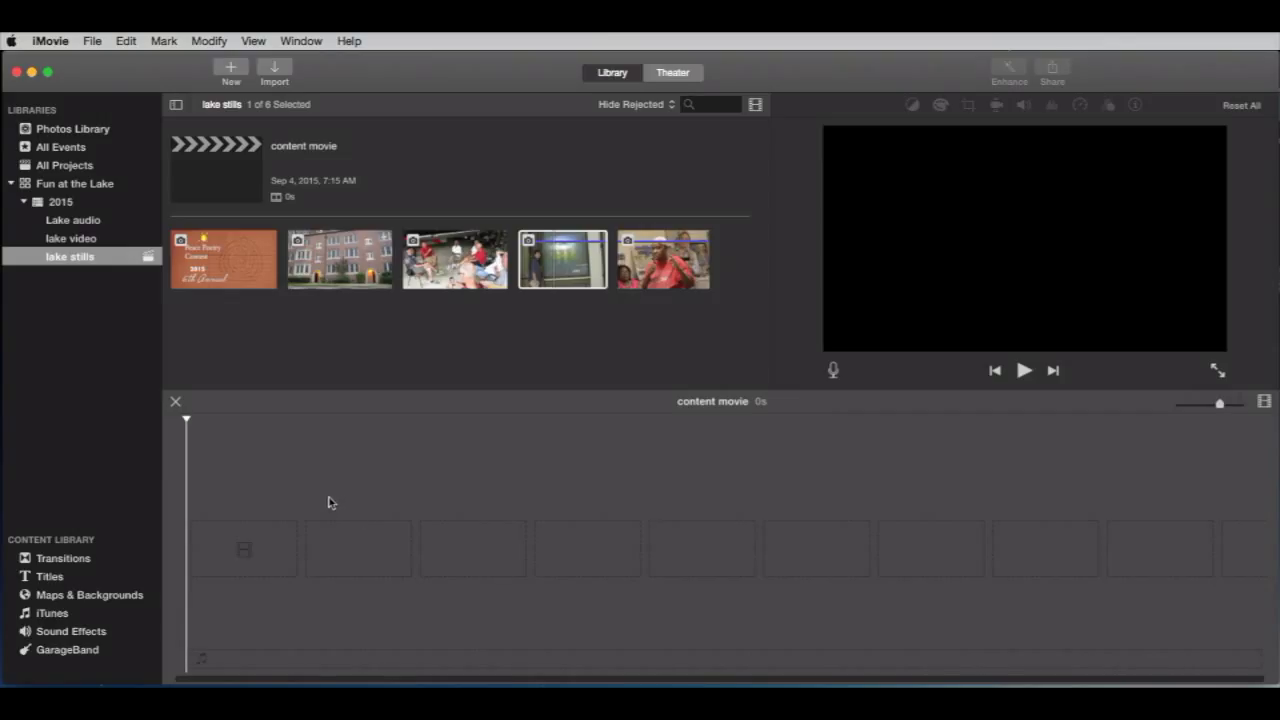
pyautogui.moveTo(310, 496)
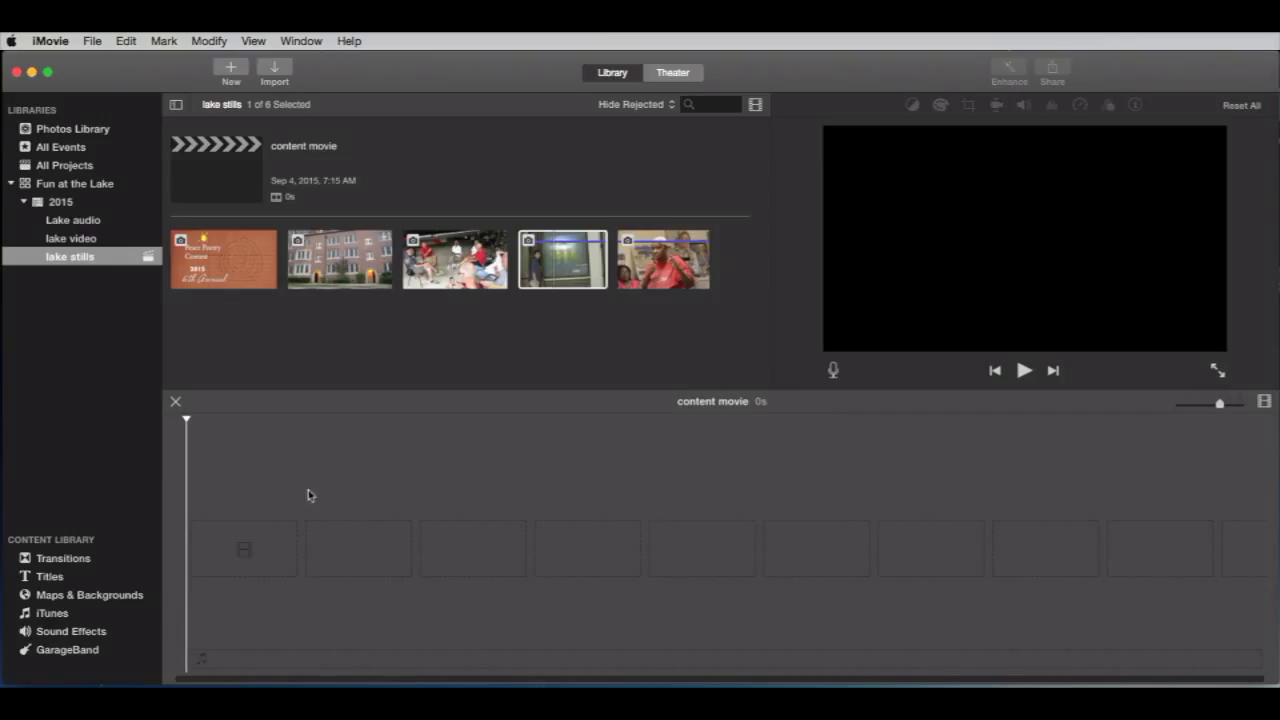
pyautogui.moveTo(447, 561)
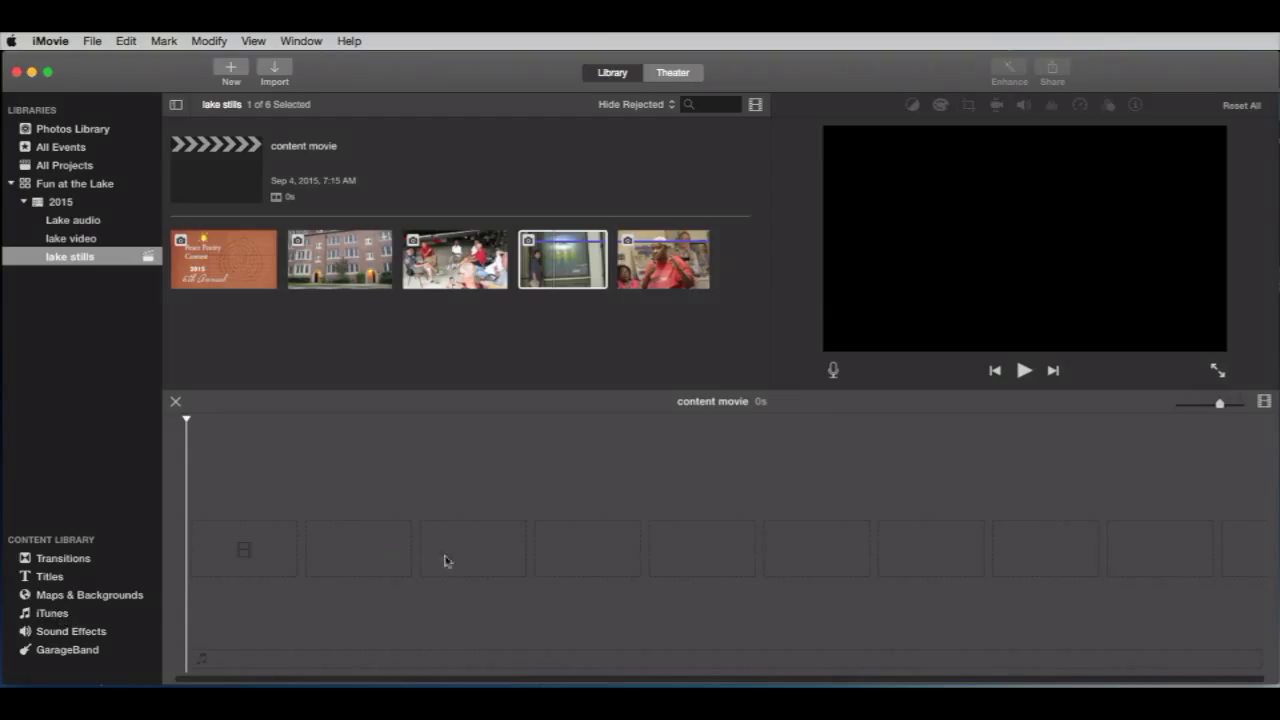
pyautogui.moveTo(45, 600)
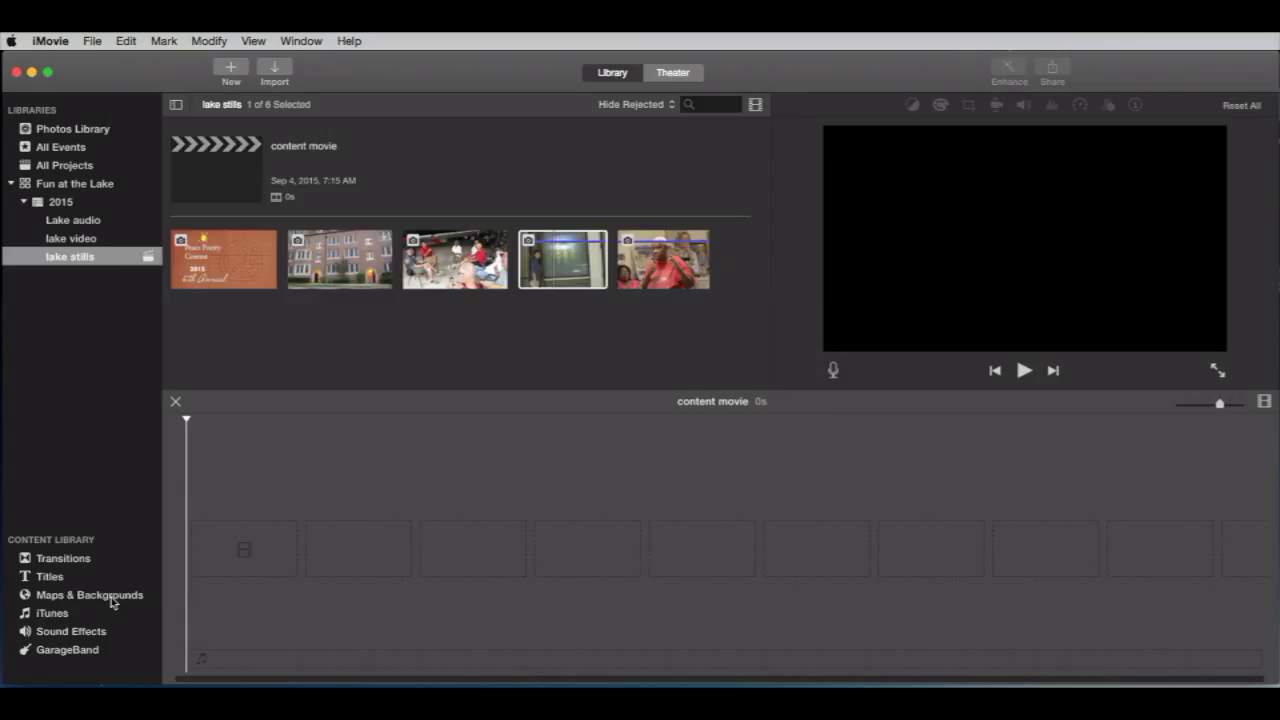
# - Add the Stars and Retro backgrounds after Curtain from Maps & Backgrounds, making a 12-second movie
pyautogui.click(89, 594)
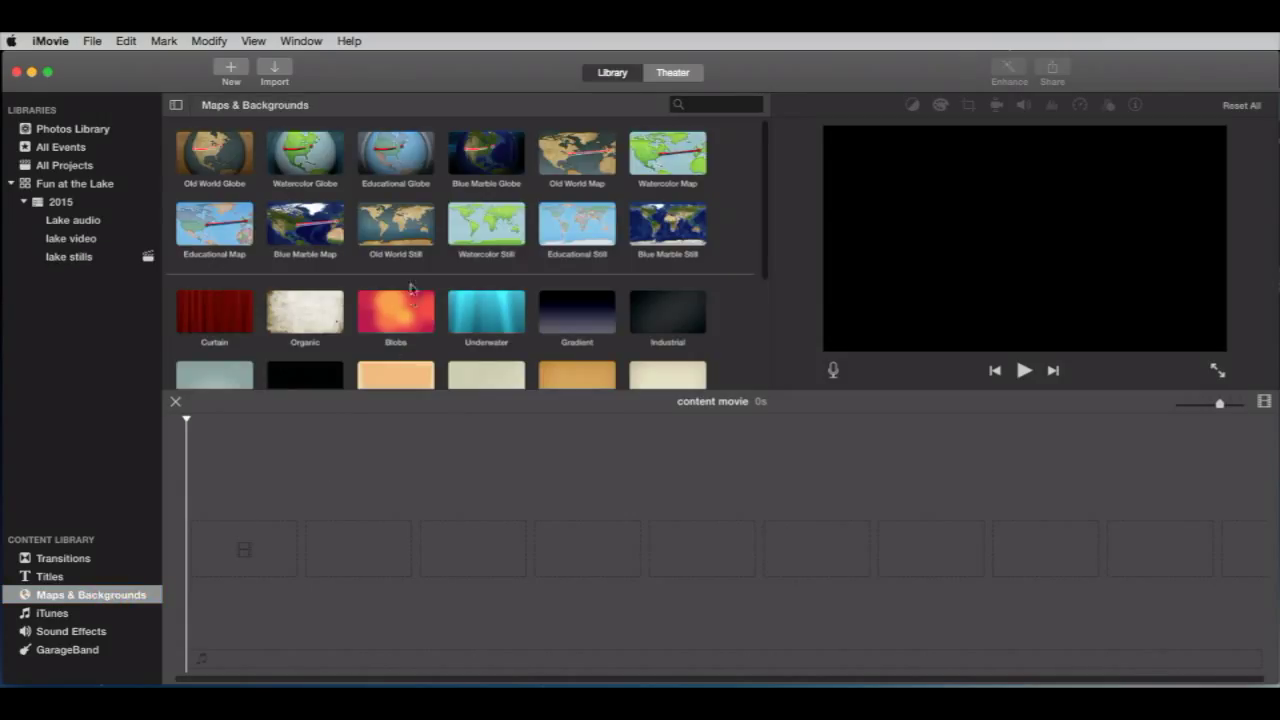
pyautogui.scroll(-3)
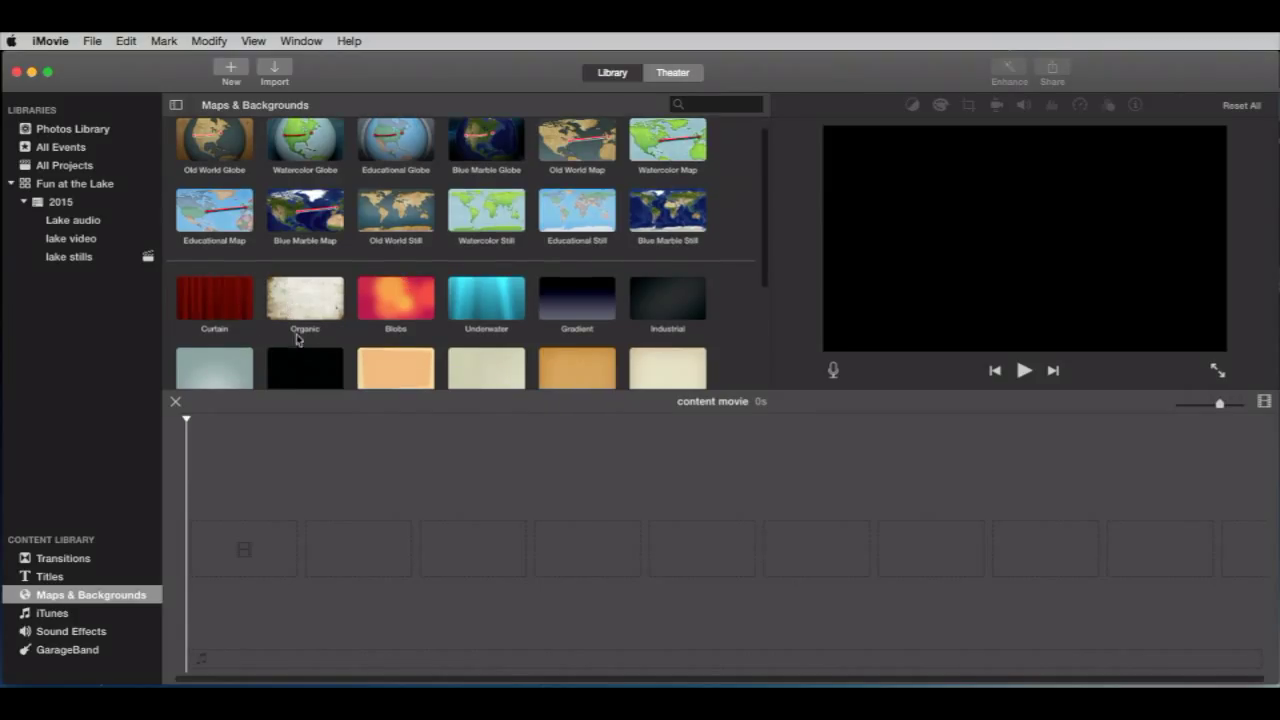
pyautogui.scroll(-3)
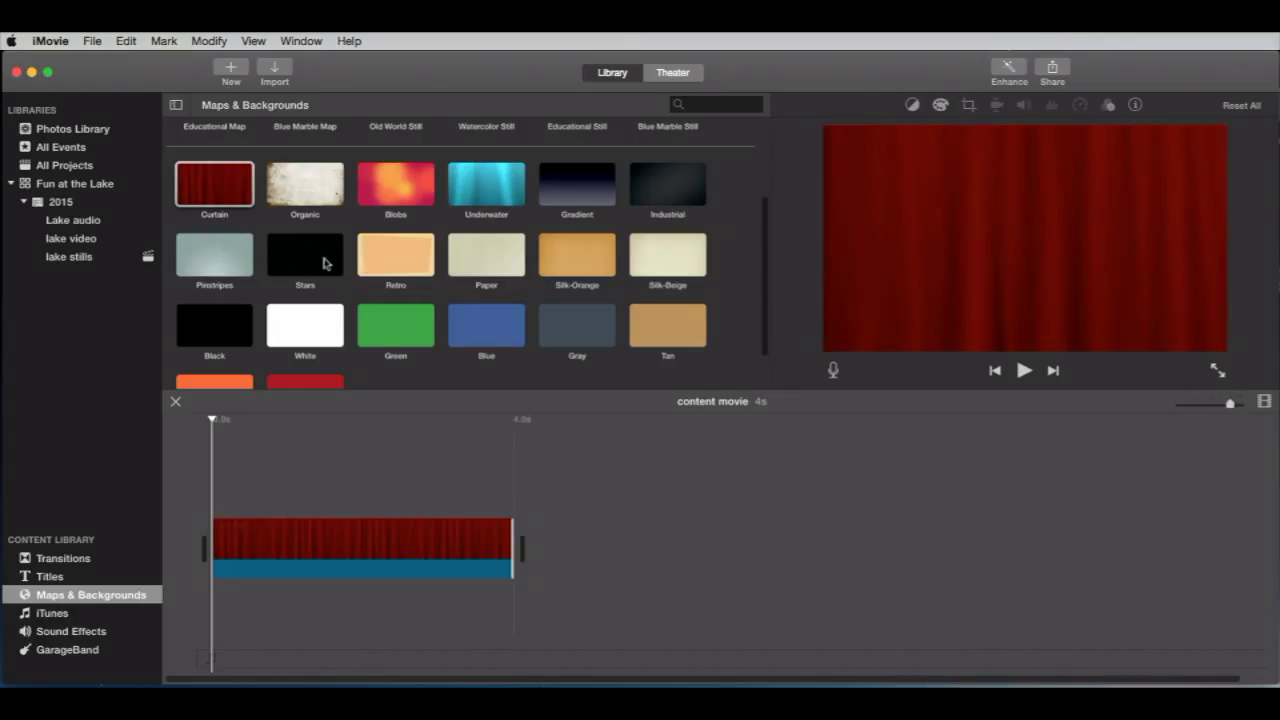
pyautogui.doubleClick(304, 253)
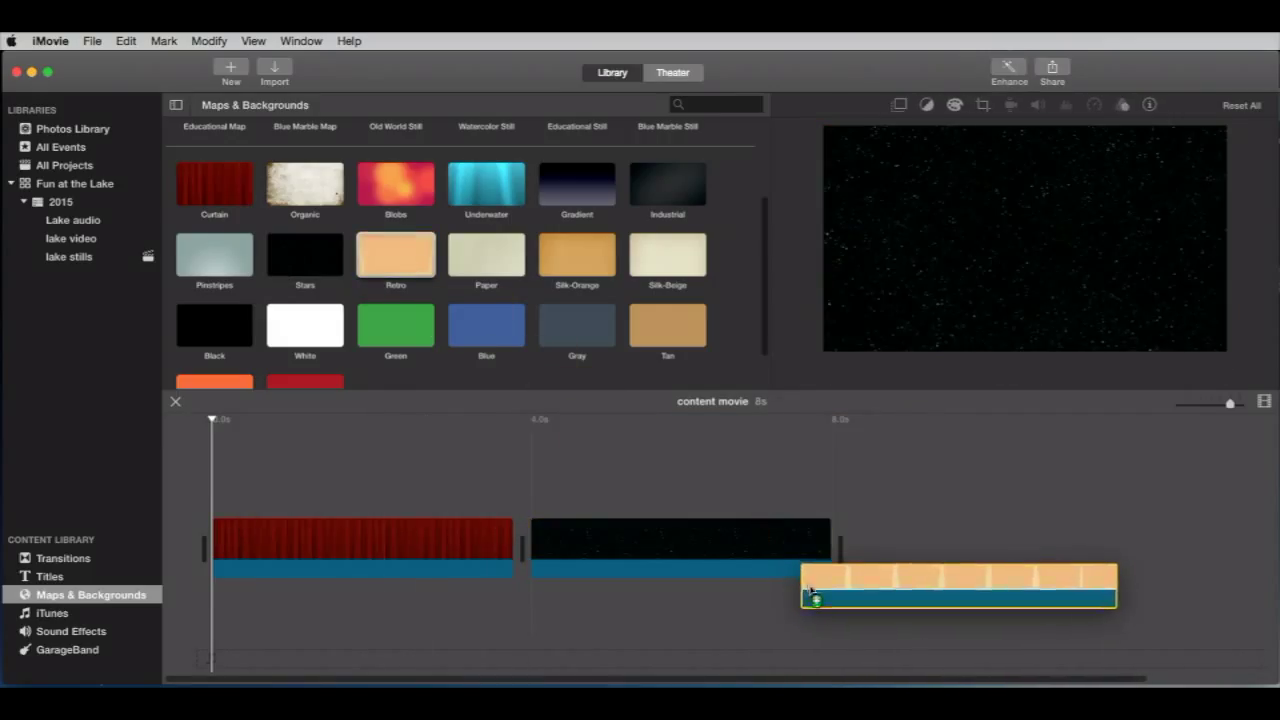
pyautogui.moveTo(958, 590); pyautogui.dragTo(997, 548)
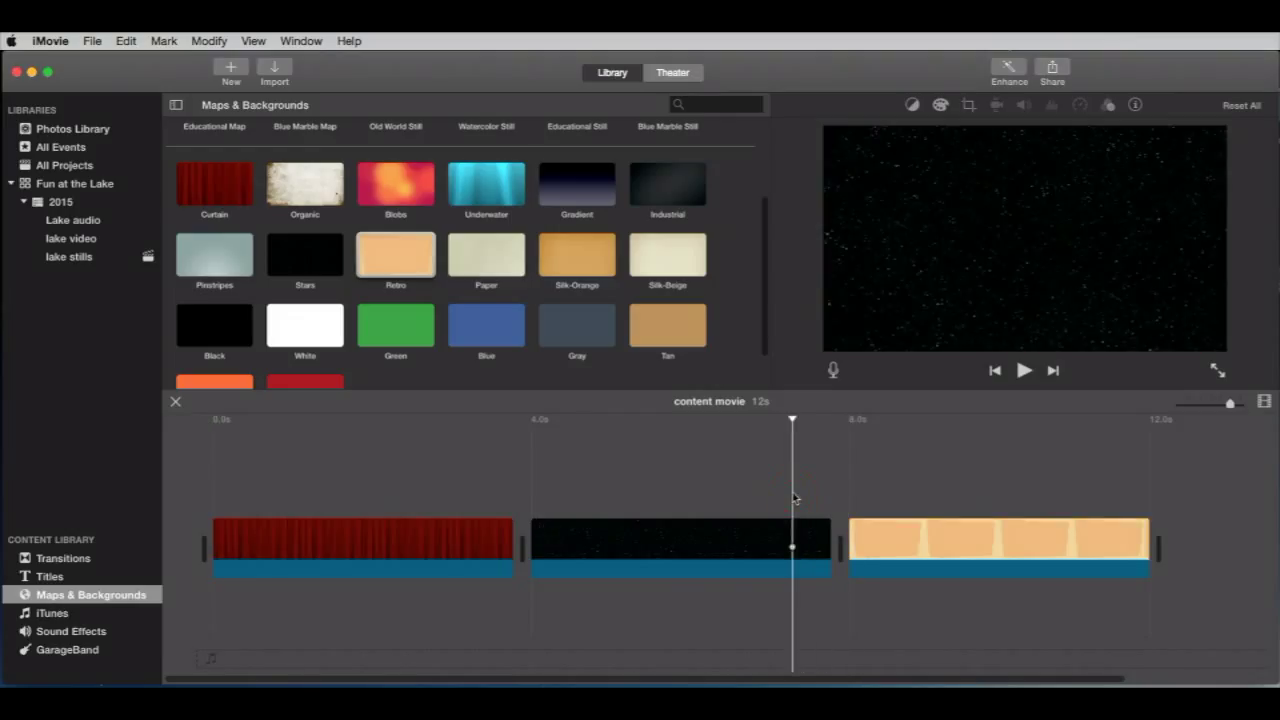
pyautogui.click(1023, 370)
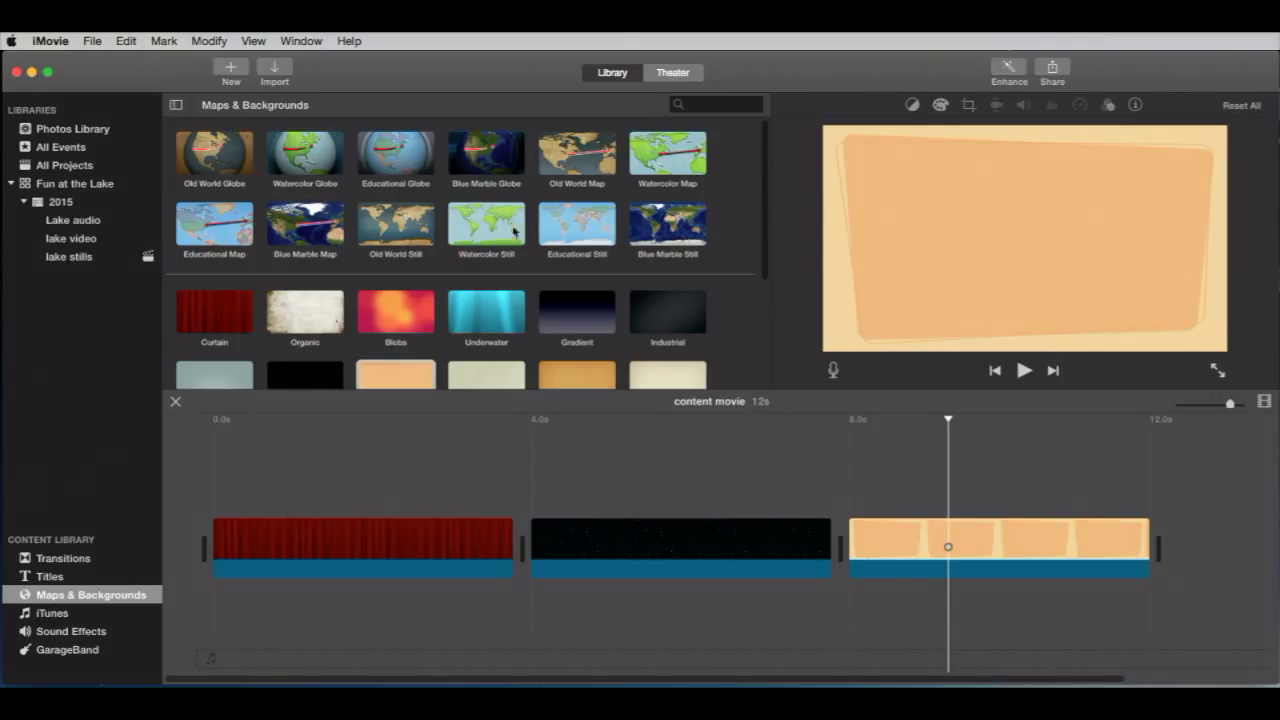
pyautogui.moveTo(183, 162)
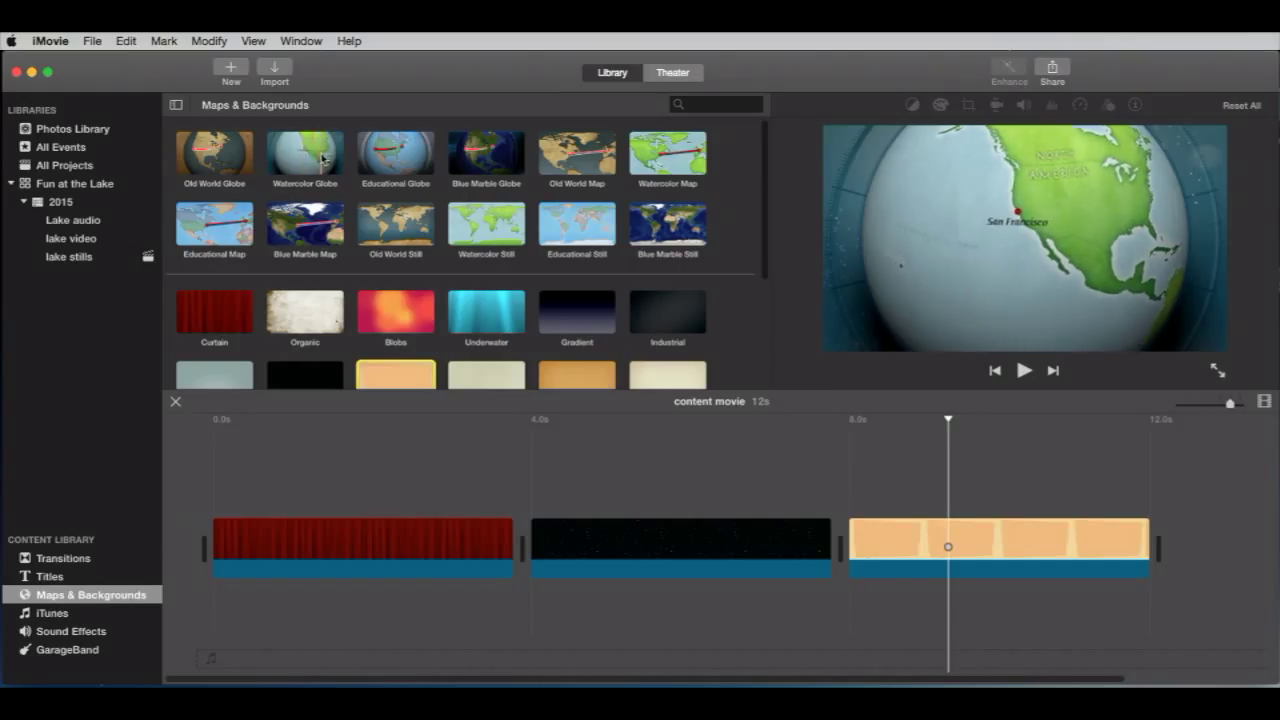
# - Preview the Watercolor, Educational and Blue Marble globes, then select Blue Marble Globe's map settings
pyautogui.click(214, 155)
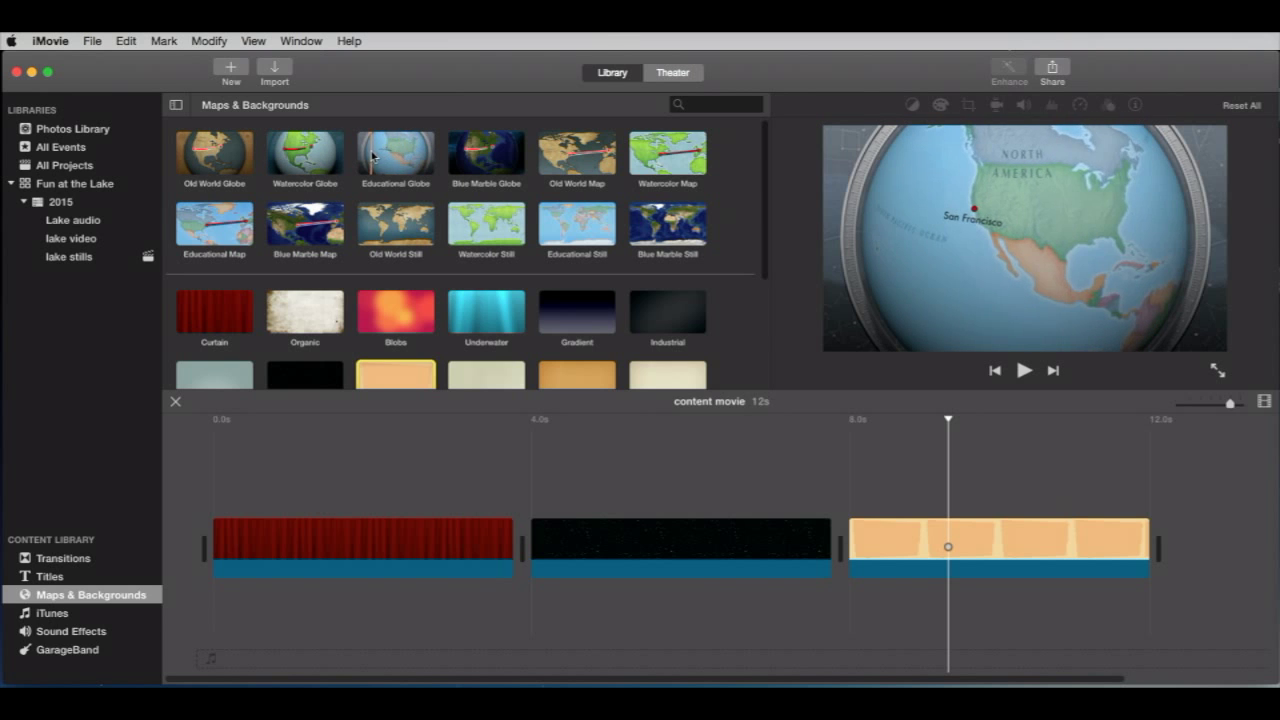
pyautogui.click(486, 155)
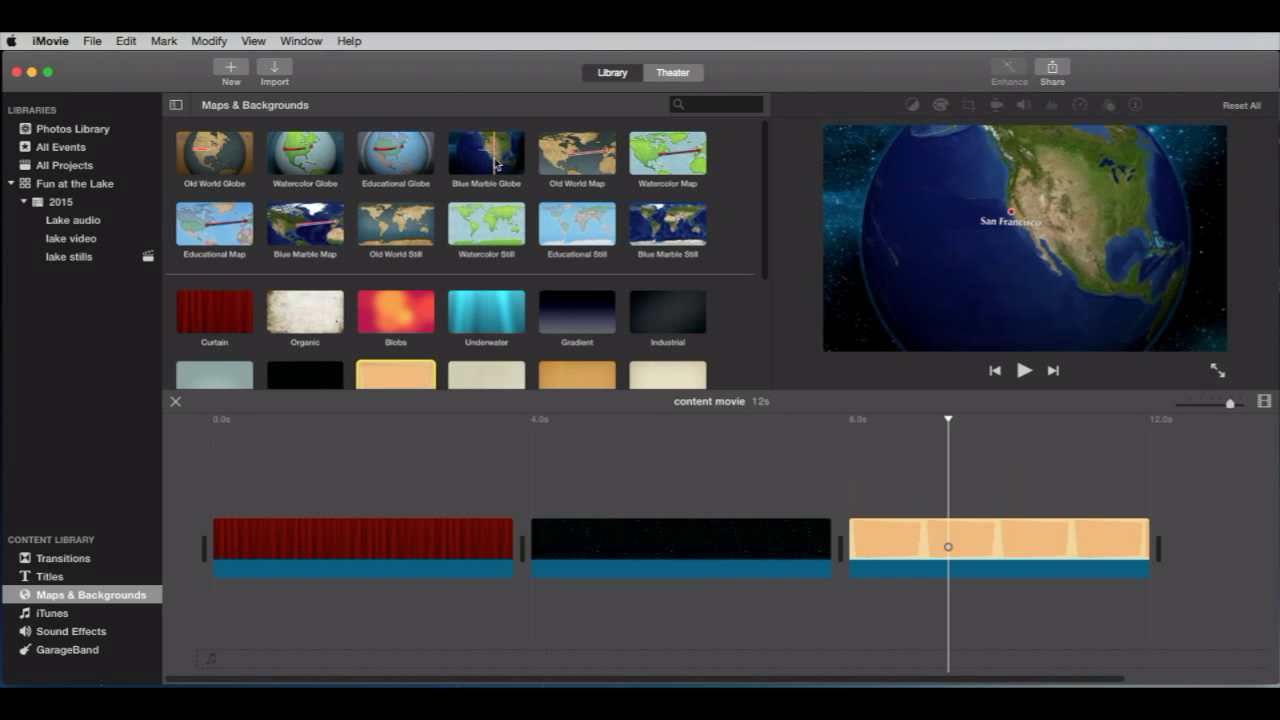
pyautogui.click(486, 155)
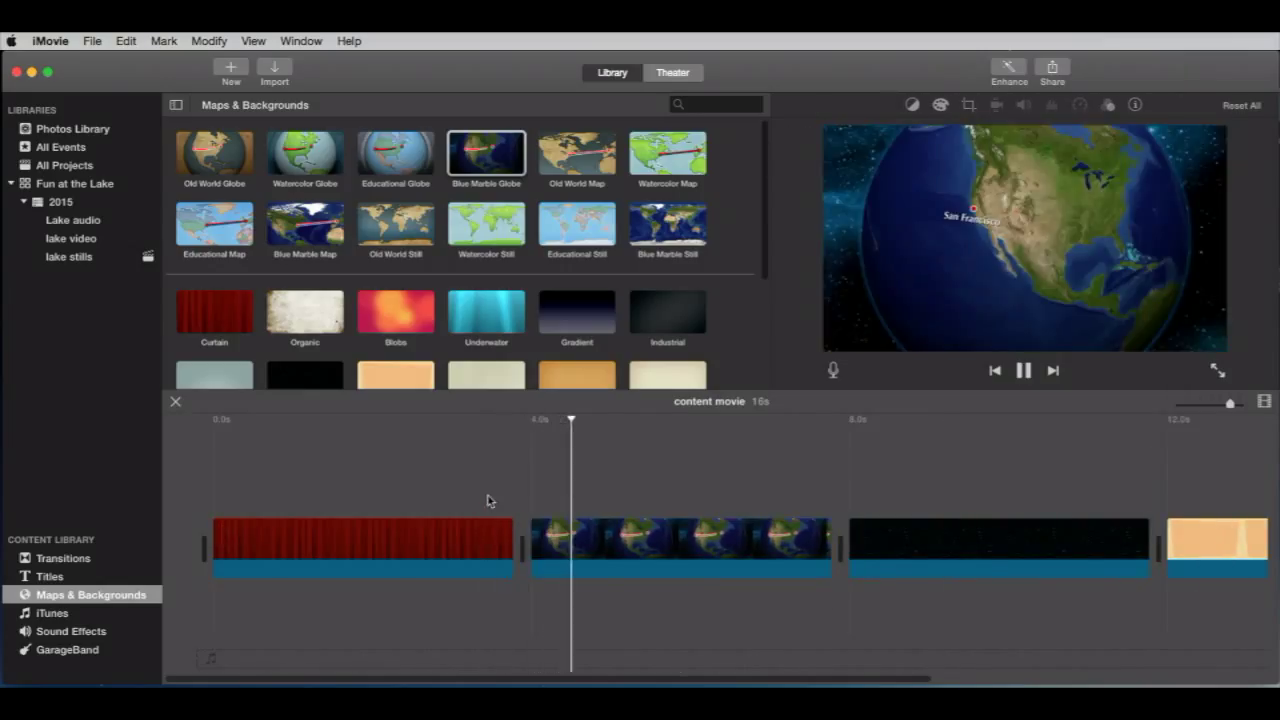
pyautogui.click(680, 545)
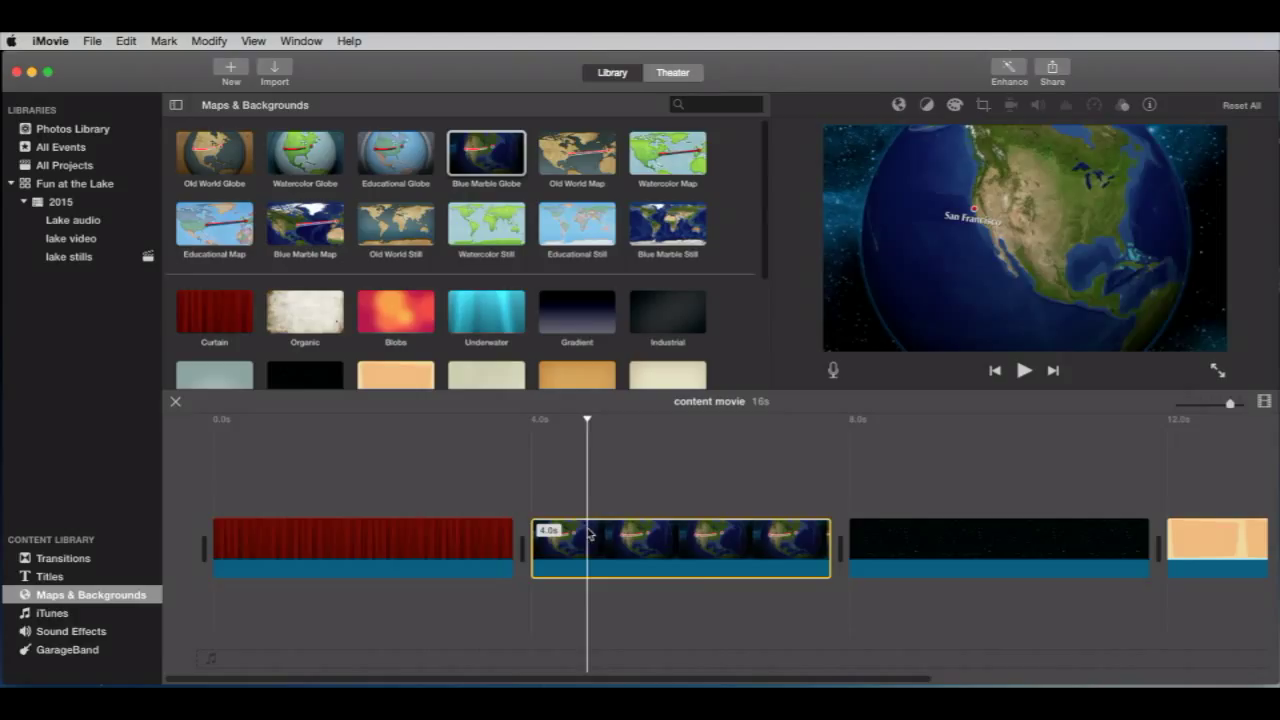
pyautogui.click(684, 548)
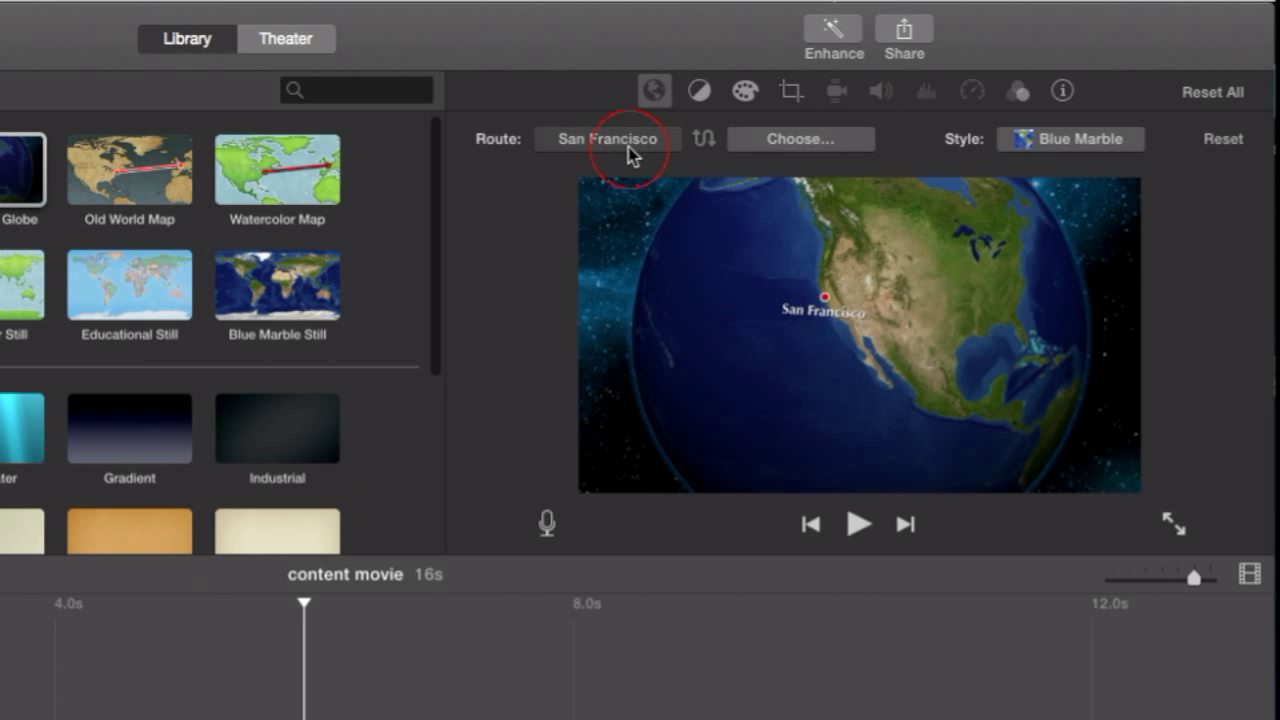
# - Set the globe route's starting location to Atlanta, Georgia
pyautogui.click(607, 139)
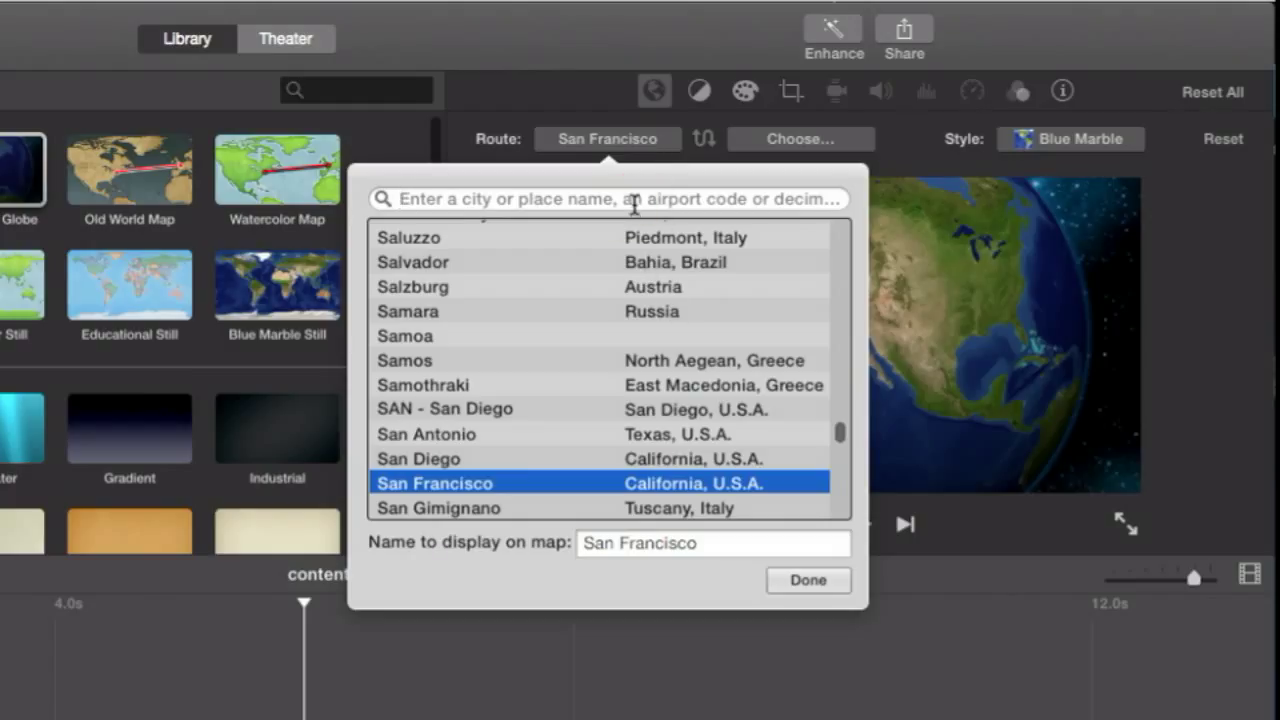
pyautogui.write('atlanta')
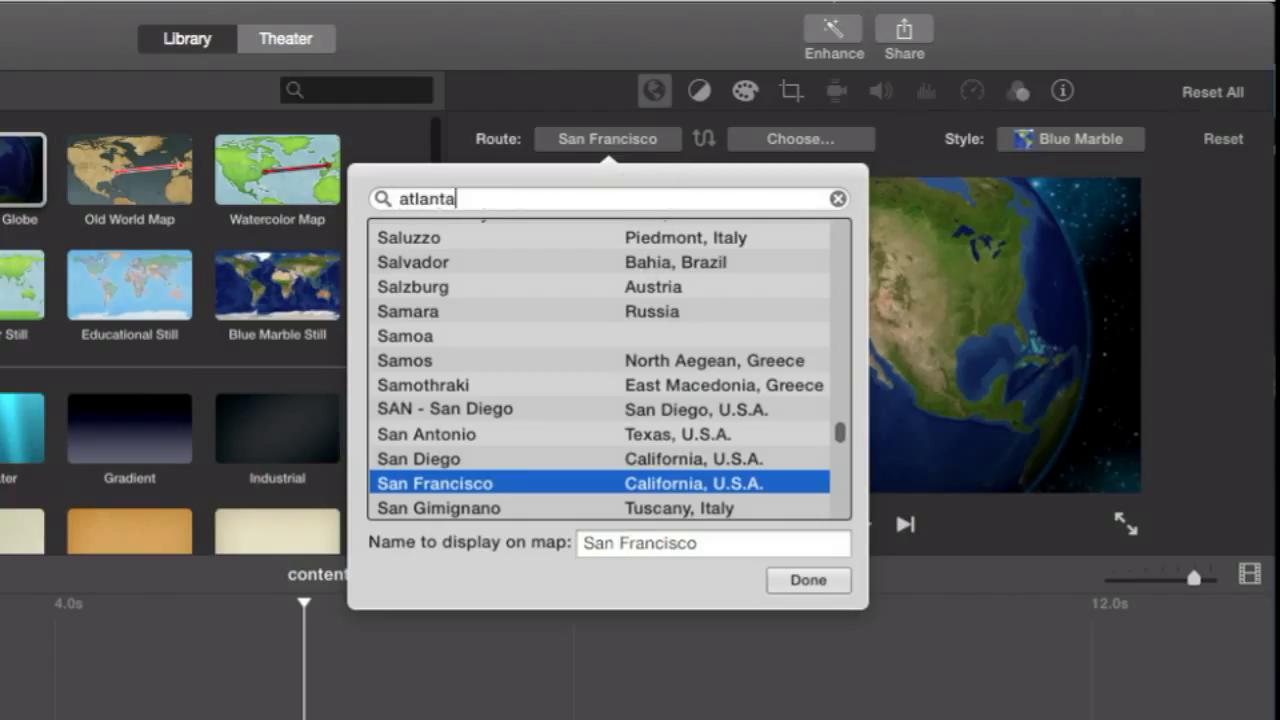
pyautogui.click(405, 258)
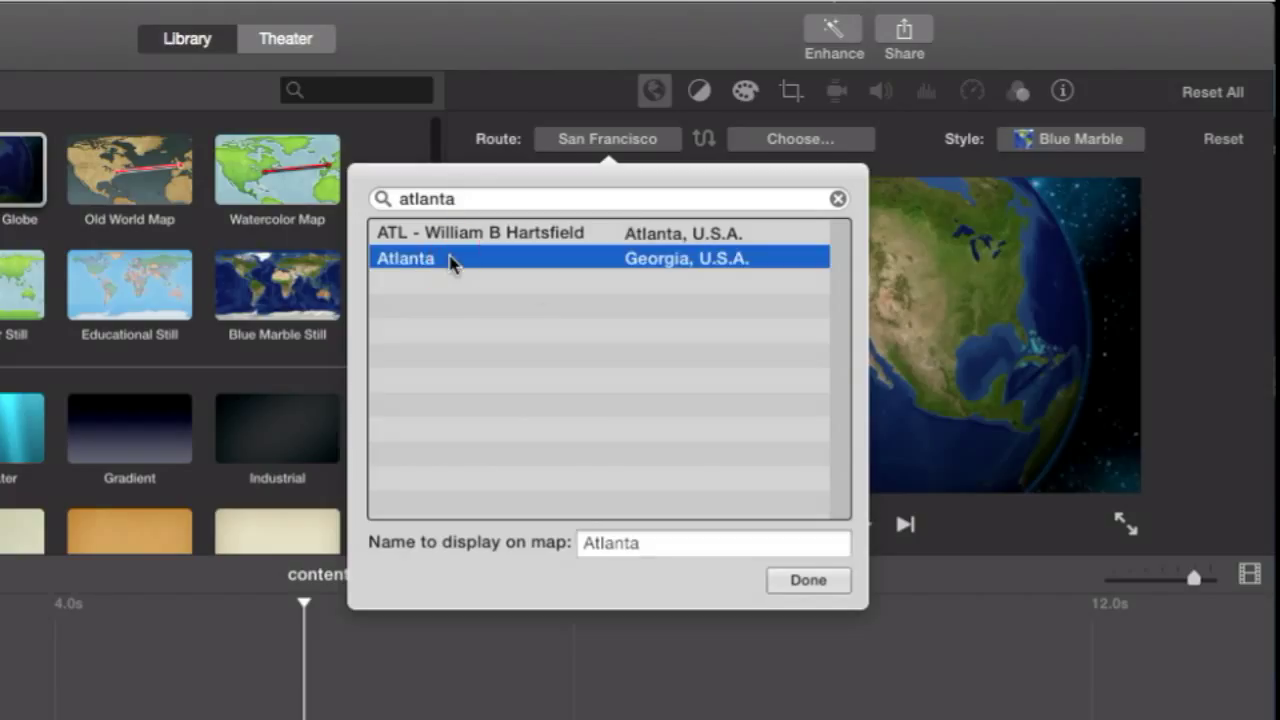
pyautogui.moveTo(640, 550)
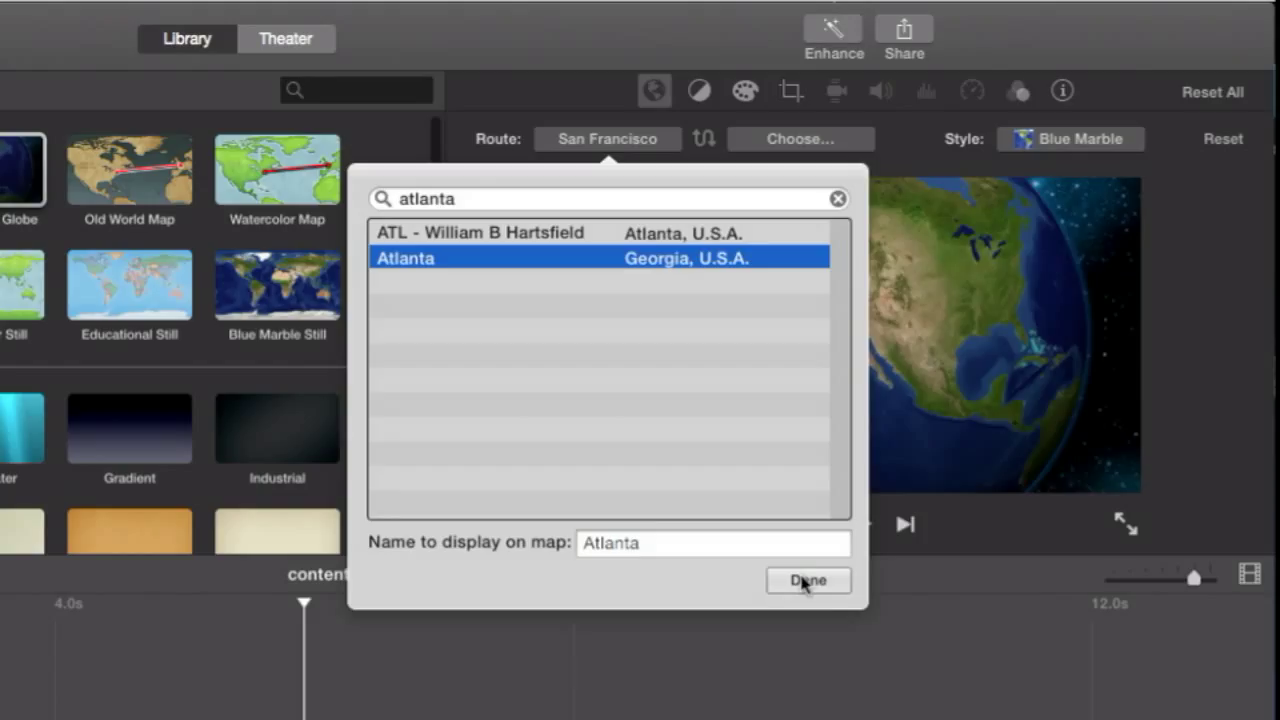
pyautogui.click(808, 580)
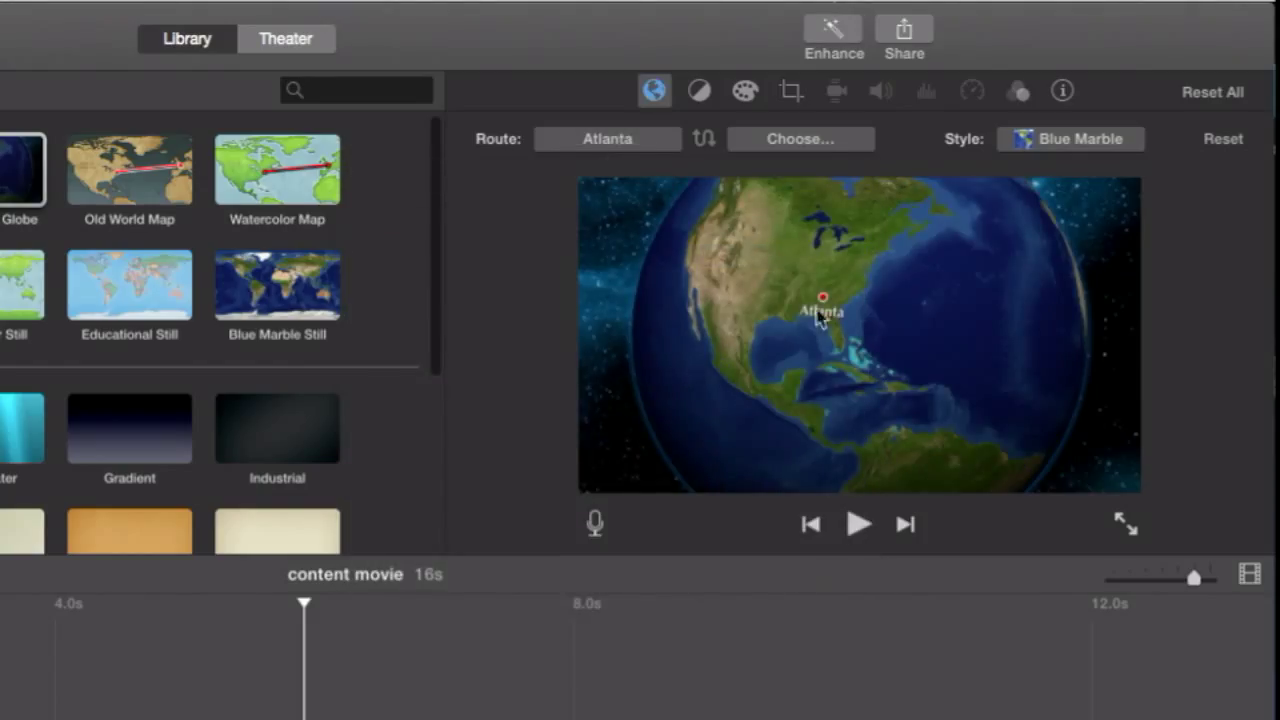
# - Set the route's end to Big Ben in London, labelled 'Over there'
pyautogui.click(799, 139)
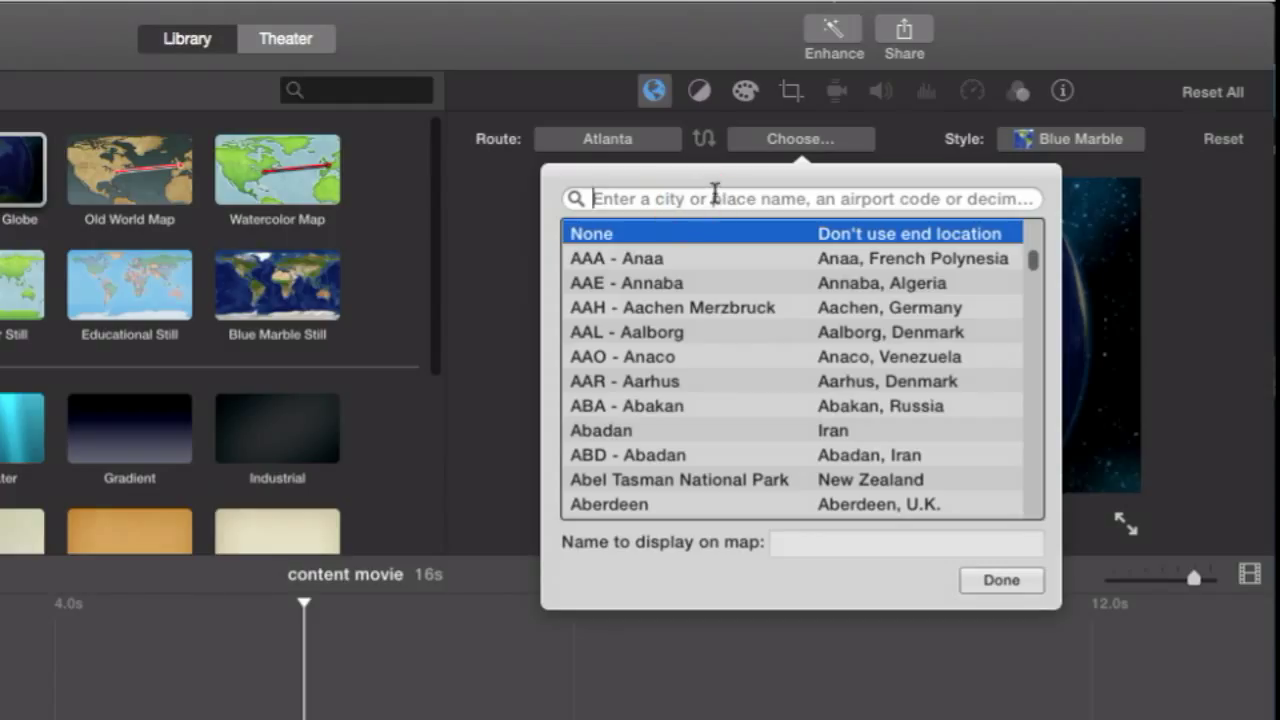
pyautogui.write('london')
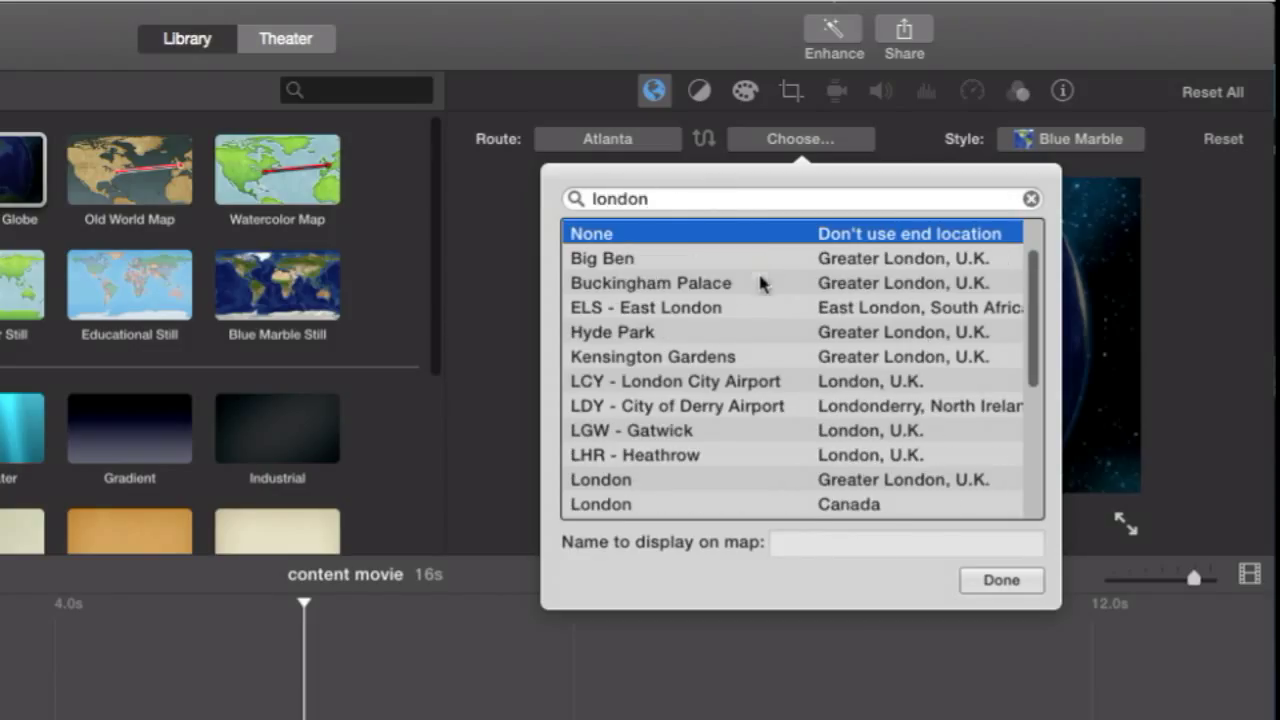
pyautogui.moveTo(620, 268)
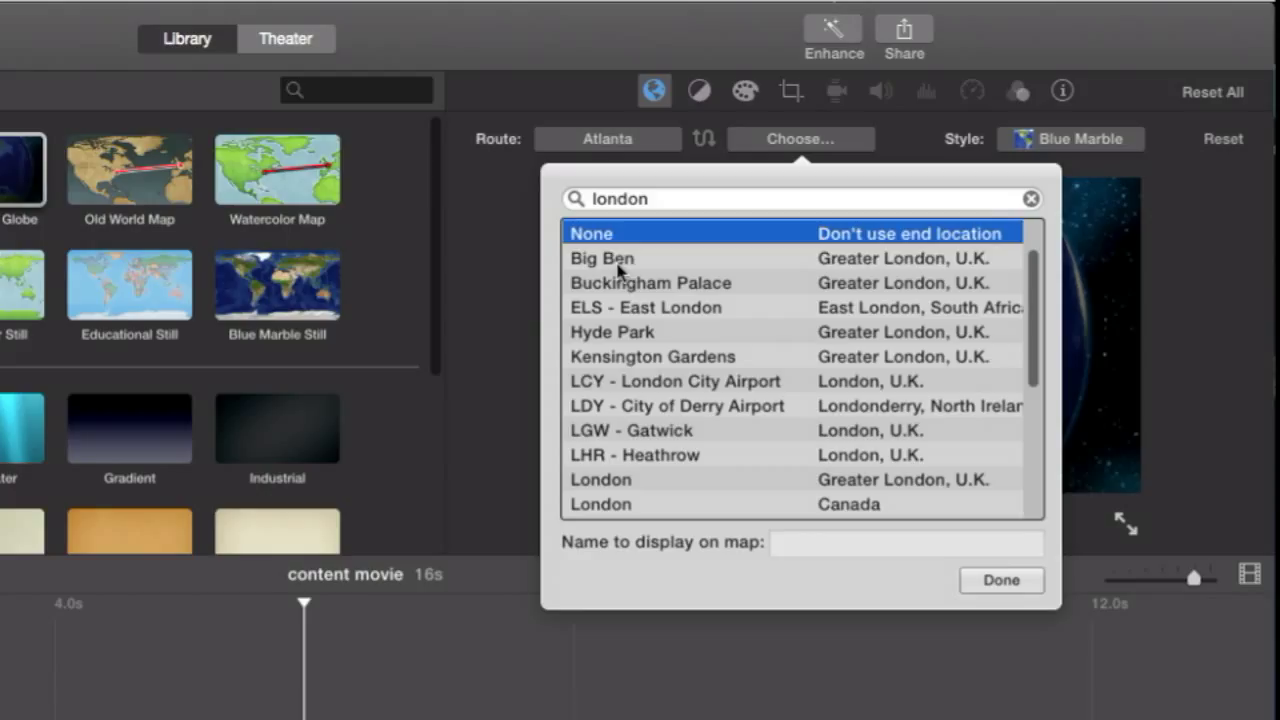
pyautogui.click(601, 258)
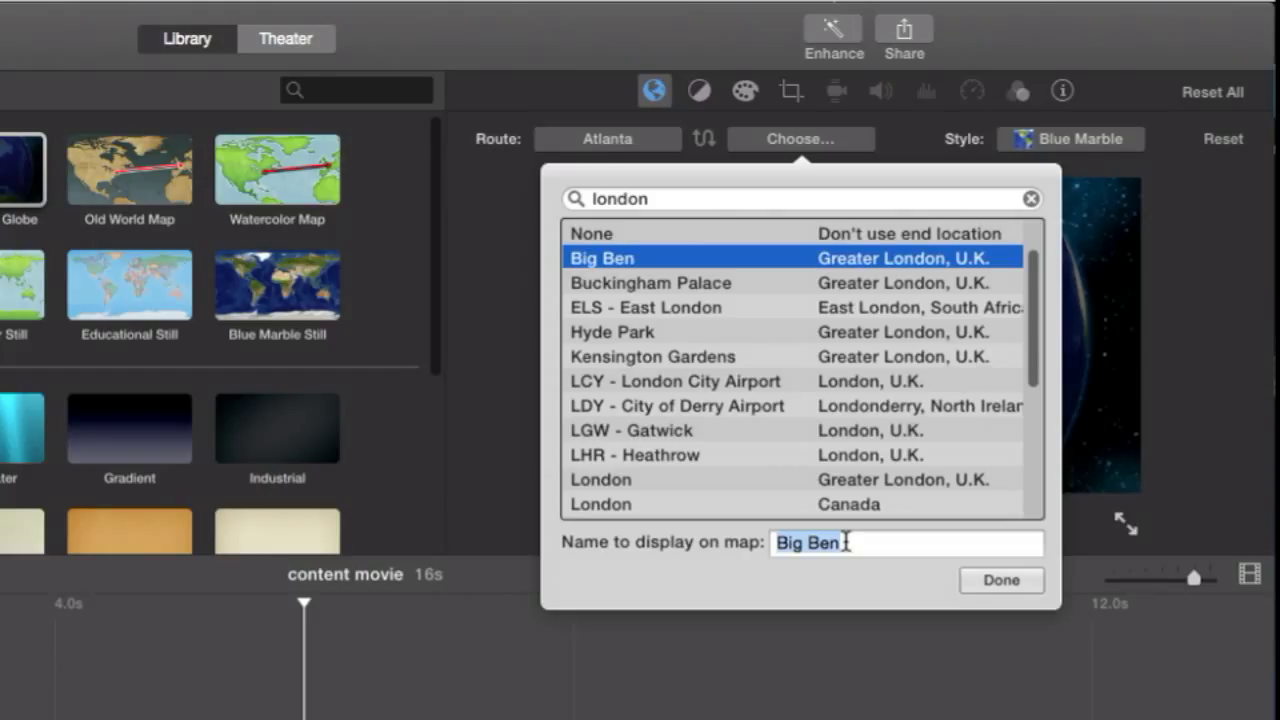
pyautogui.write('Over there')
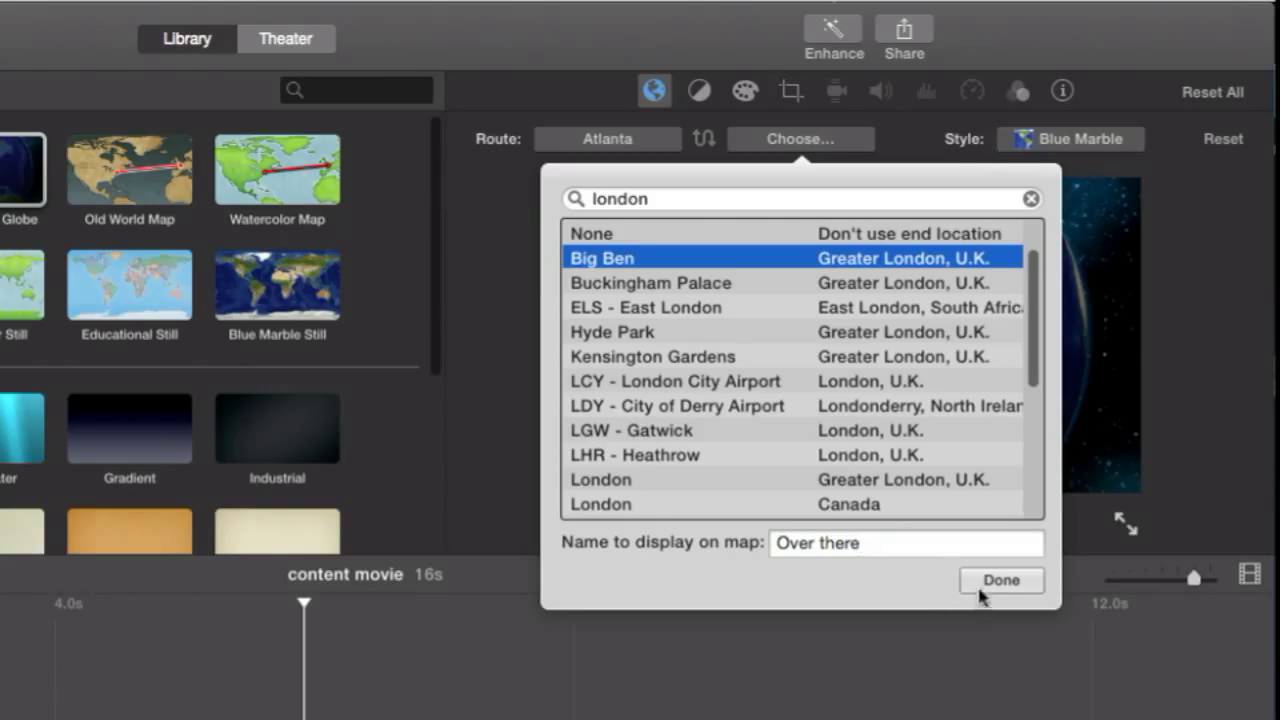
pyautogui.click(1001, 580)
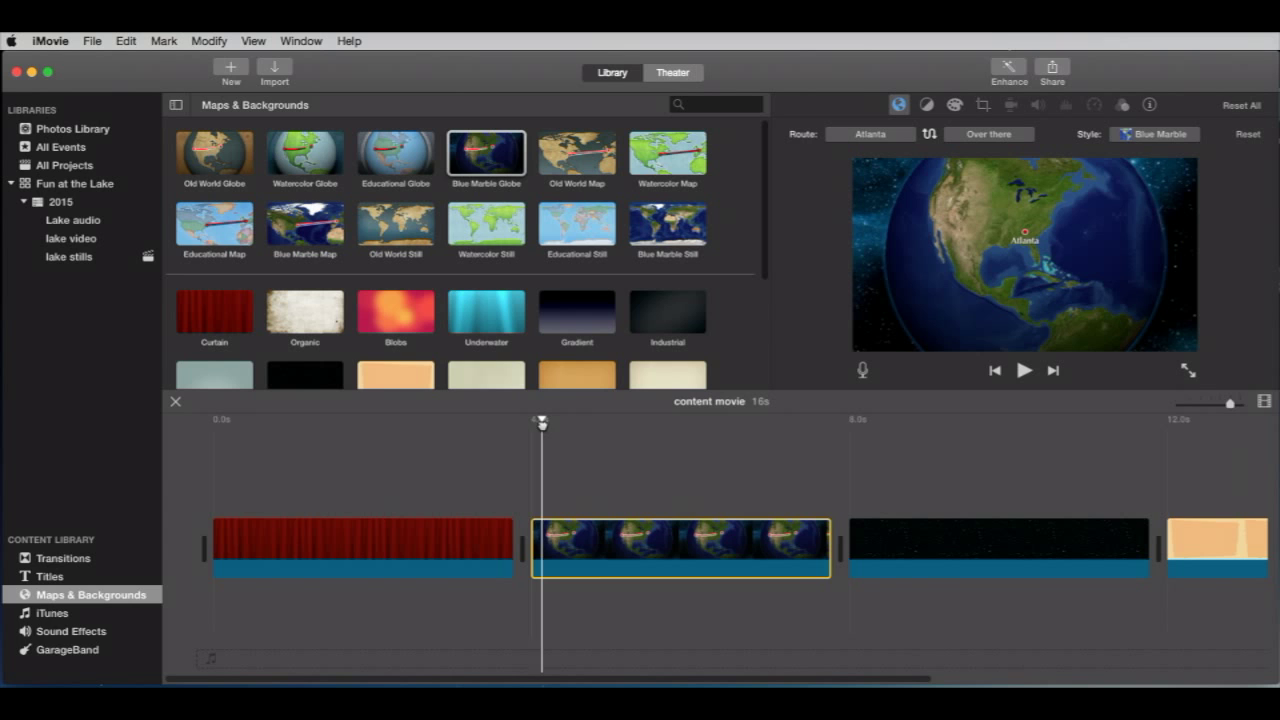
# - Trim the globe map clip, apply no video effect, and move it back after Curtain
pyautogui.click(1024, 370)
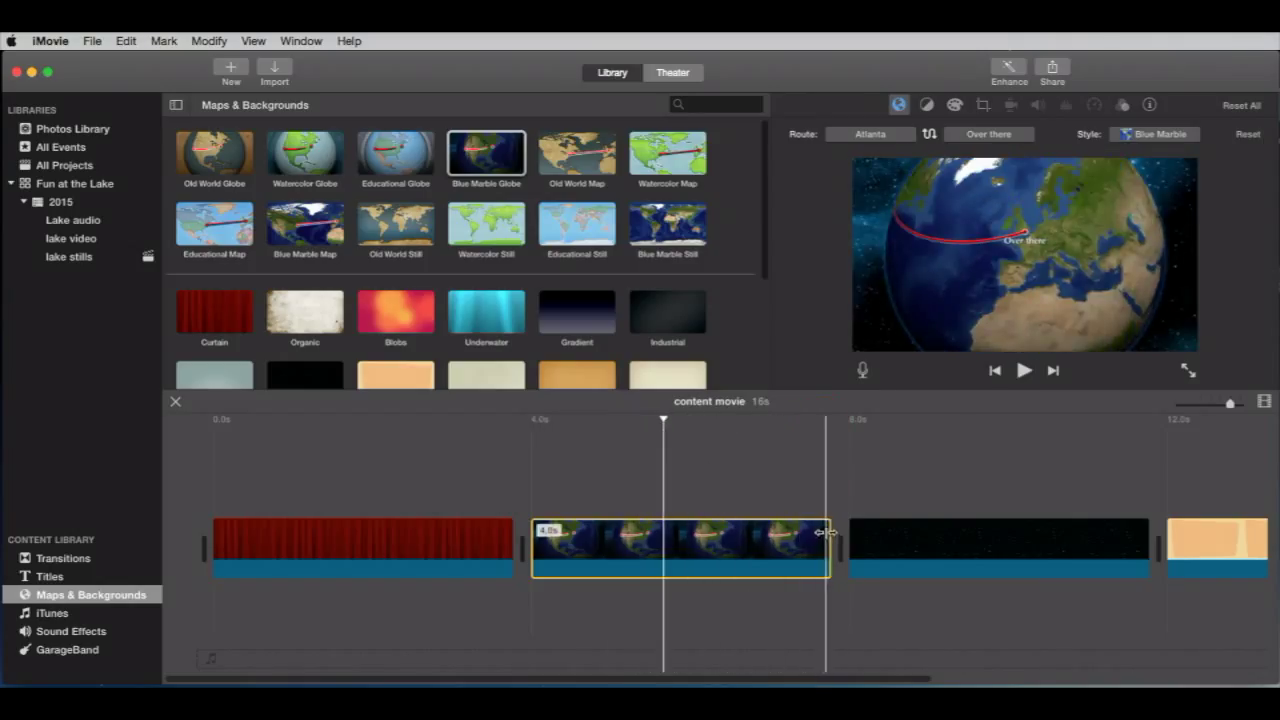
pyautogui.moveTo(828, 531); pyautogui.dragTo(795, 540)
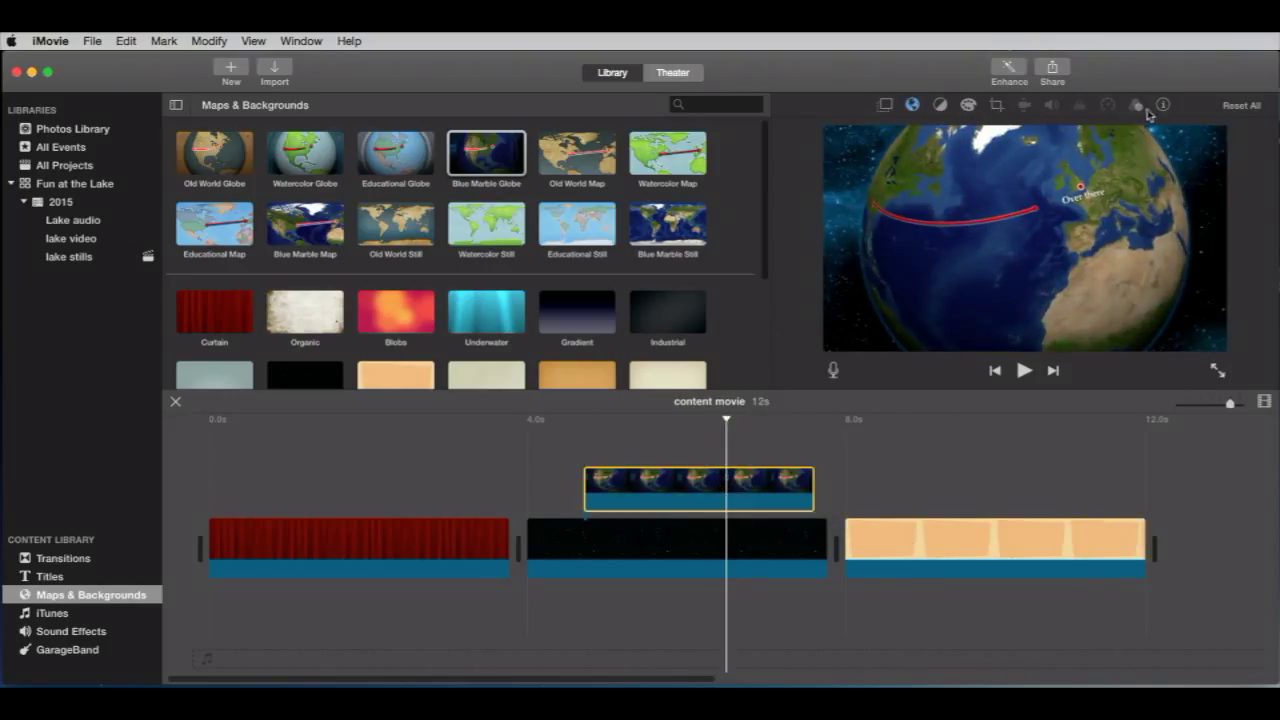
pyautogui.click(1135, 104)
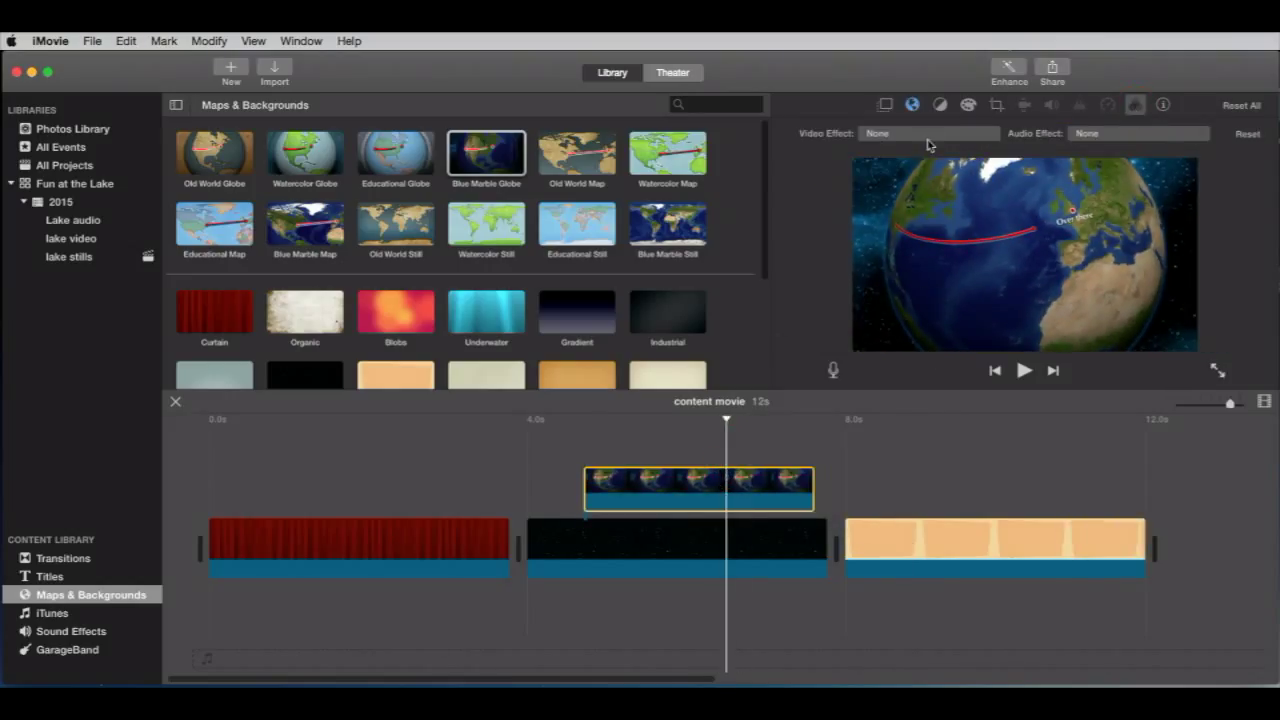
pyautogui.click(926, 133)
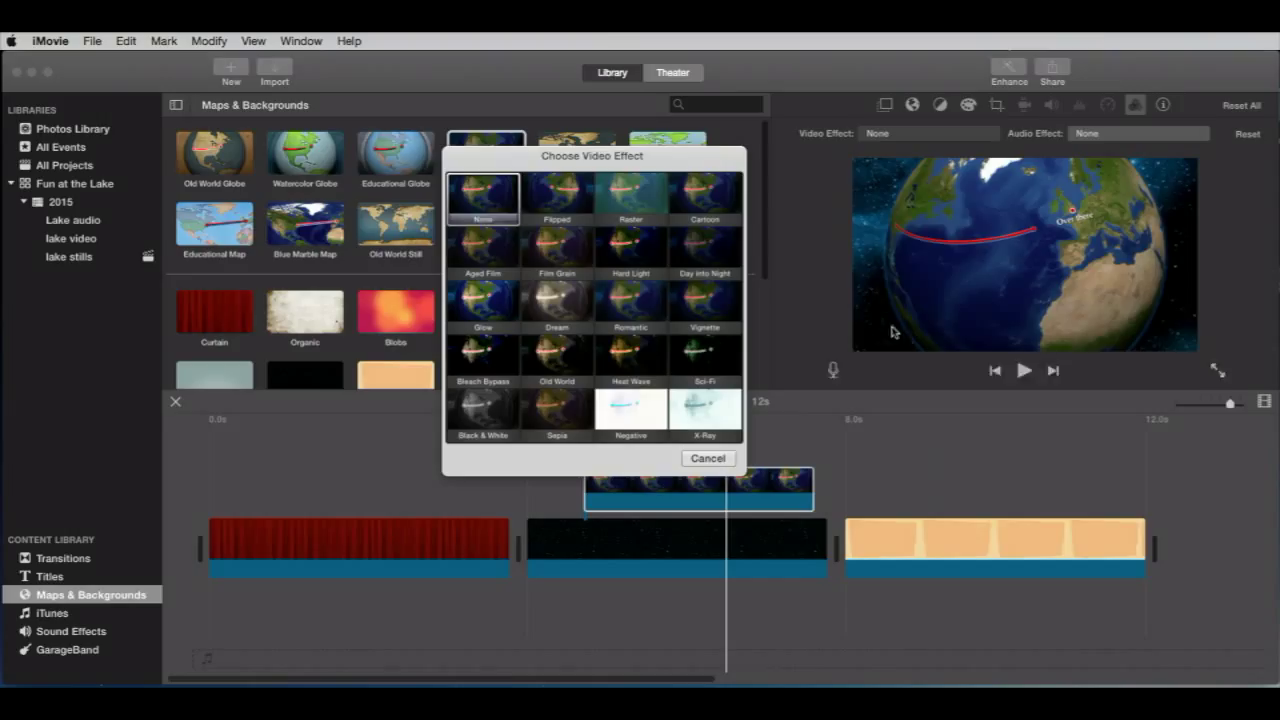
pyautogui.click(708, 458)
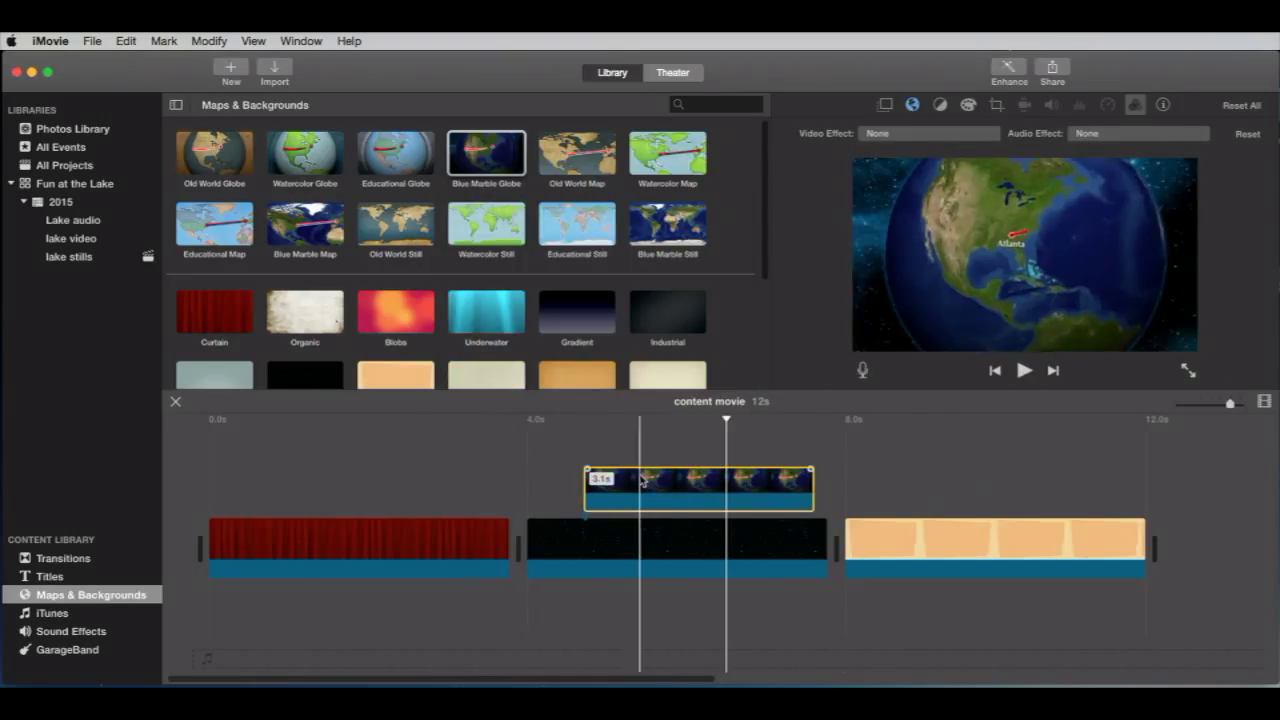
pyautogui.moveTo(700, 488); pyautogui.dragTo(630, 508)
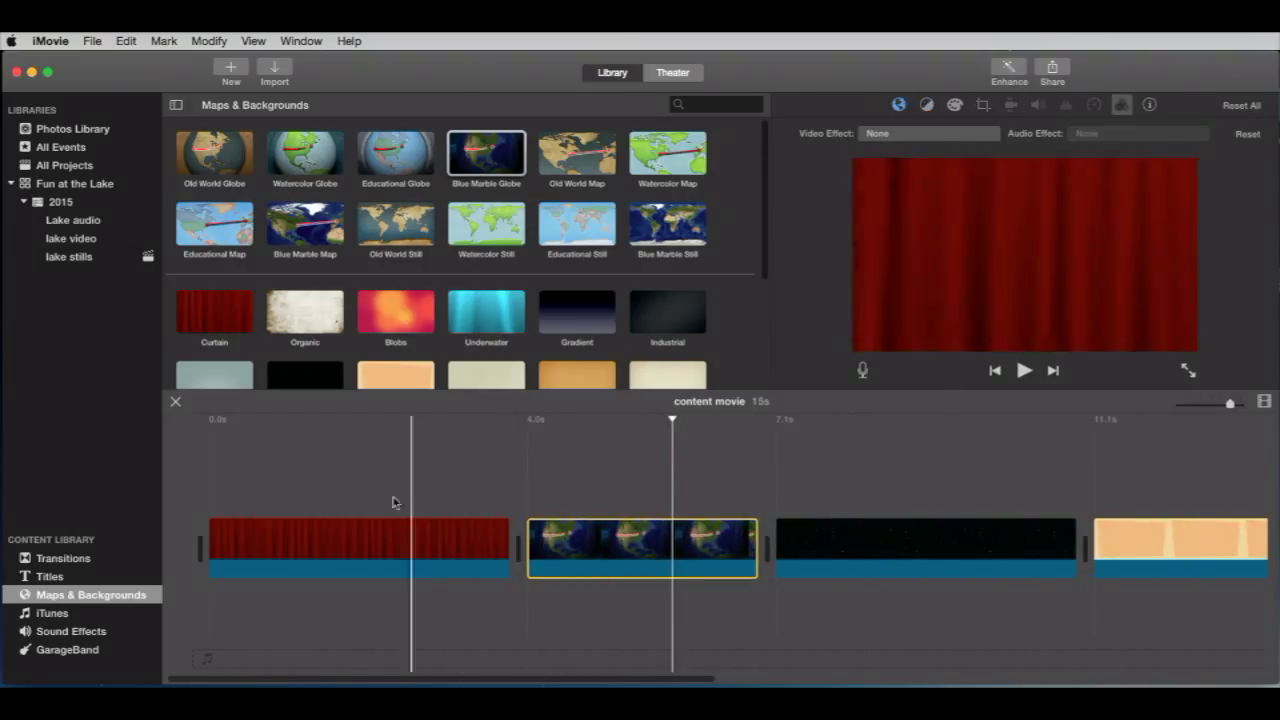
pyautogui.click(49, 576)
pyautogui.write('around the world')
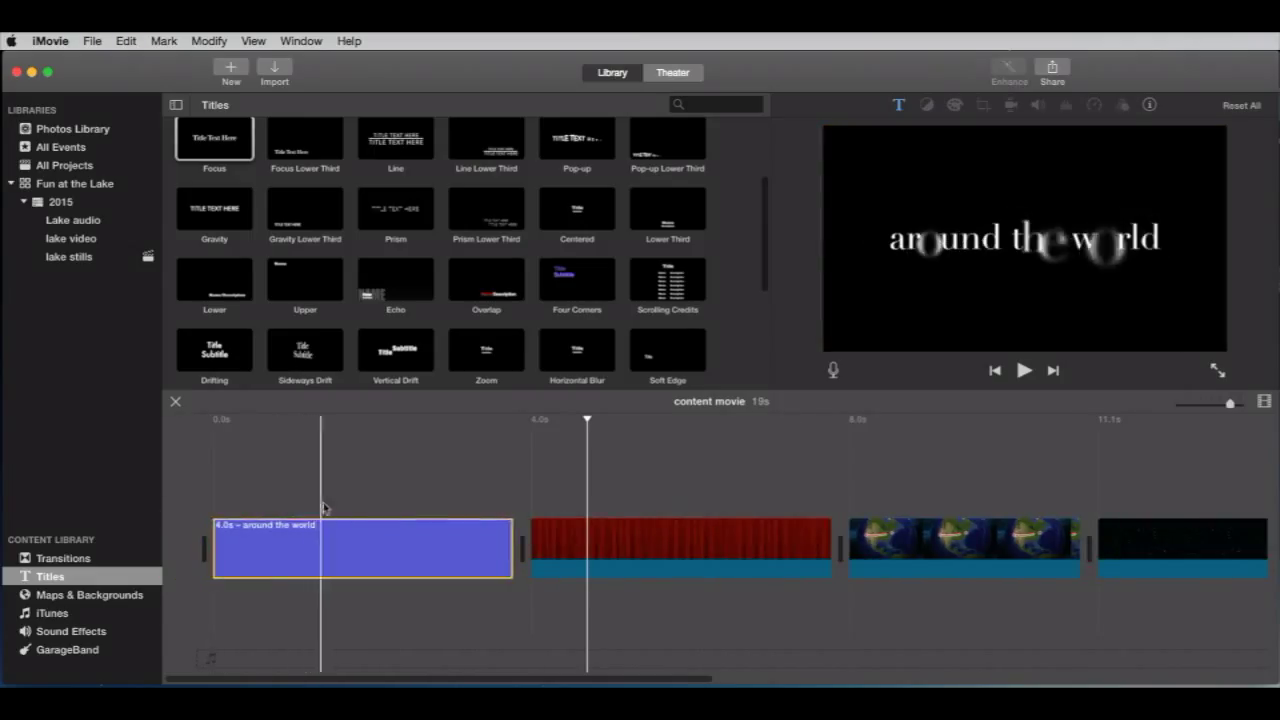
# - Preview the 4-second 'around the world' title at the start of the movie
pyautogui.click(1024, 370)
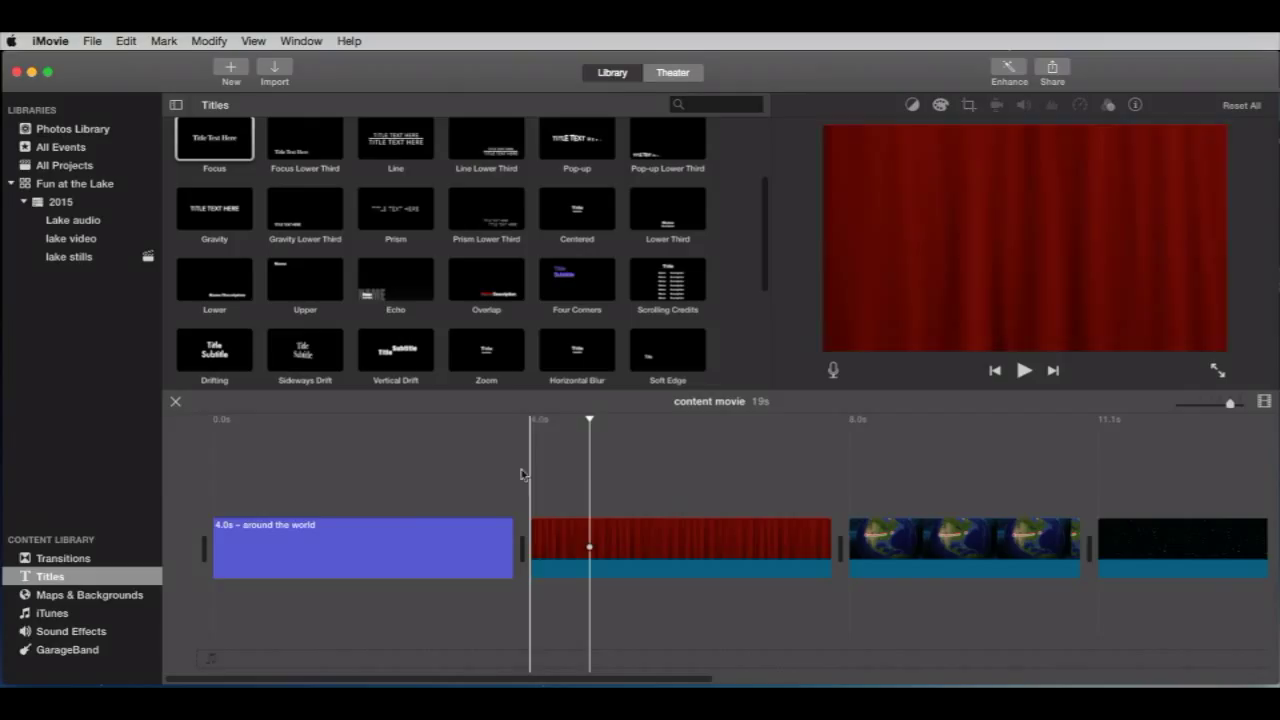
pyautogui.click(360, 548)
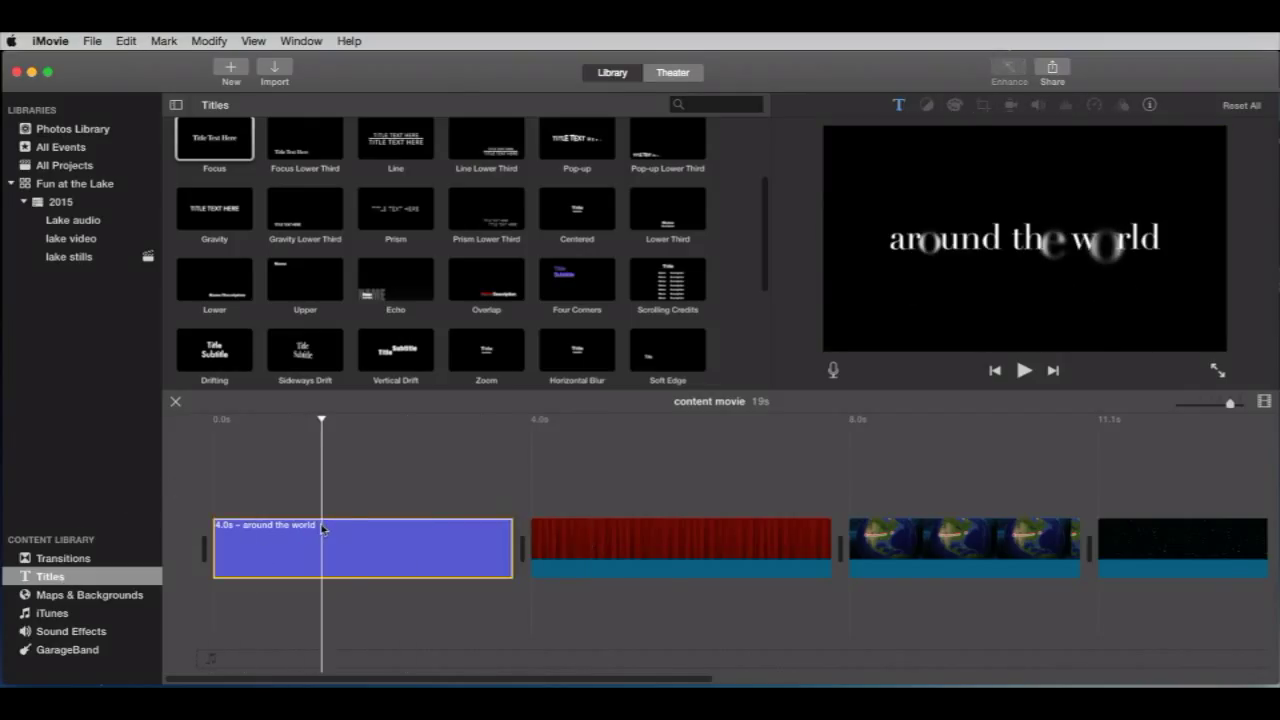
pyautogui.click(91, 41)
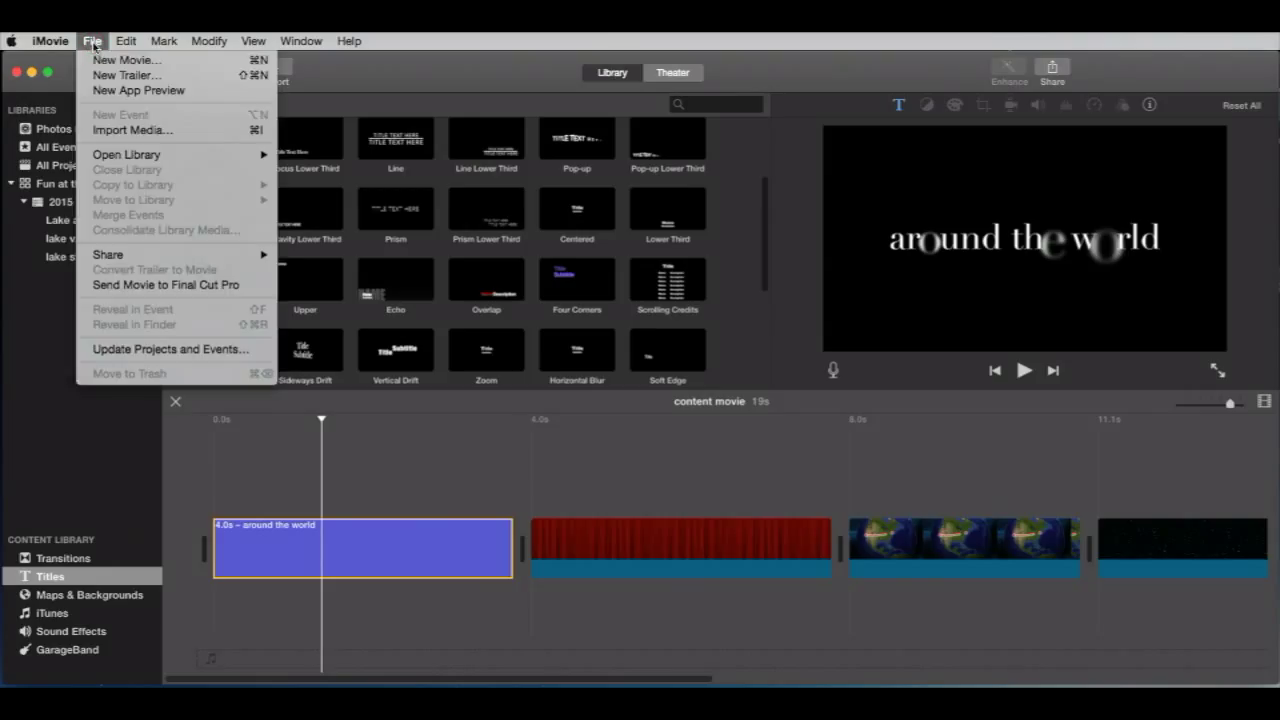
# - Copy the 'around the world' title and paste it as a connected clip over Curtain
pyautogui.click(125, 41)
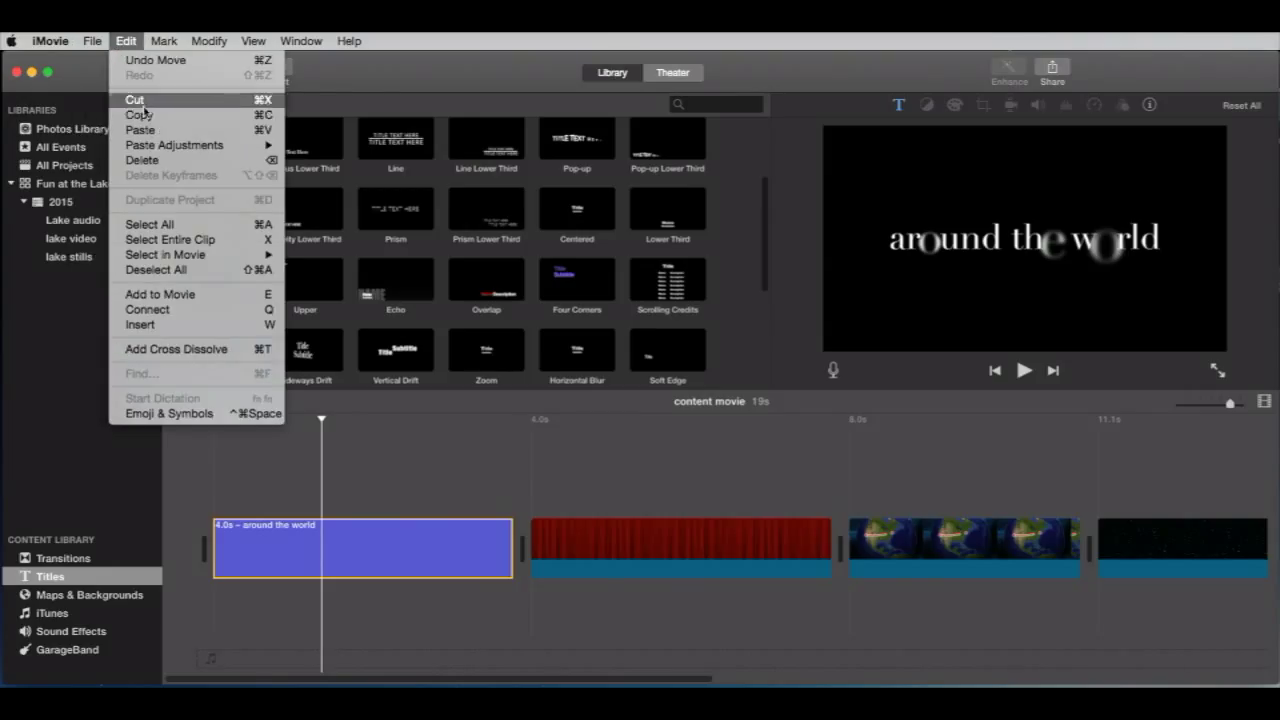
pyautogui.click(597, 470)
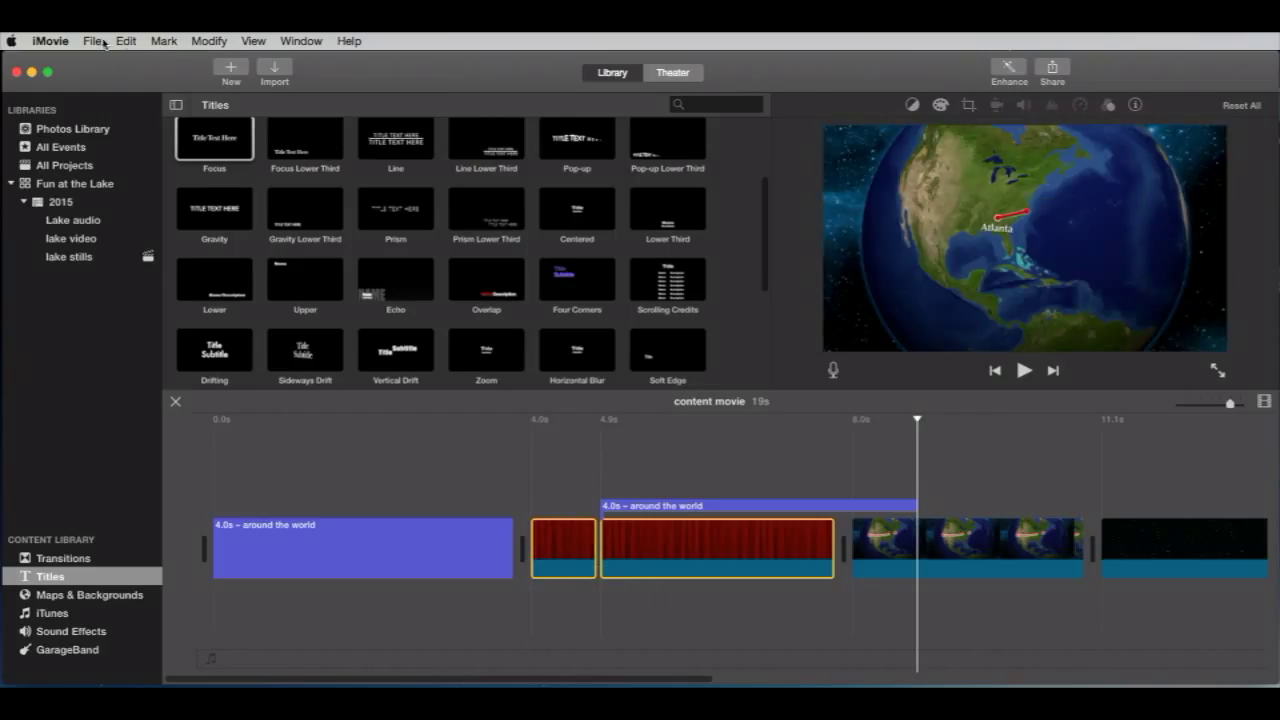
pyautogui.click(208, 41)
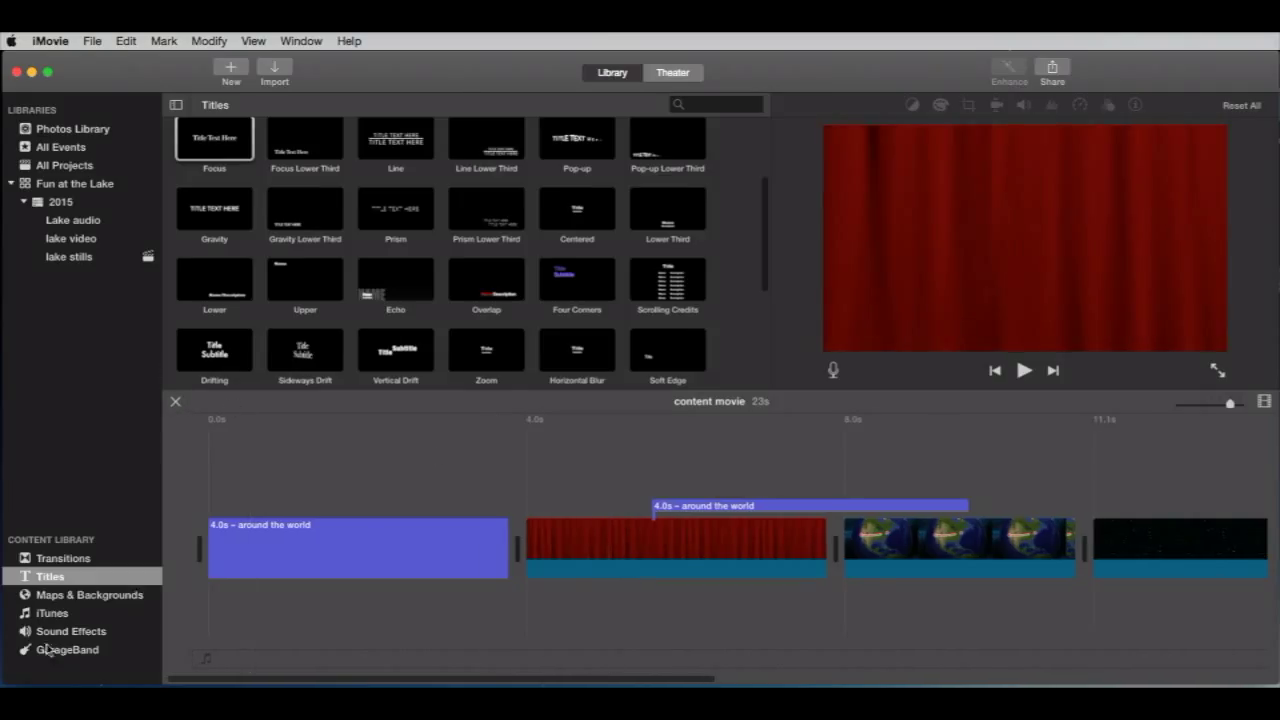
pyautogui.click(71, 631)
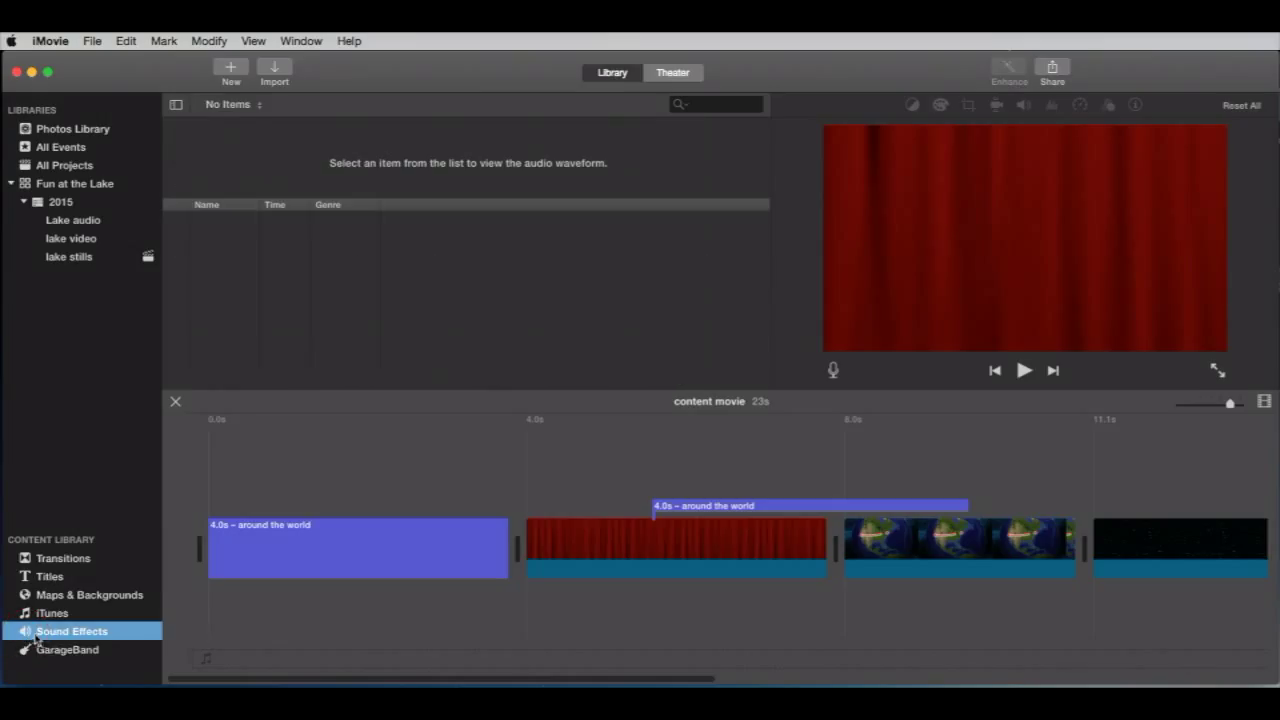
# - Load the Ambience sounds, preview Big Waterfall, and switch to the Jingles category
pyautogui.click(71, 630)
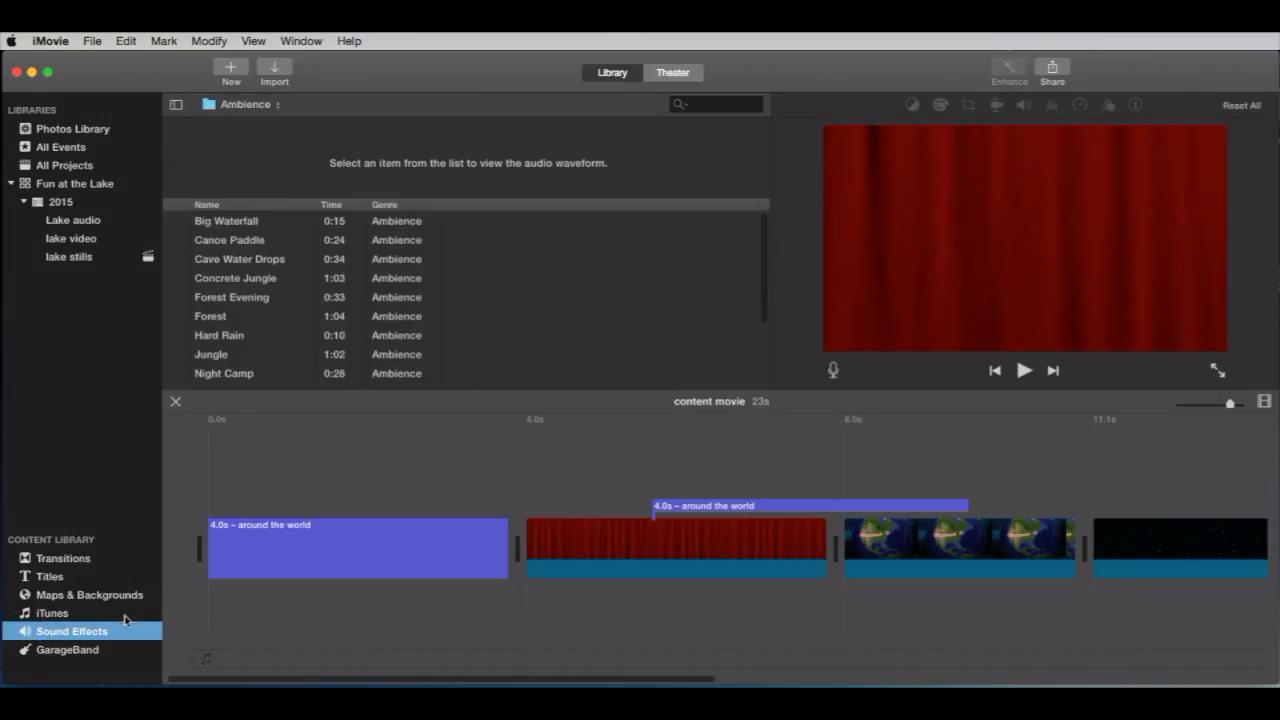
pyautogui.click(226, 221)
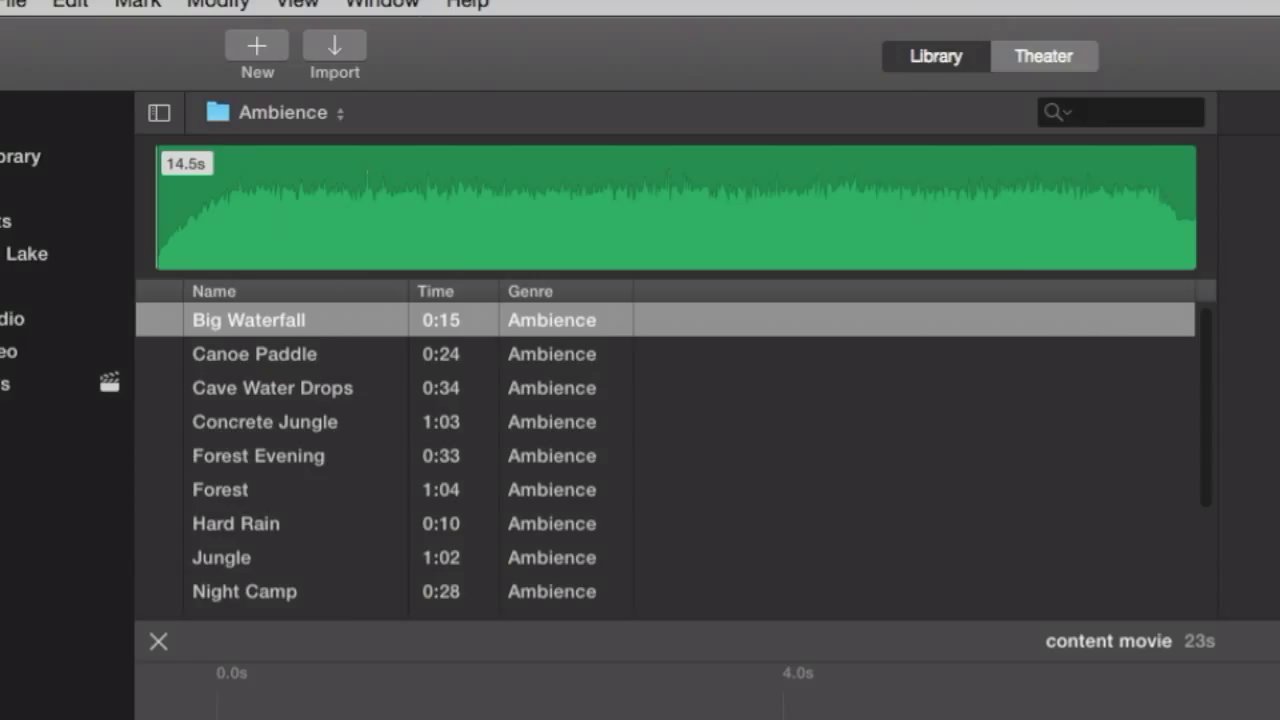
pyautogui.moveTo(305, 388)
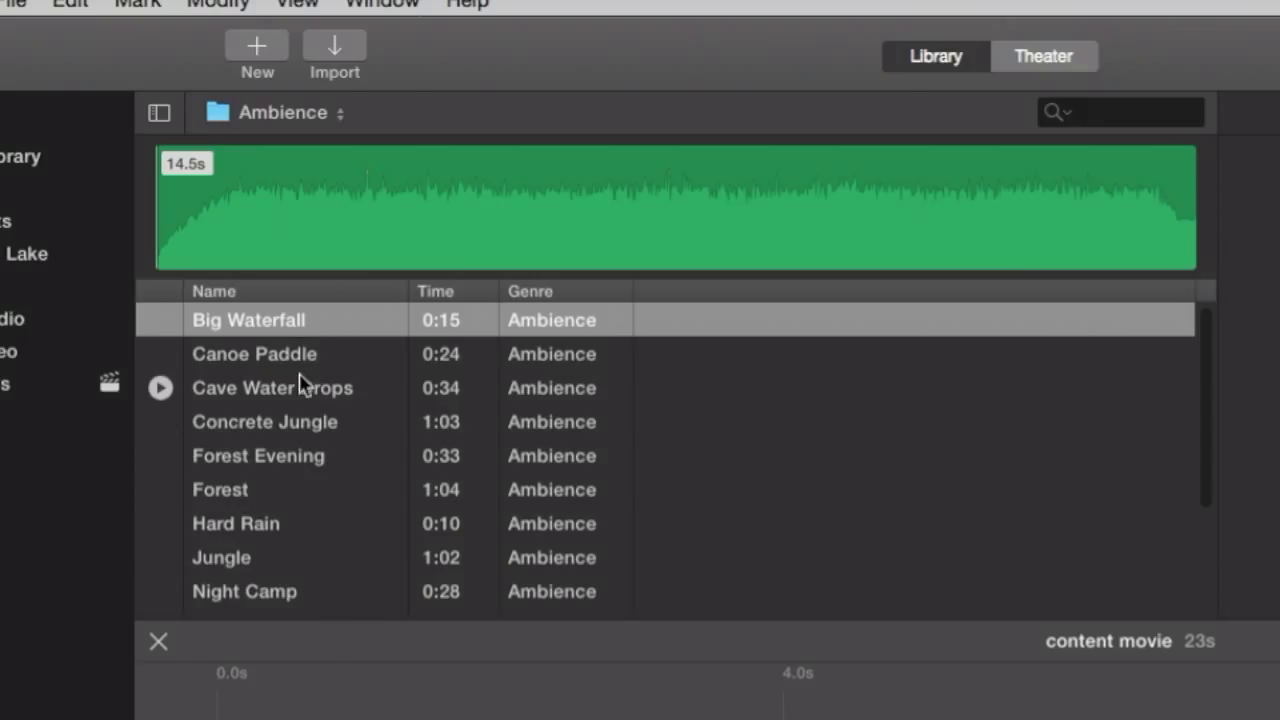
pyautogui.moveTo(327, 128)
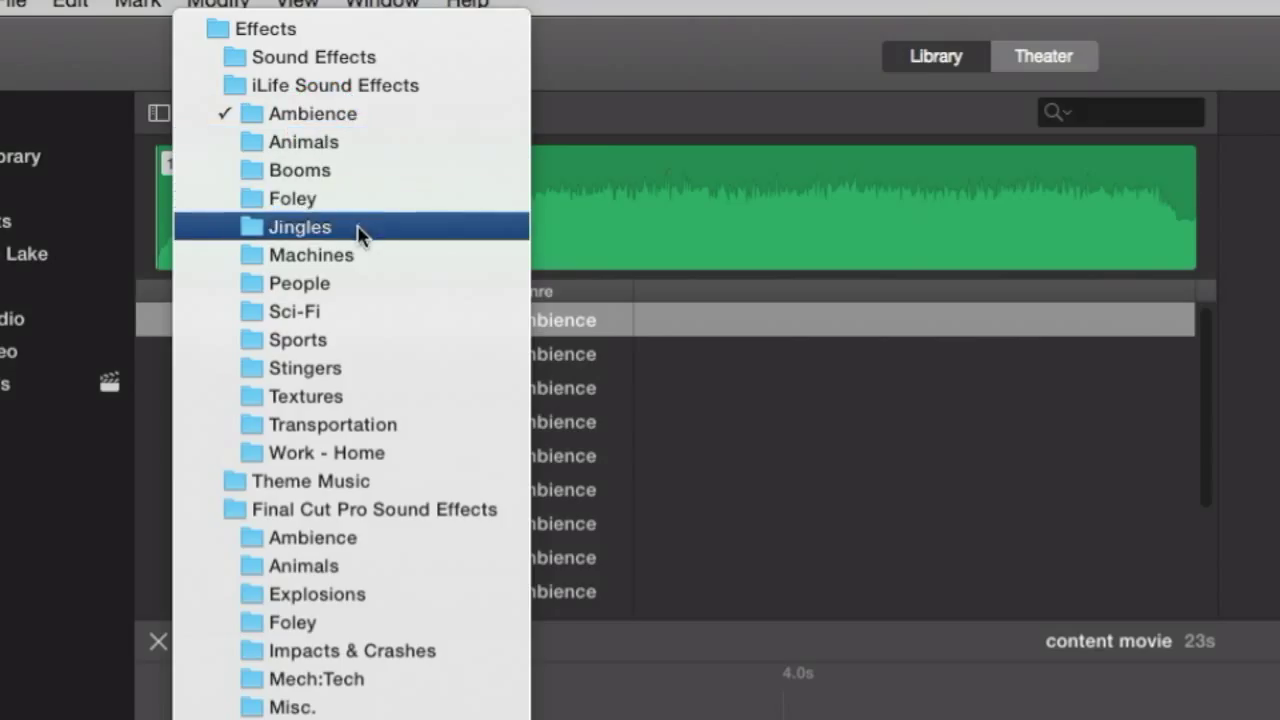
pyautogui.click(299, 226)
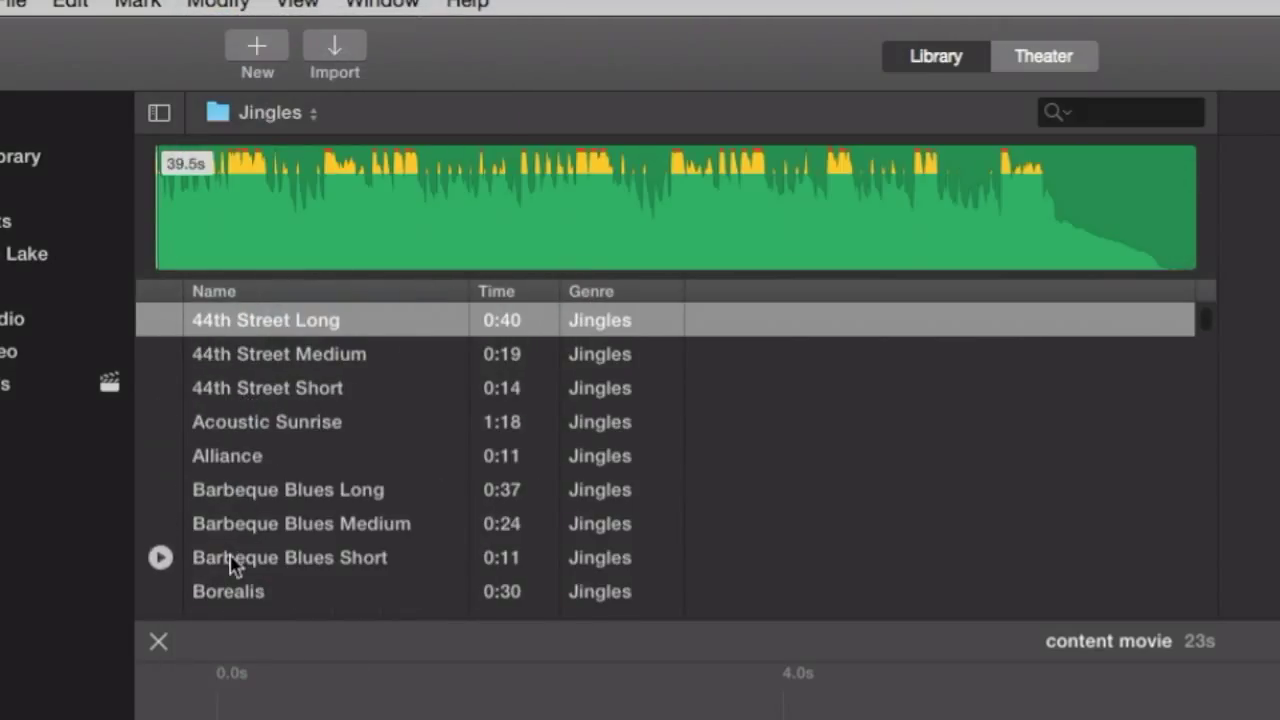
pyautogui.moveTo(512, 567)
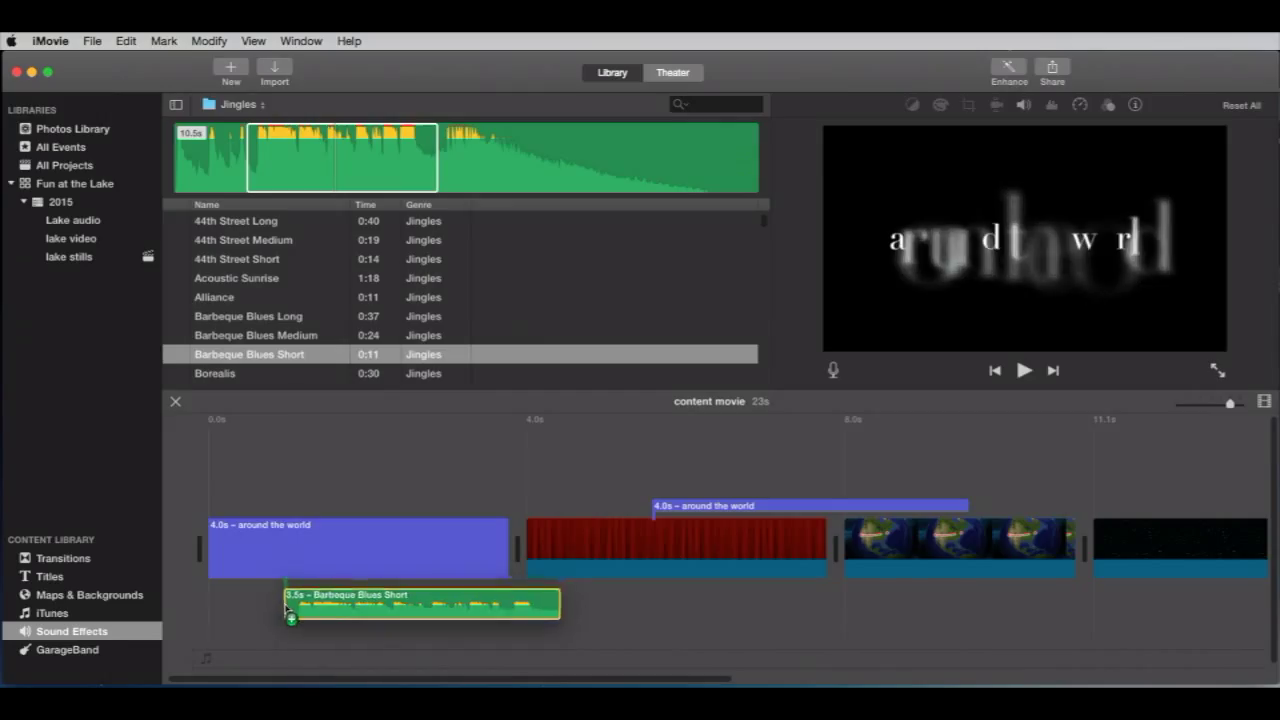
# - Lay one Barbeque Blues Short section under the opening title and a later section under Curtain
pyautogui.click(1023, 370)
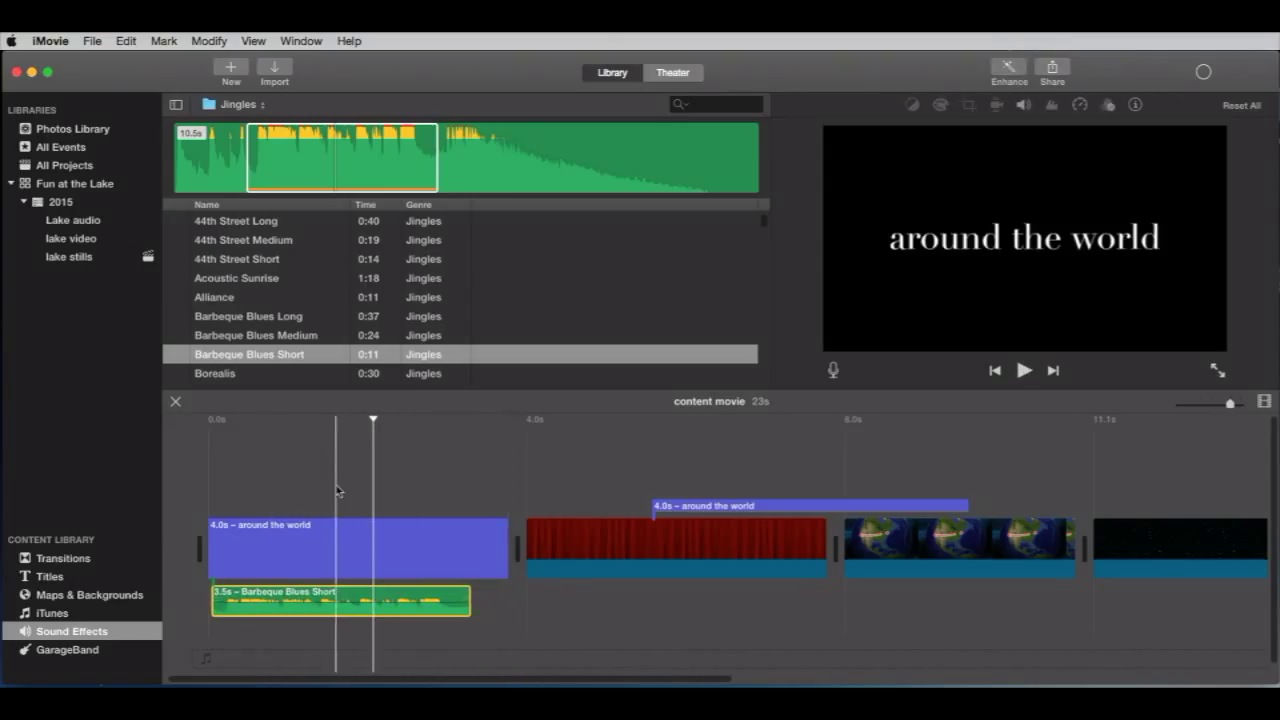
pyautogui.moveTo(468, 600); pyautogui.dragTo(448, 600)
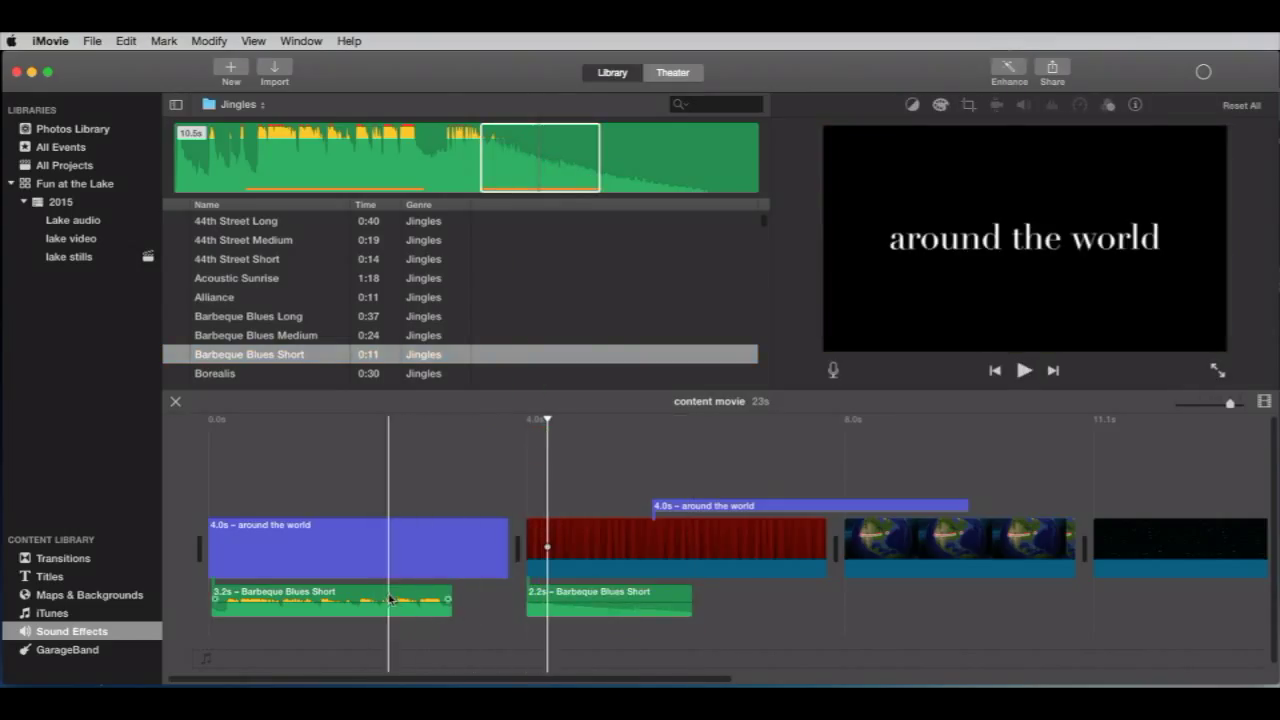
pyautogui.moveTo(330, 600); pyautogui.dragTo(470, 635)
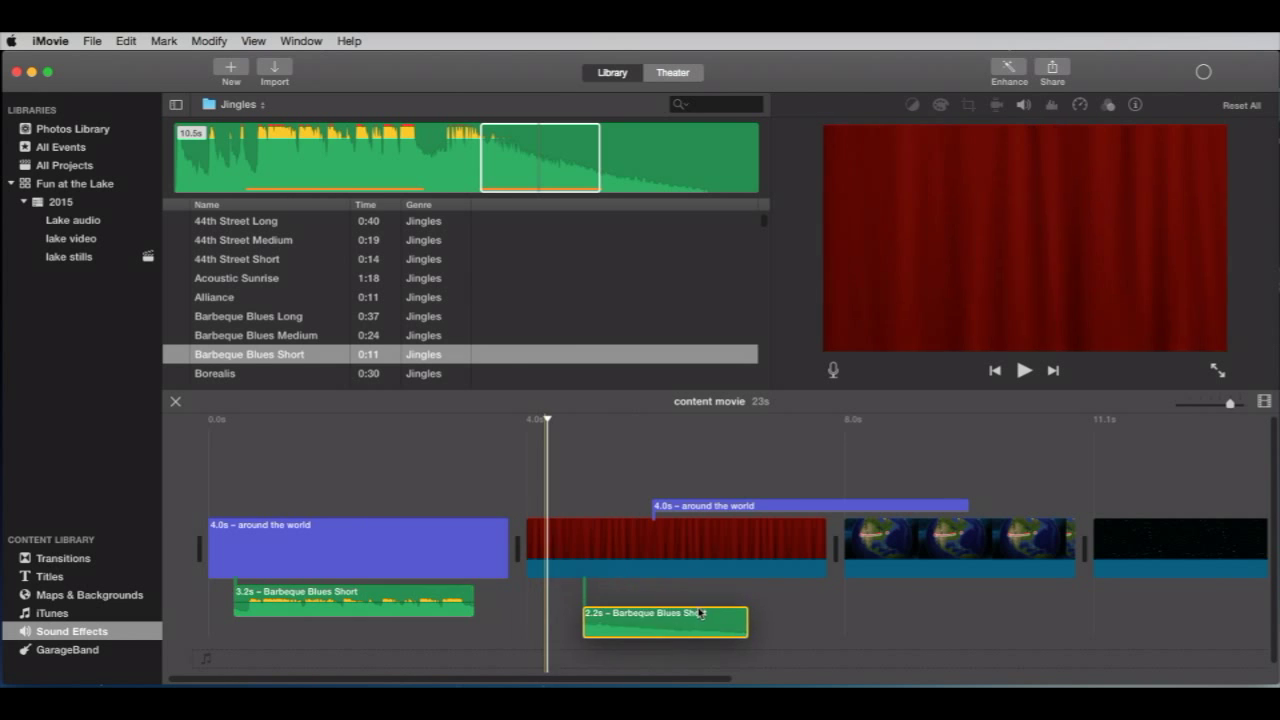
pyautogui.click(390, 540)
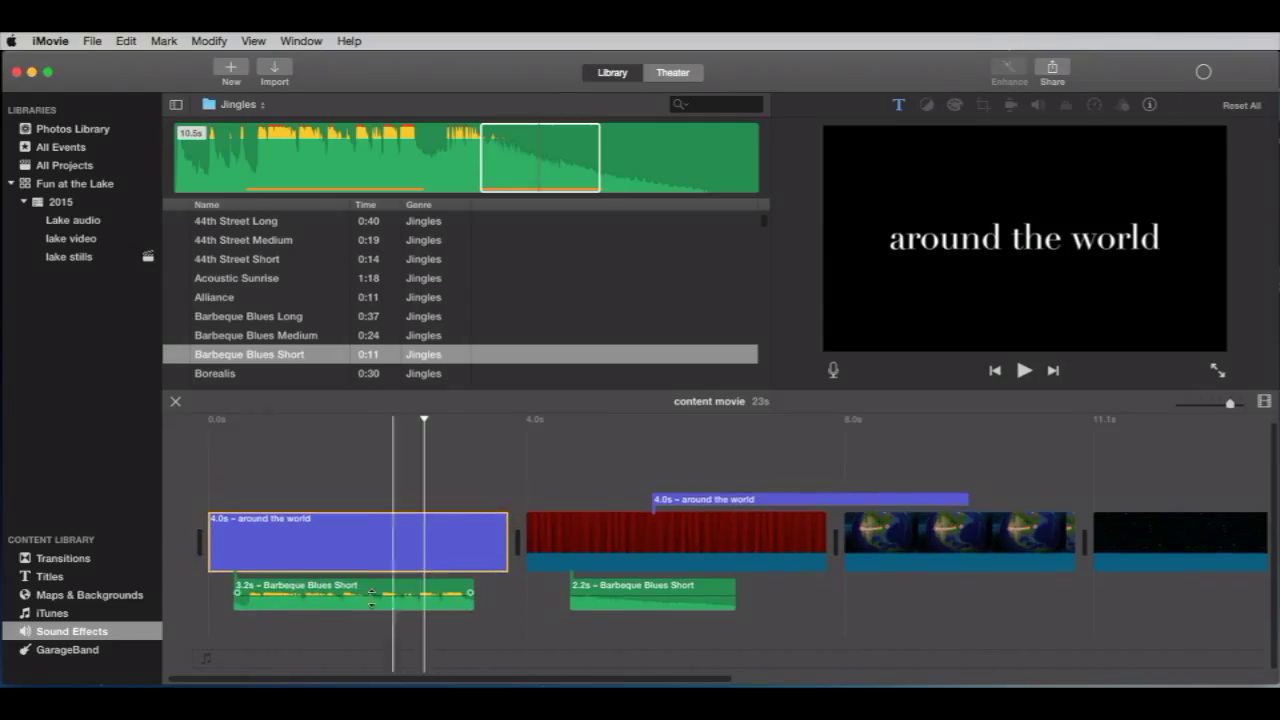
pyautogui.click(340, 595)
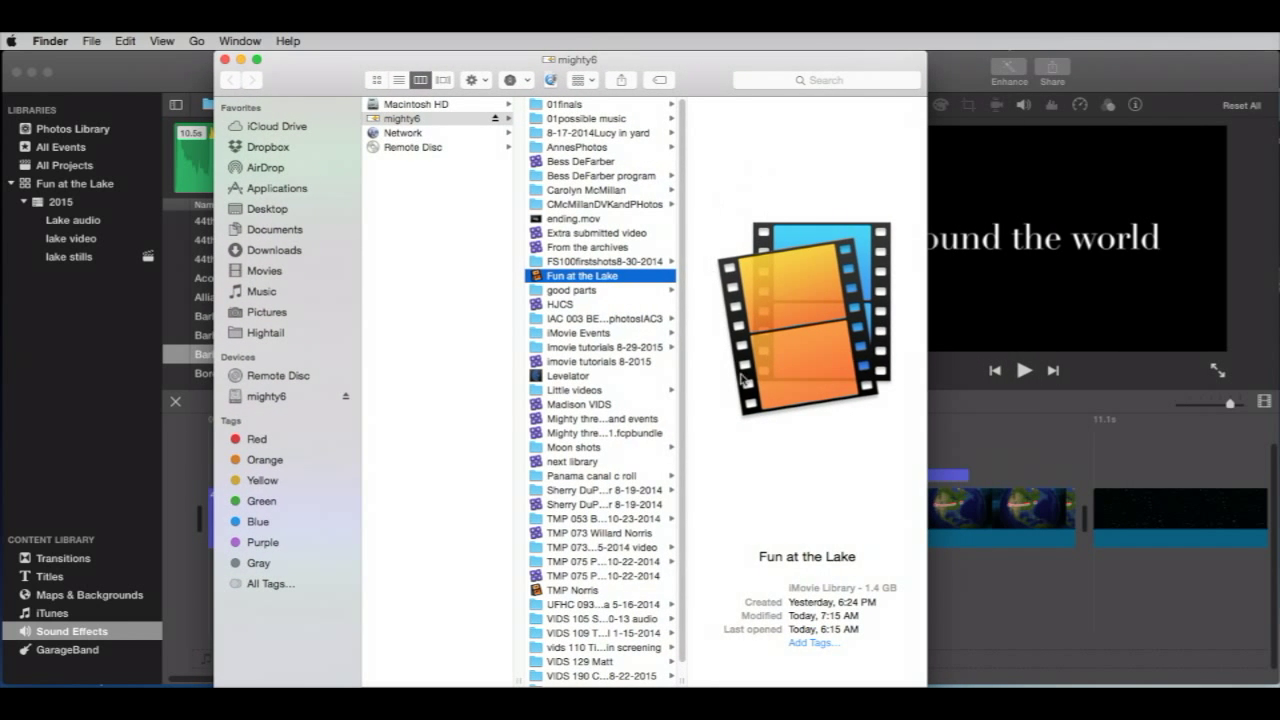
pyautogui.moveTo(765, 340)
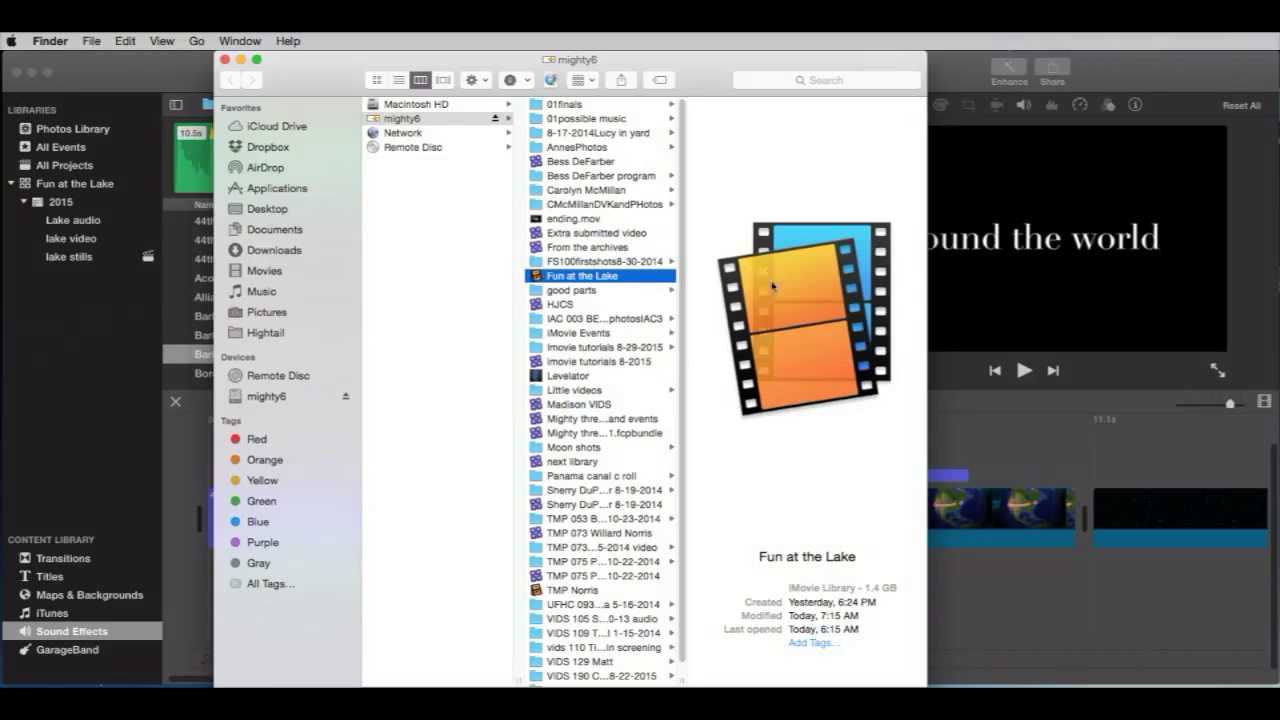
pyautogui.moveTo(733, 206)
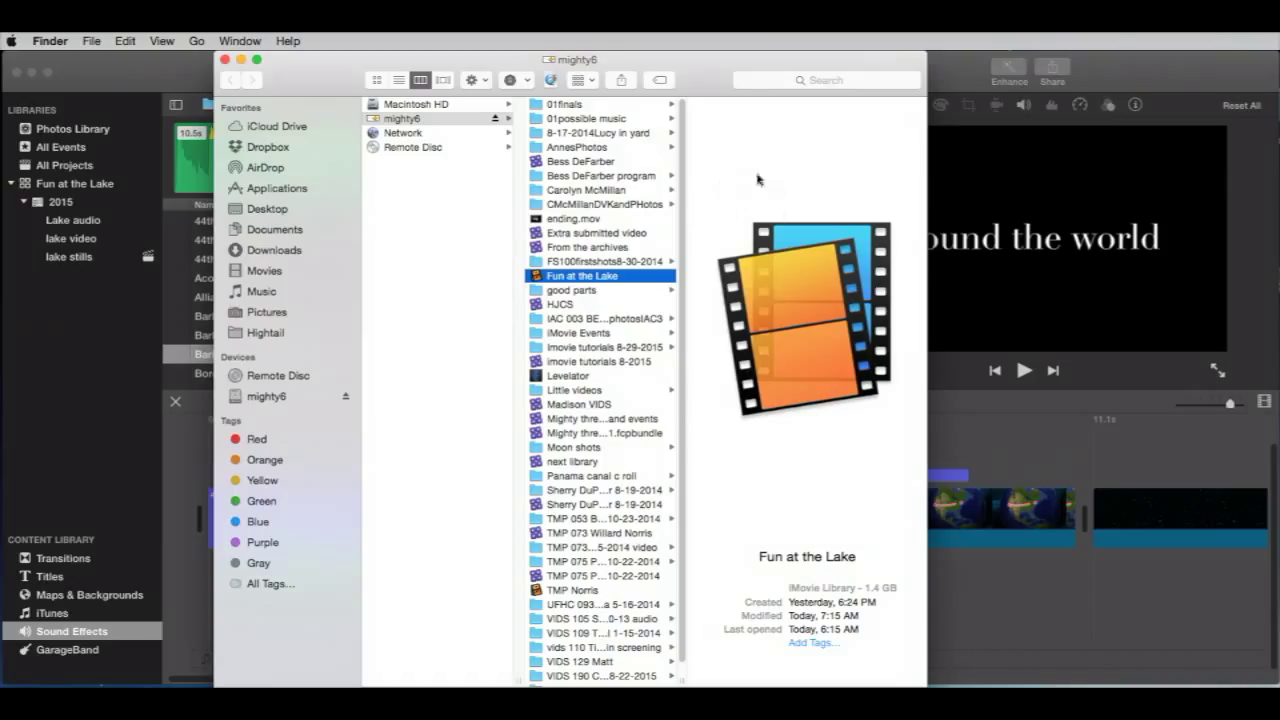
pyautogui.moveTo(729, 190)
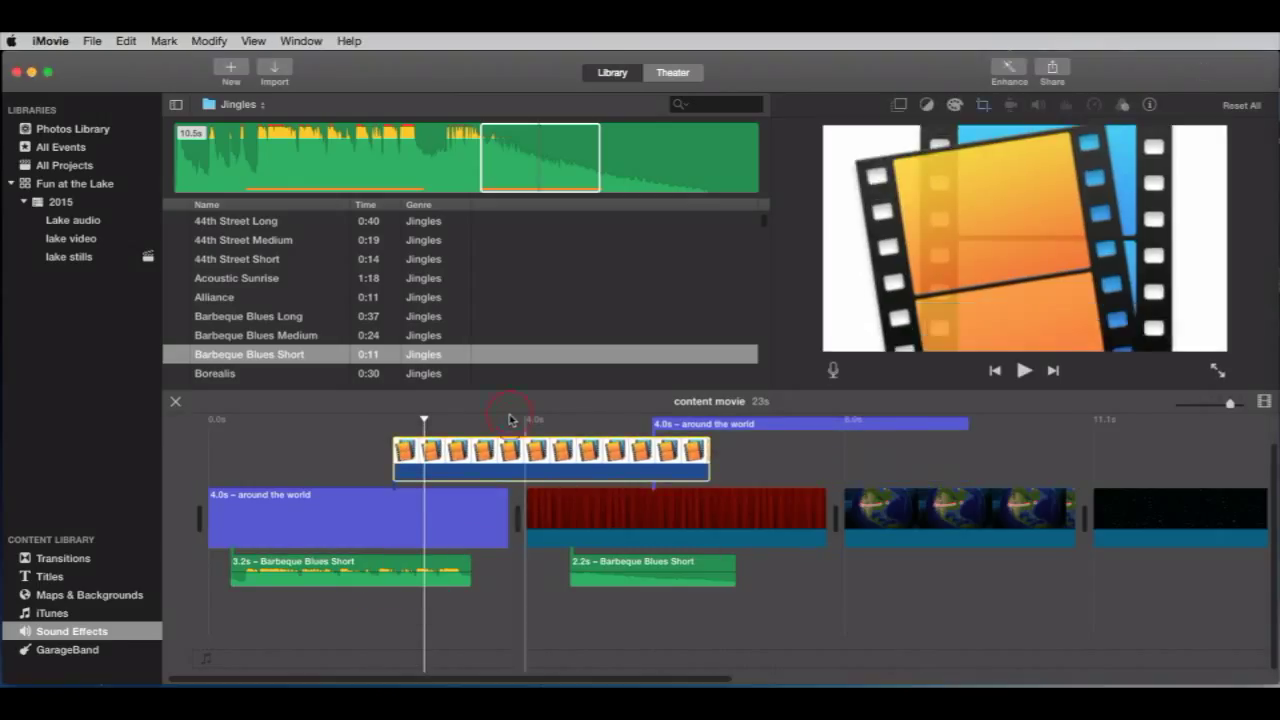
# - Trim the film-strip library icon overlay so it covers only the latter part of the title
pyautogui.click(1023, 370)
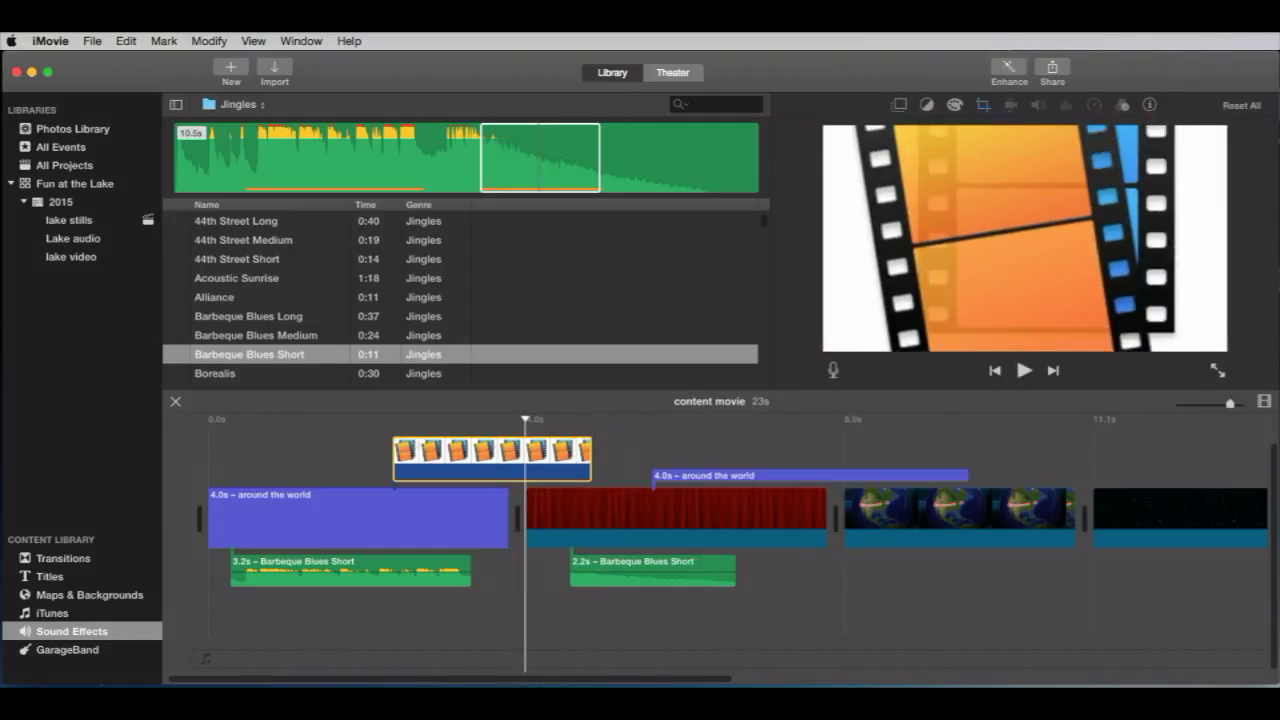
pyautogui.moveTo(960, 272)
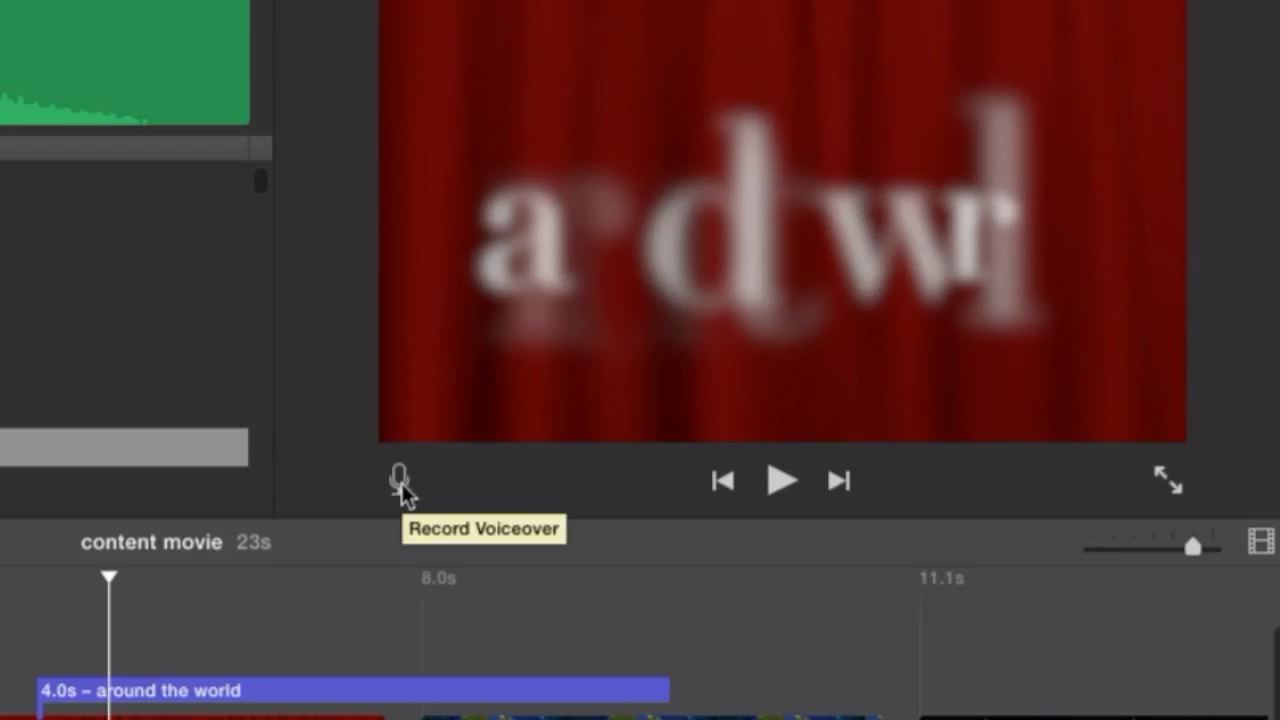
pyautogui.moveTo(402, 492)
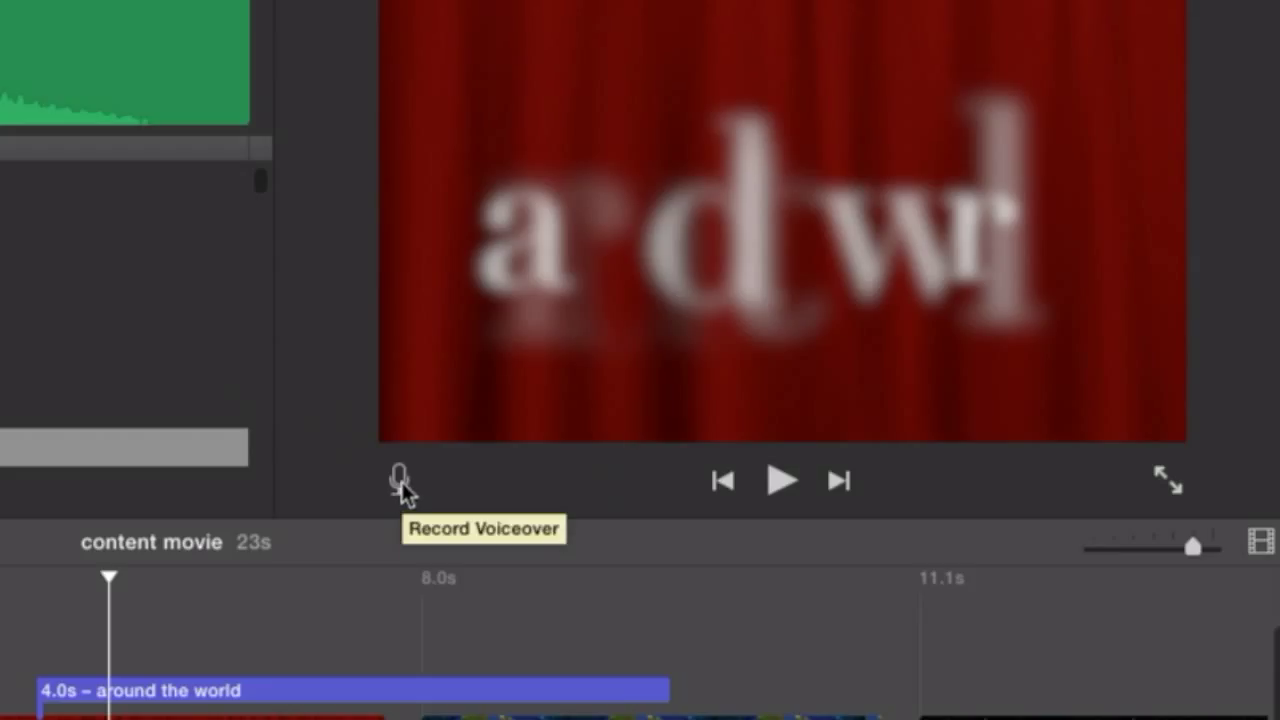
pyautogui.moveTo(400, 495)
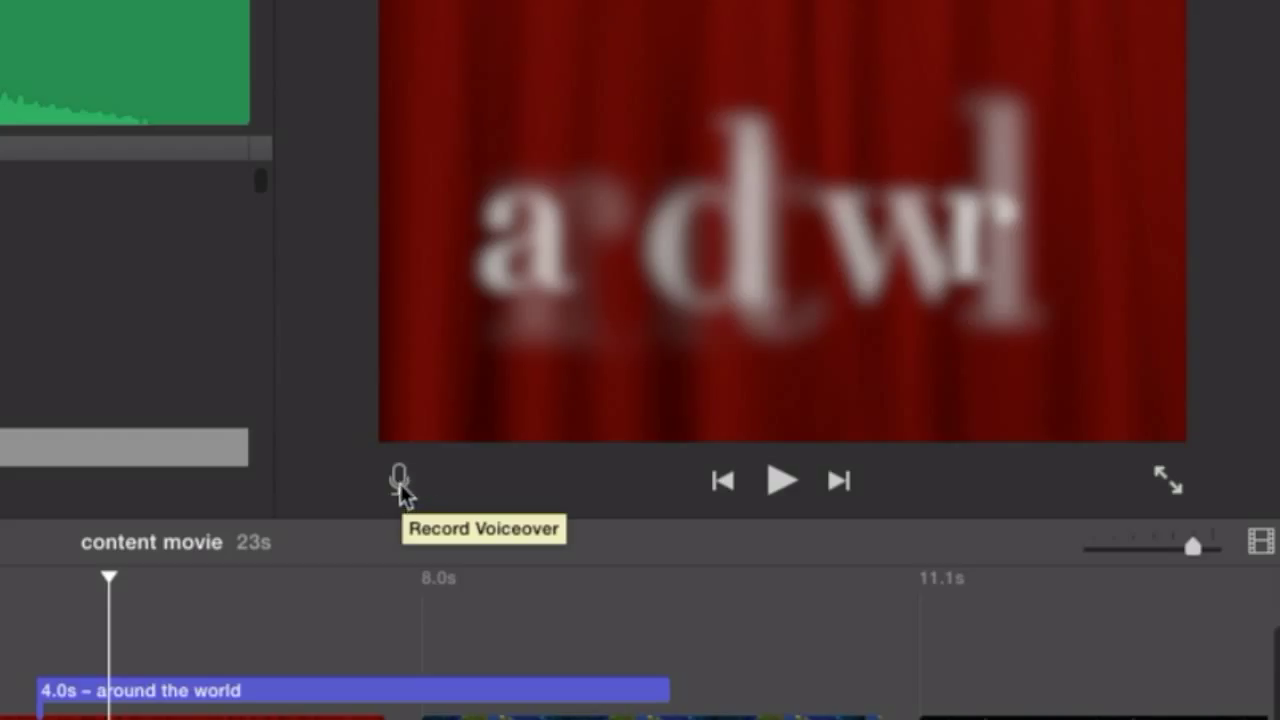
# - Record a 4-second voiceover, VO-1, beneath the globe clip
pyautogui.click(398, 480)
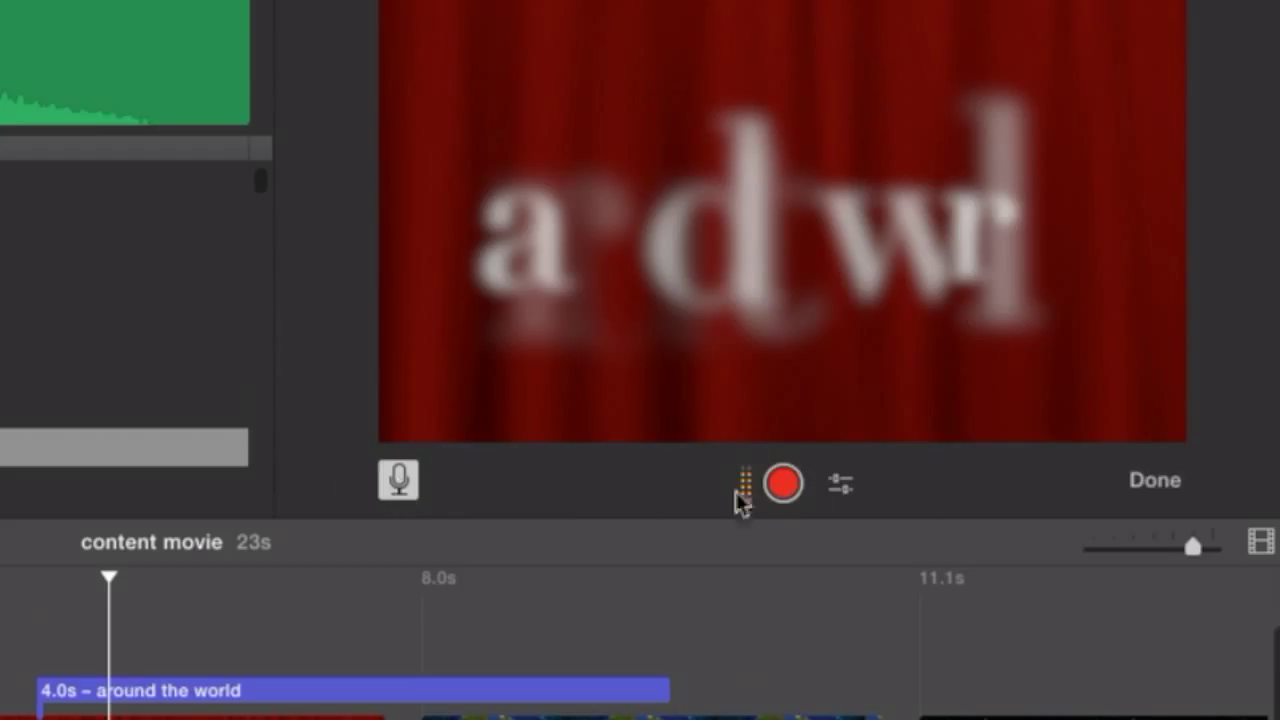
pyautogui.moveTo(615, 518)
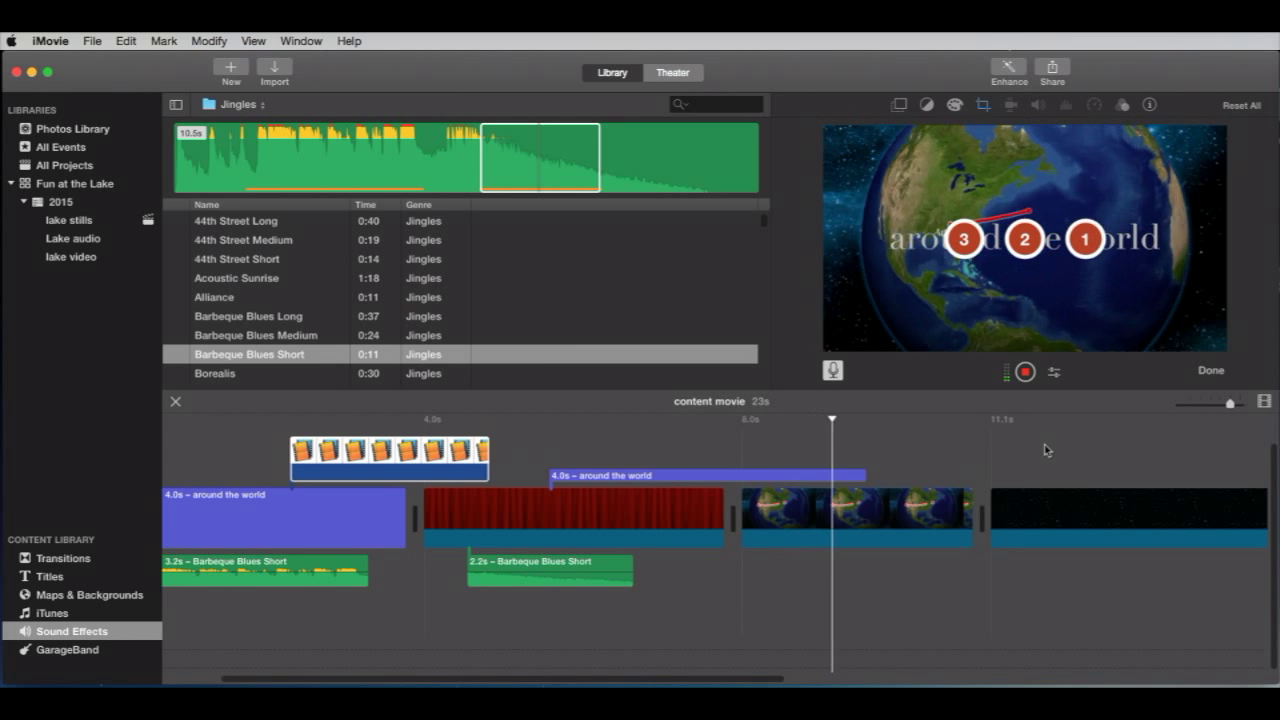
pyautogui.click(1024, 371)
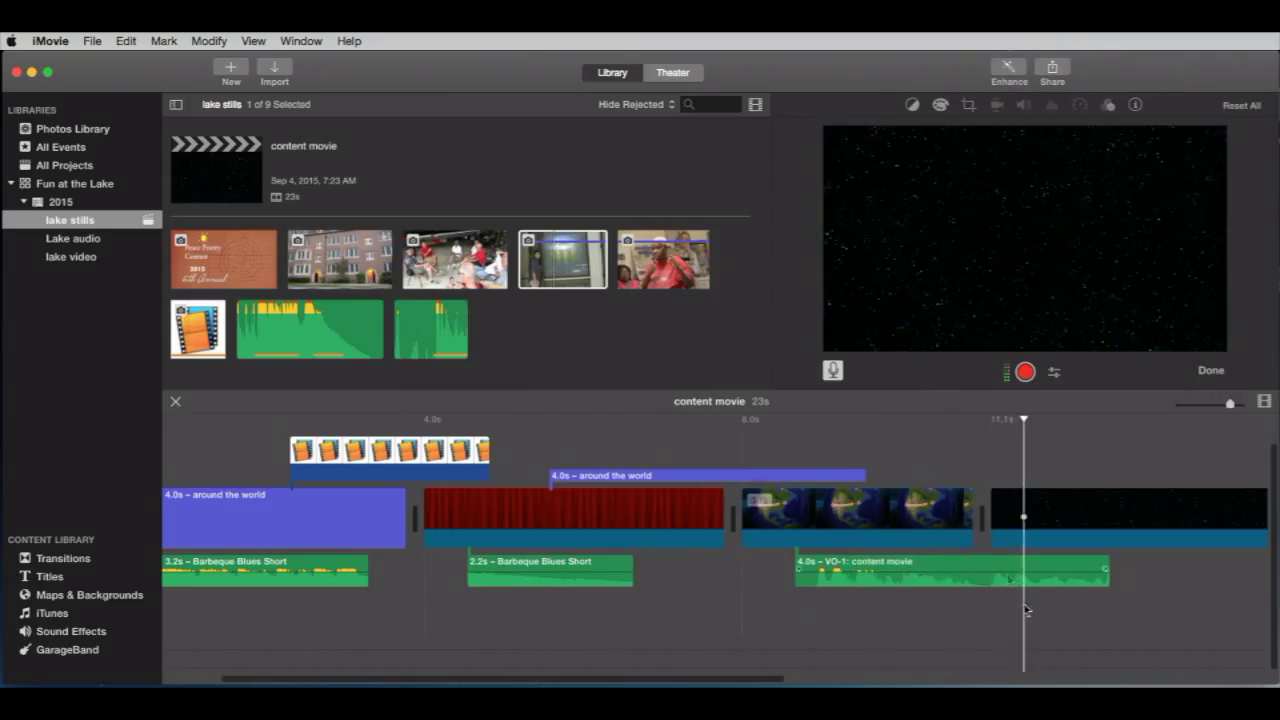
pyautogui.click(950, 570)
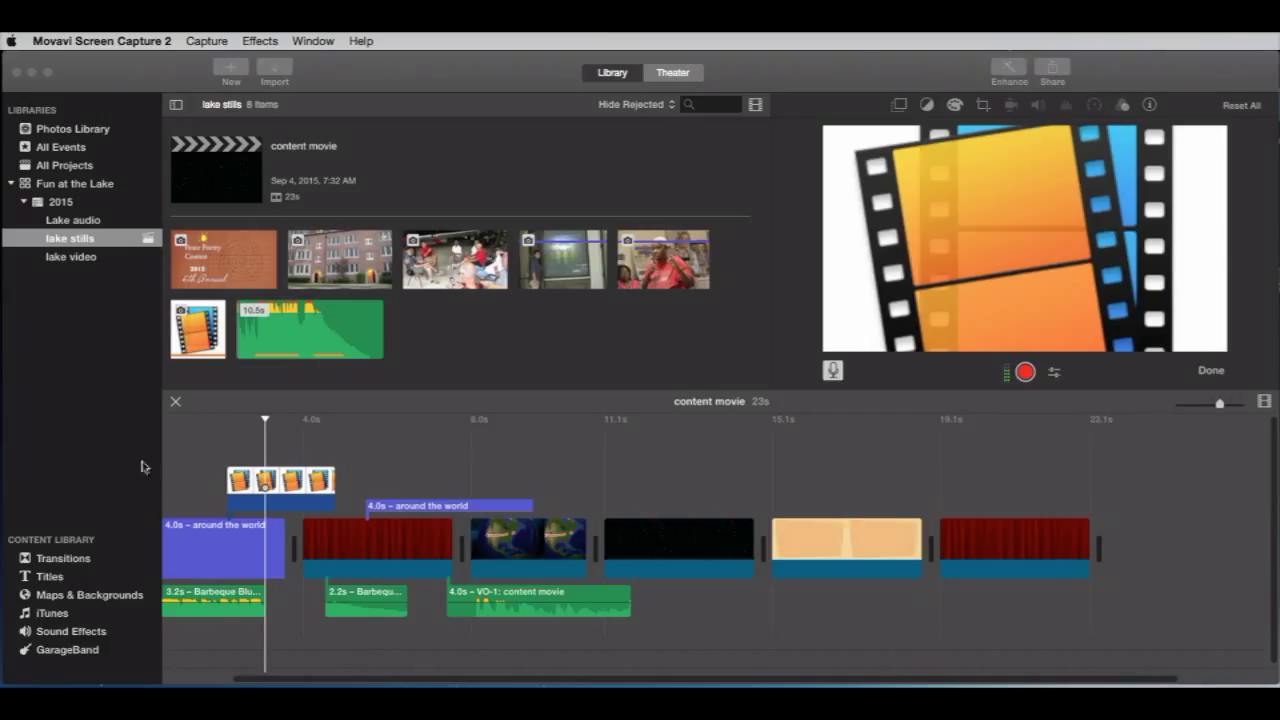
pyautogui.moveTo(115, 180)
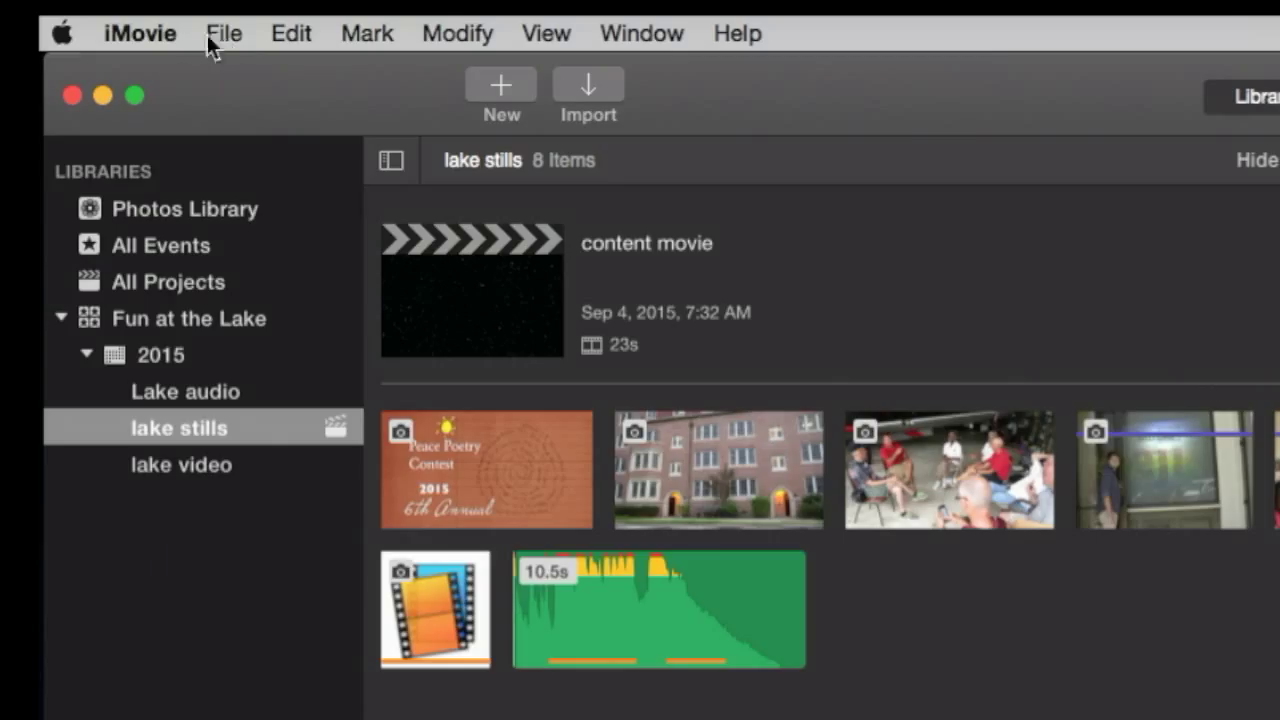
# - Open the iMovie Library from the File menu and select its 8-28-2015 event
pyautogui.click(224, 33)
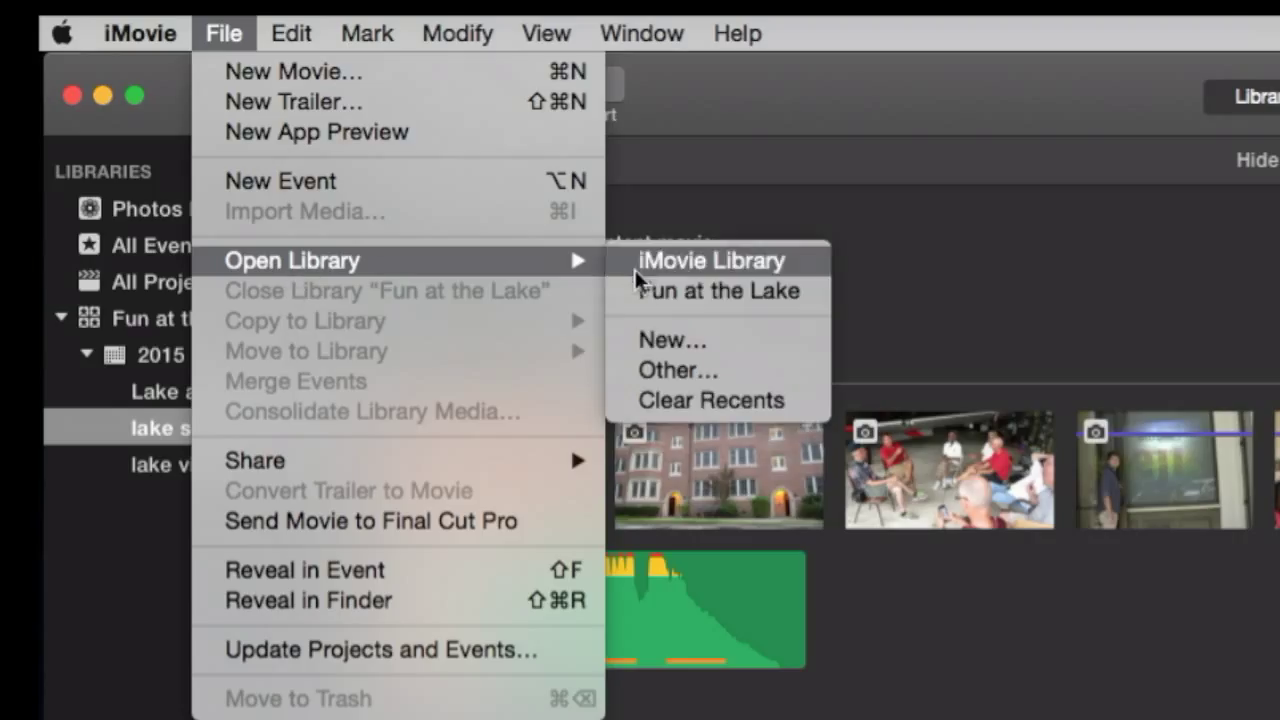
pyautogui.click(711, 261)
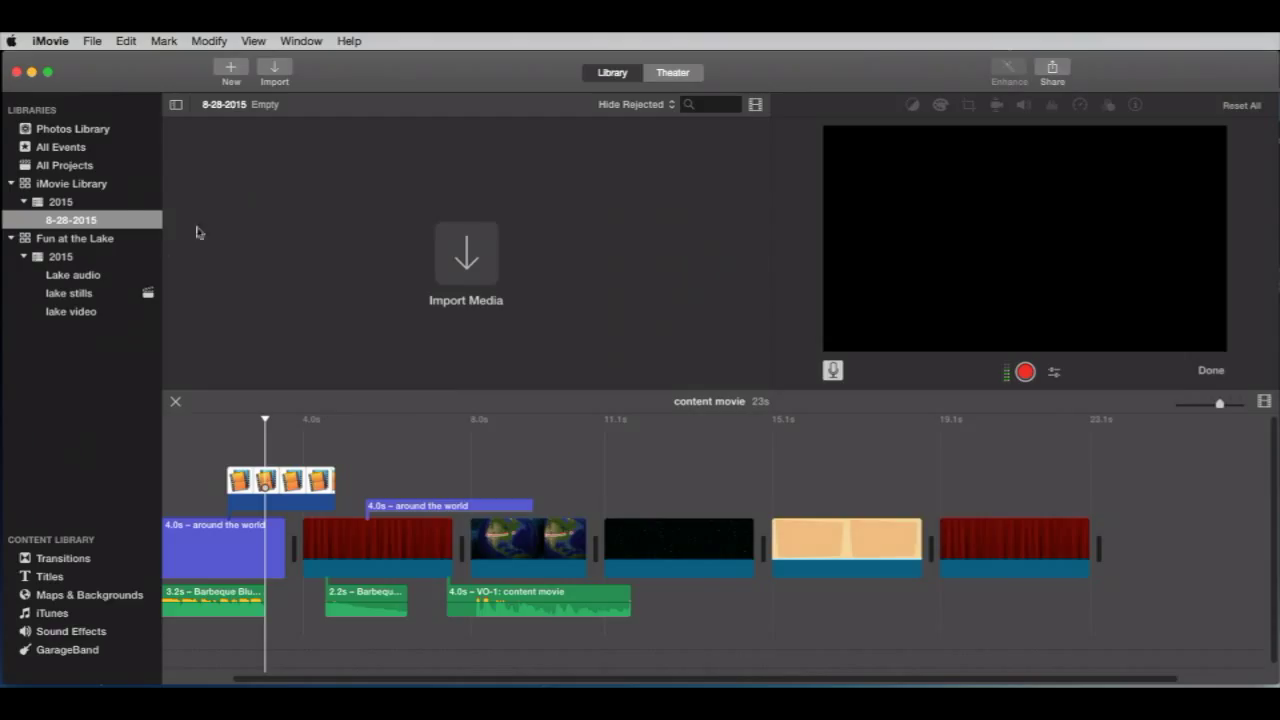
pyautogui.click(70, 219)
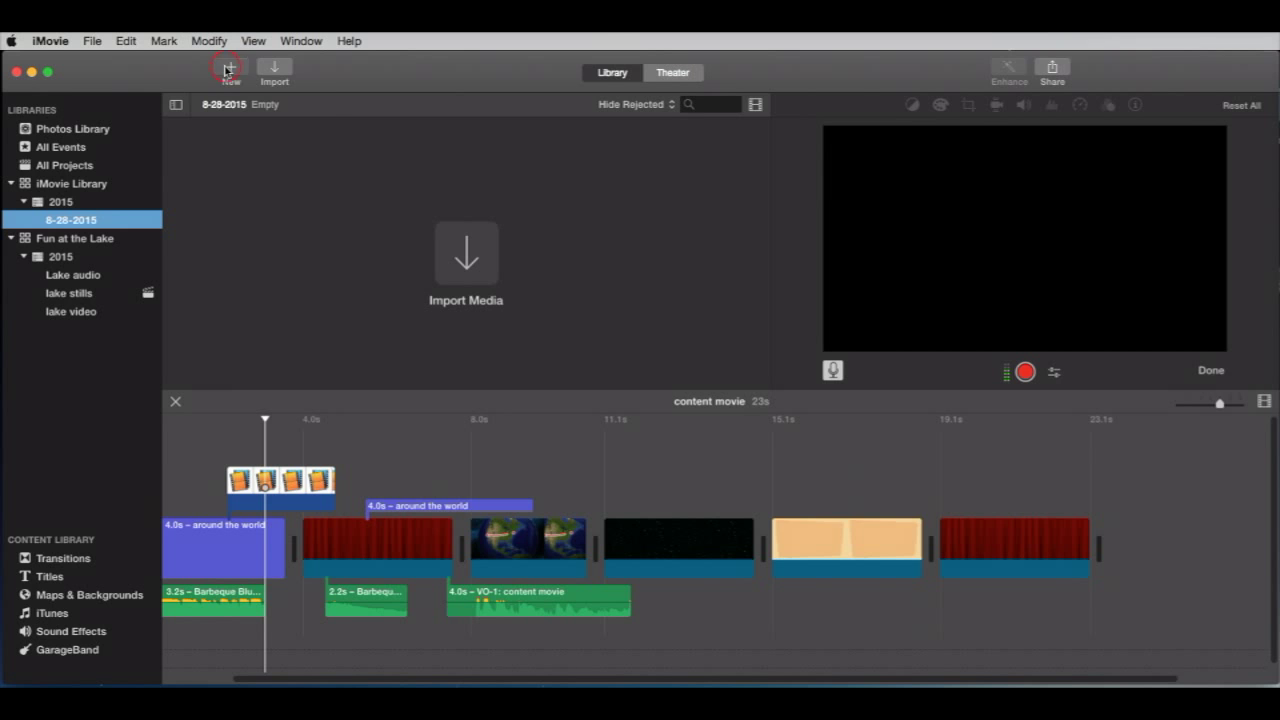
pyautogui.moveTo(395, 151)
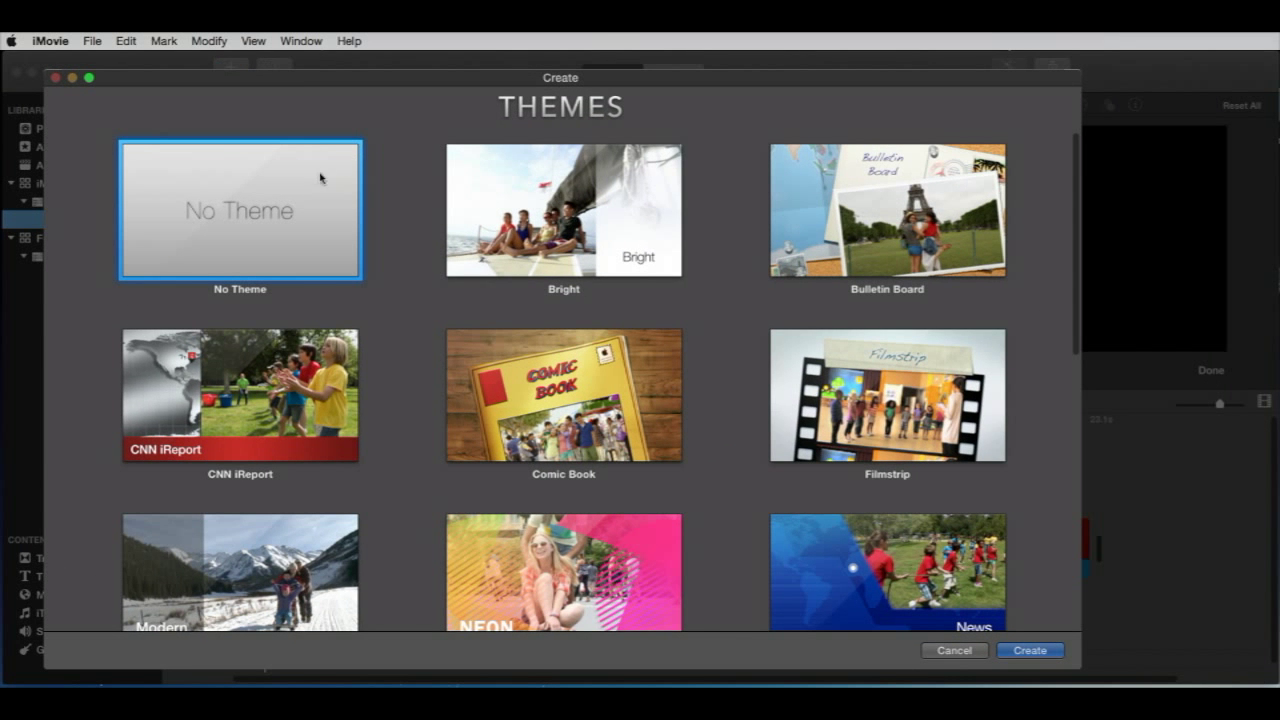
pyautogui.moveTo(427, 322)
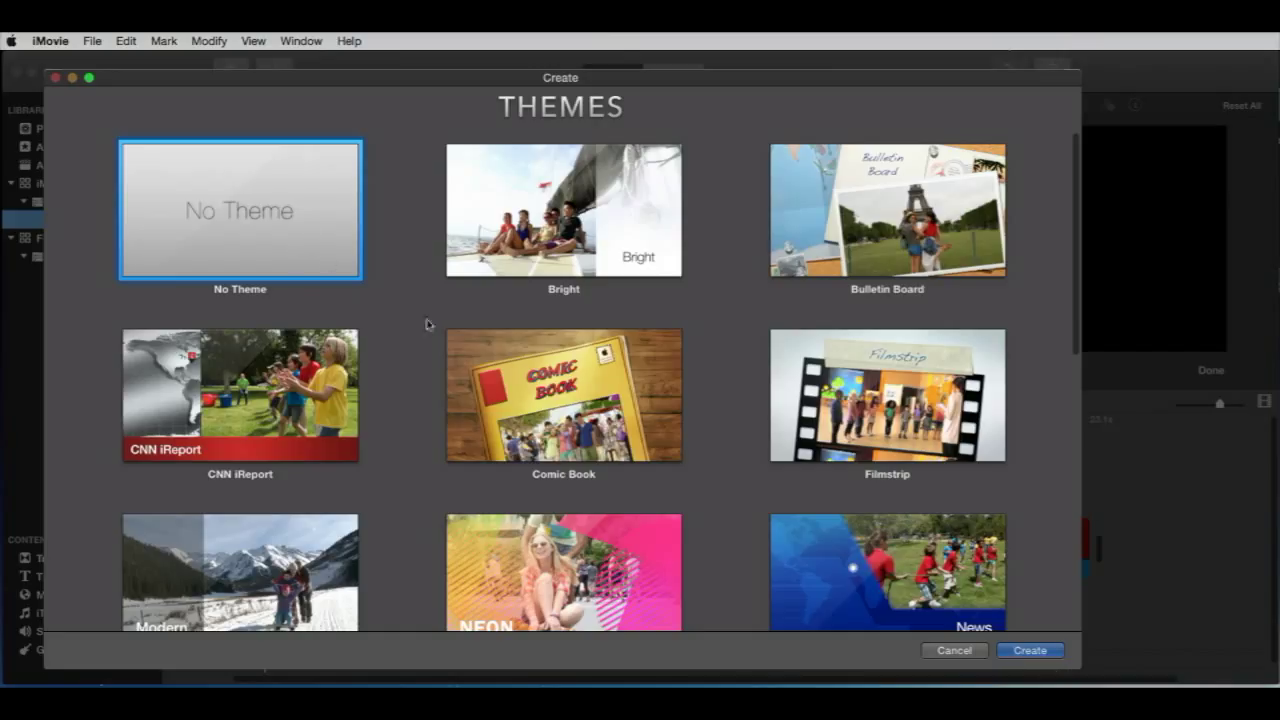
# - Create a No Theme movie named 'for voiceover' and show Maps & Backgrounds
pyautogui.click(1029, 650)
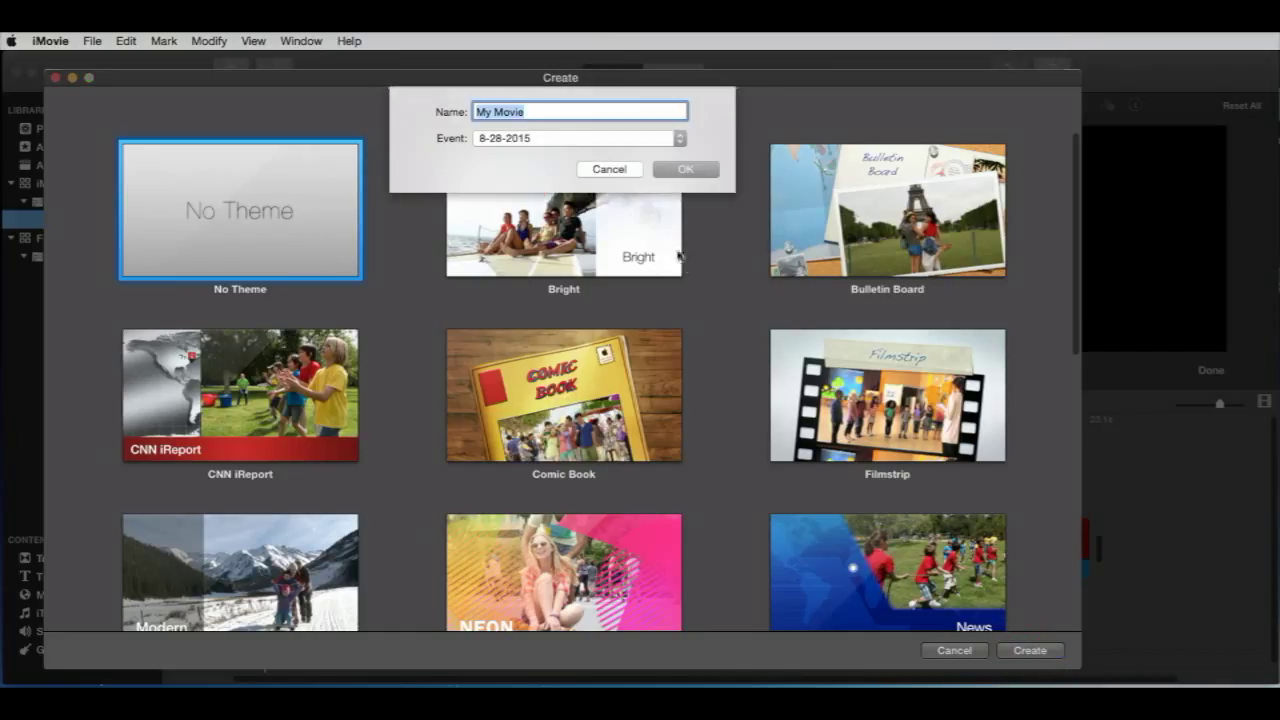
pyautogui.moveTo(419, 107)
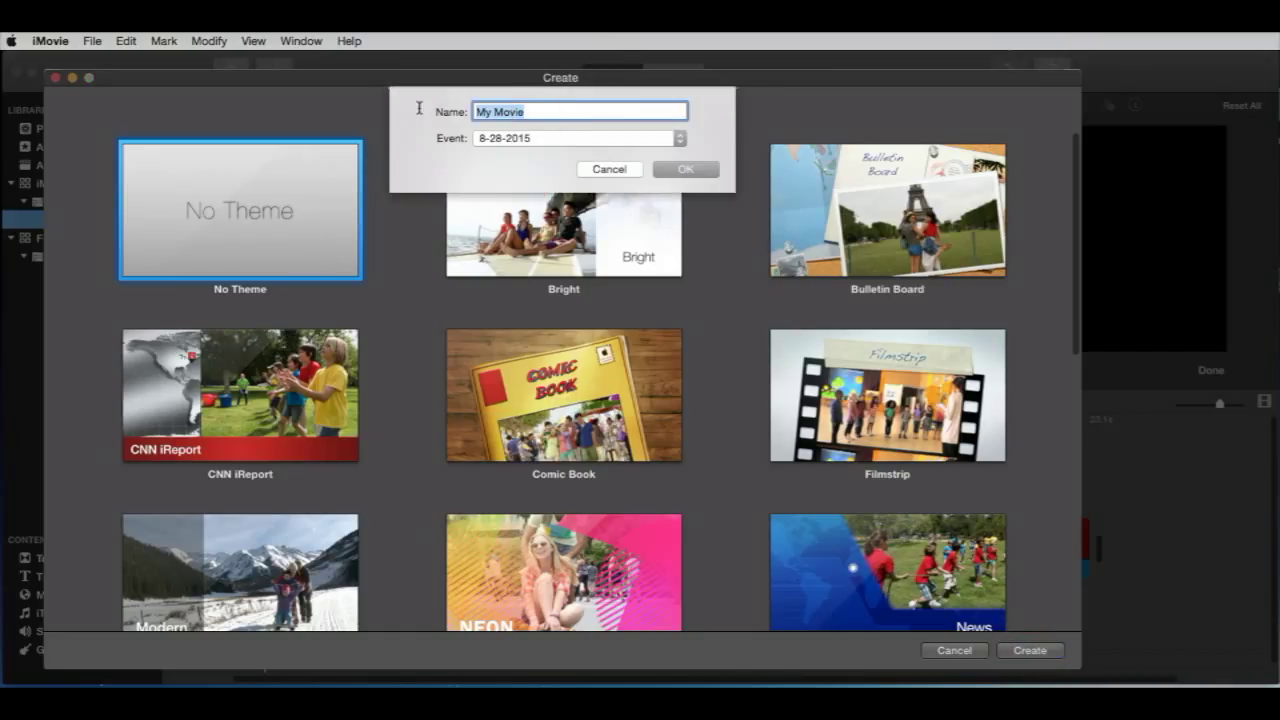
pyautogui.write('for')
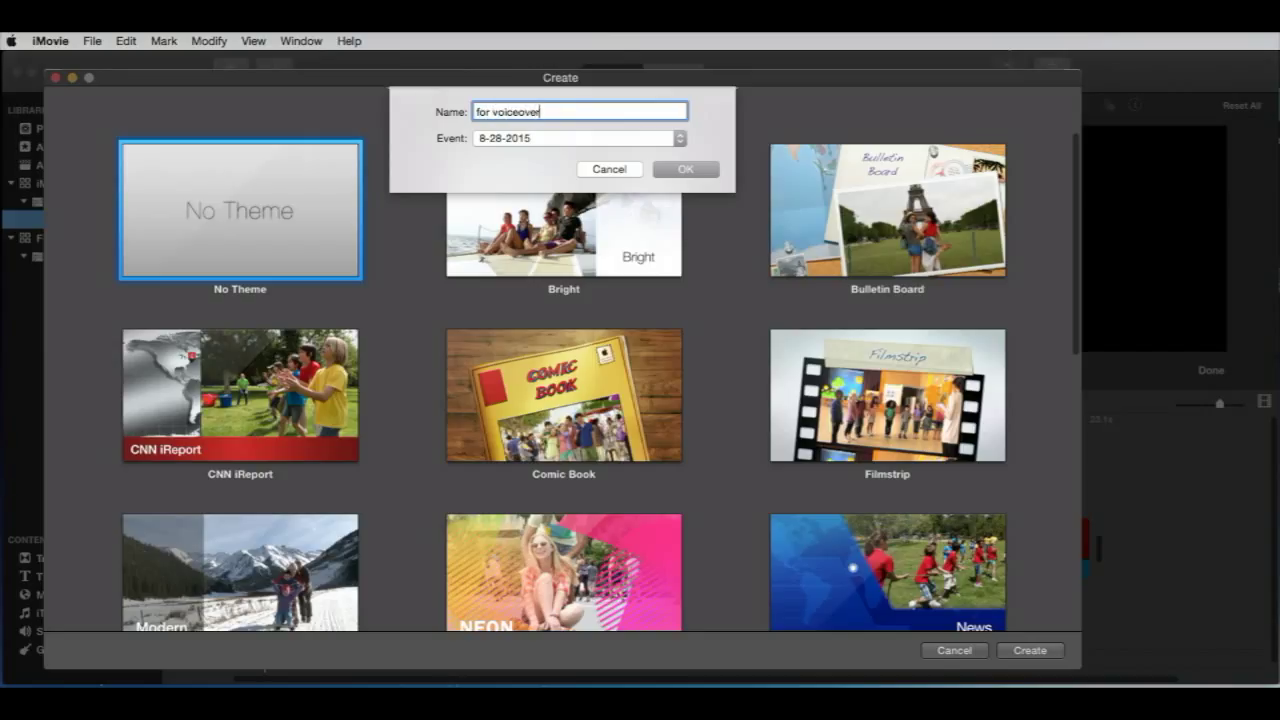
pyautogui.click(685, 169)
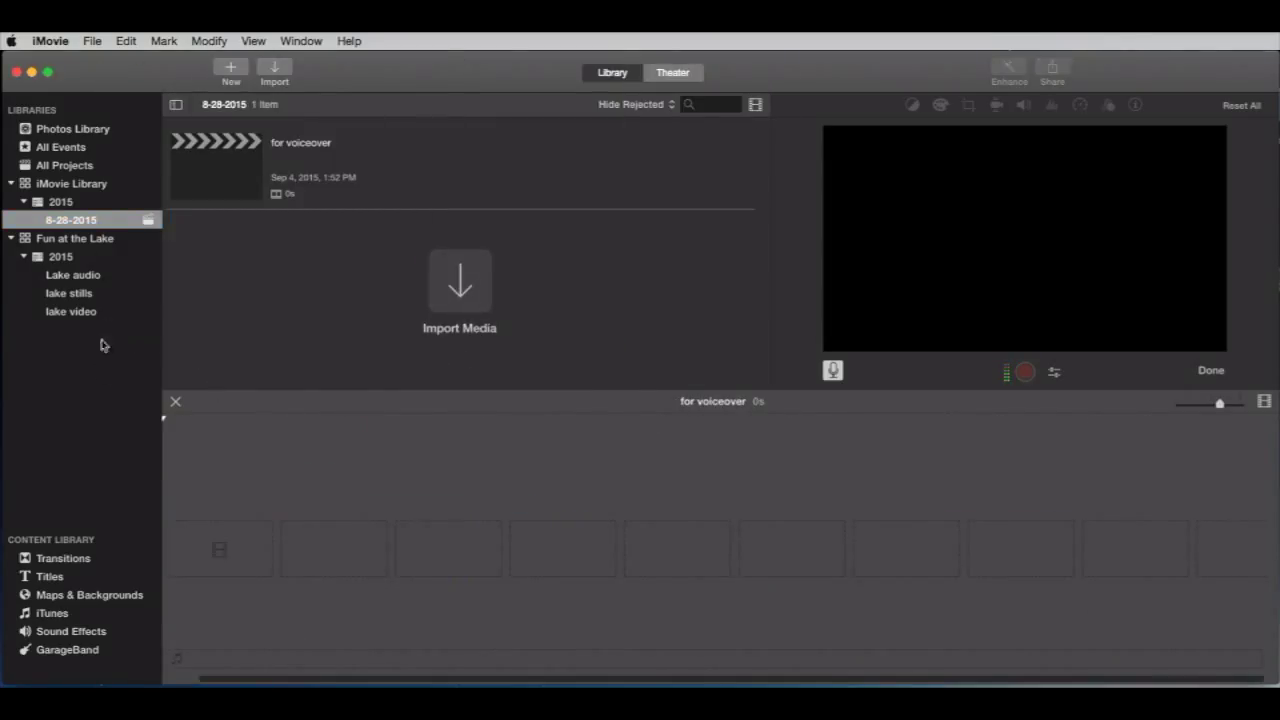
pyautogui.click(88, 594)
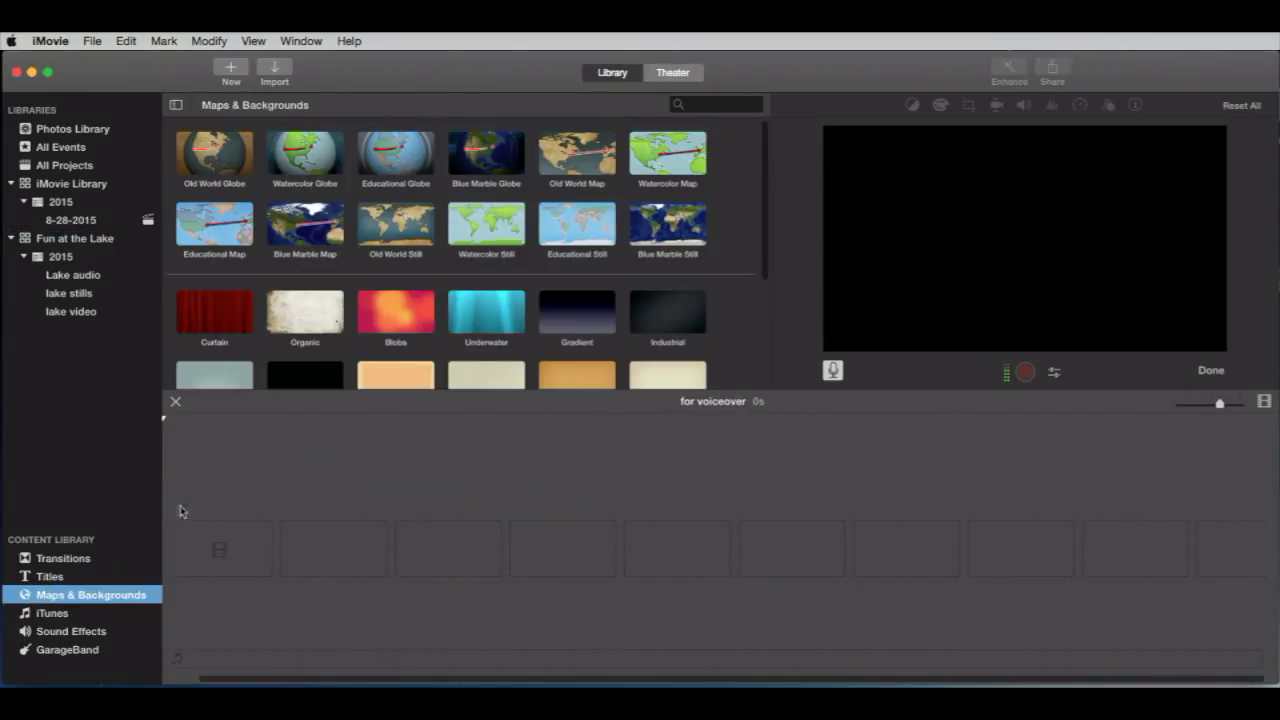
# - Add the Blobs background to the movie and extend it to 24 seconds
pyautogui.moveTo(395, 310); pyautogui.dragTo(550, 570)
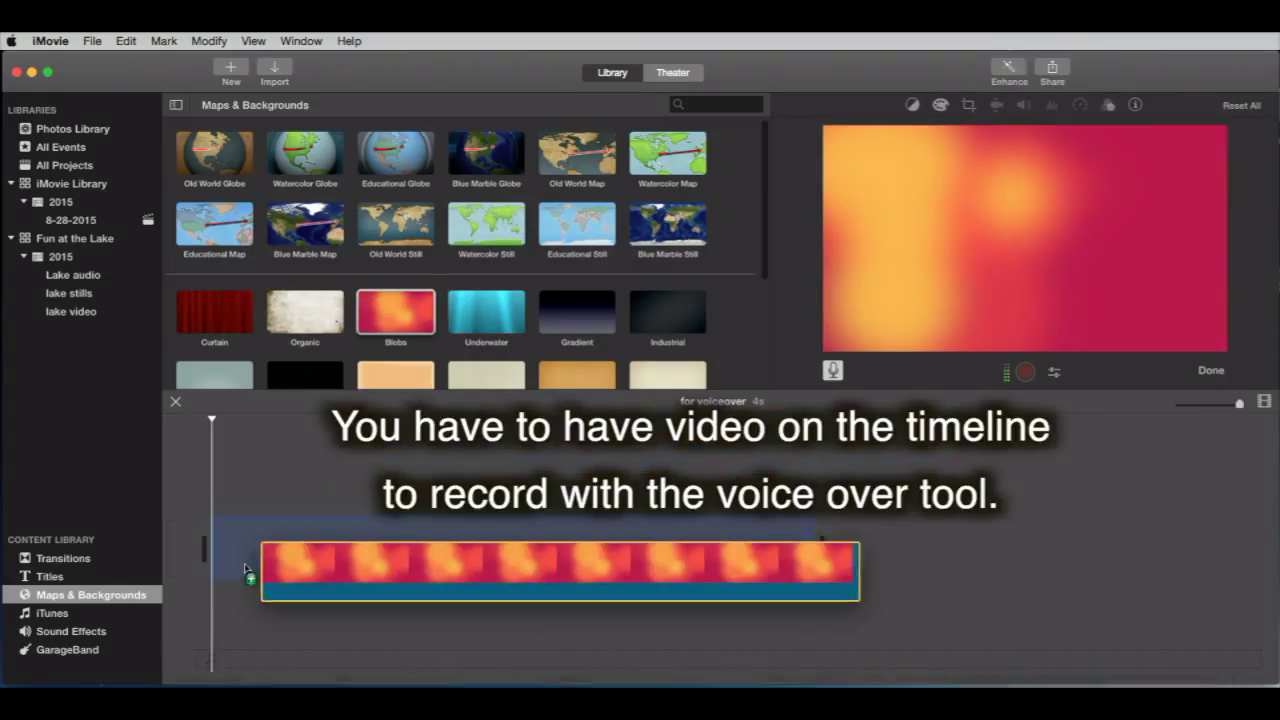
pyautogui.click(1024, 371)
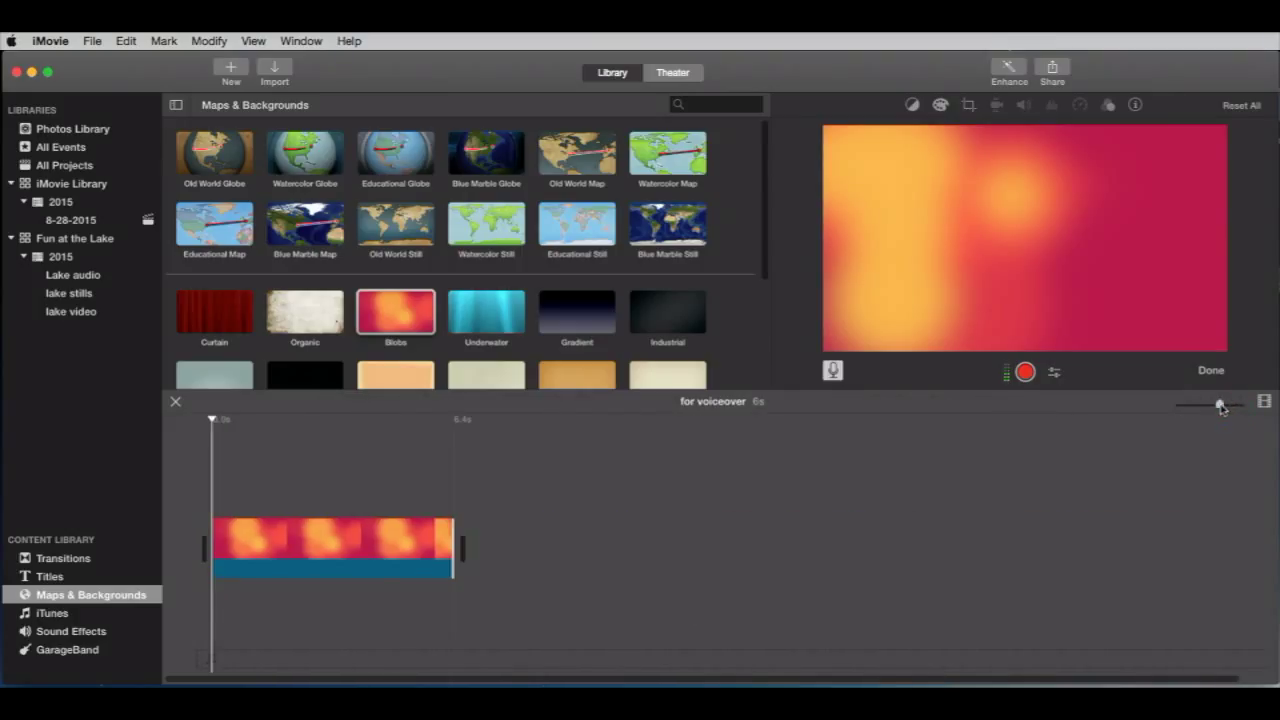
pyautogui.moveTo(453, 545); pyautogui.dragTo(1130, 545)
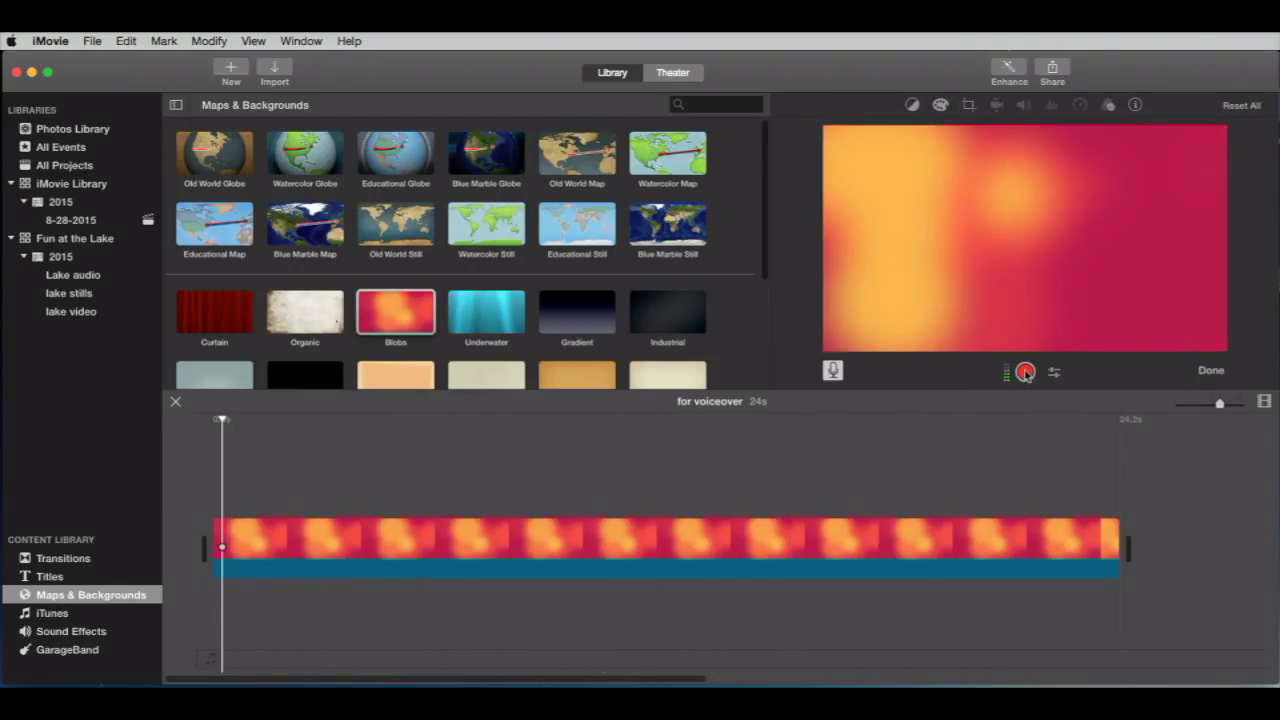
# - Record an 11-second voiceover over the background, then view the 8-28-2015 event
pyautogui.click(1024, 371)
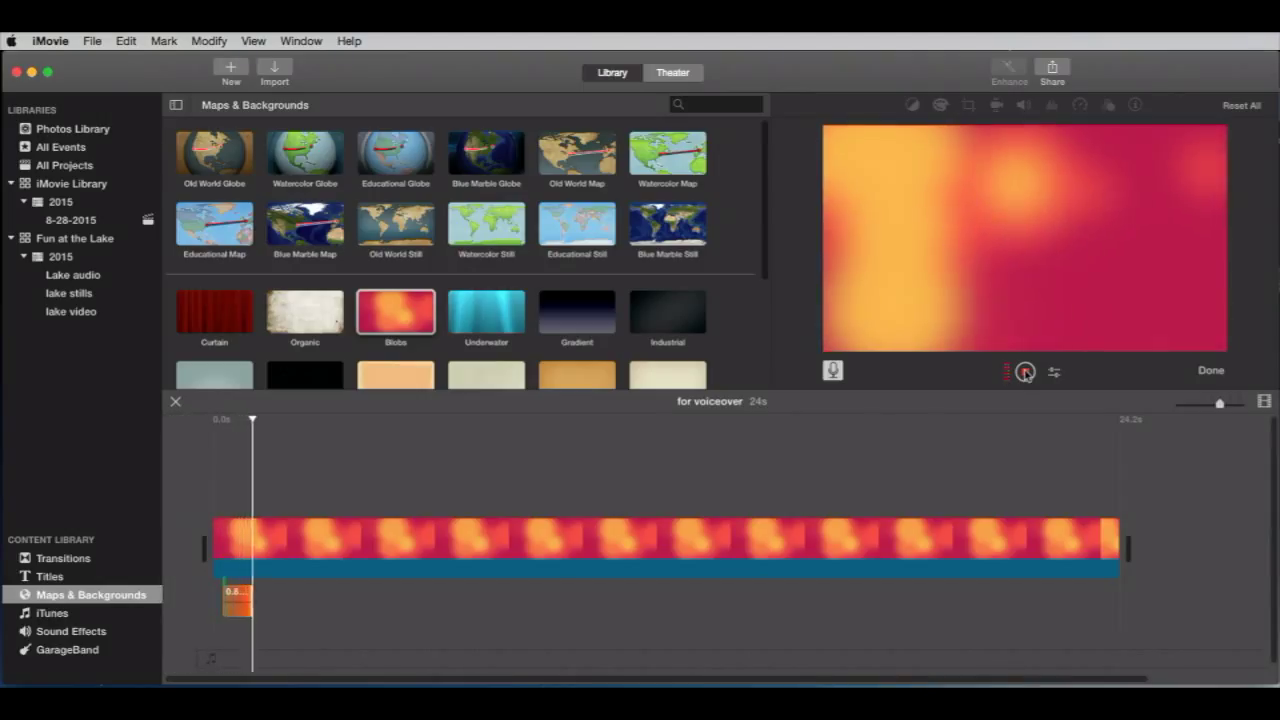
pyautogui.click(1025, 371)
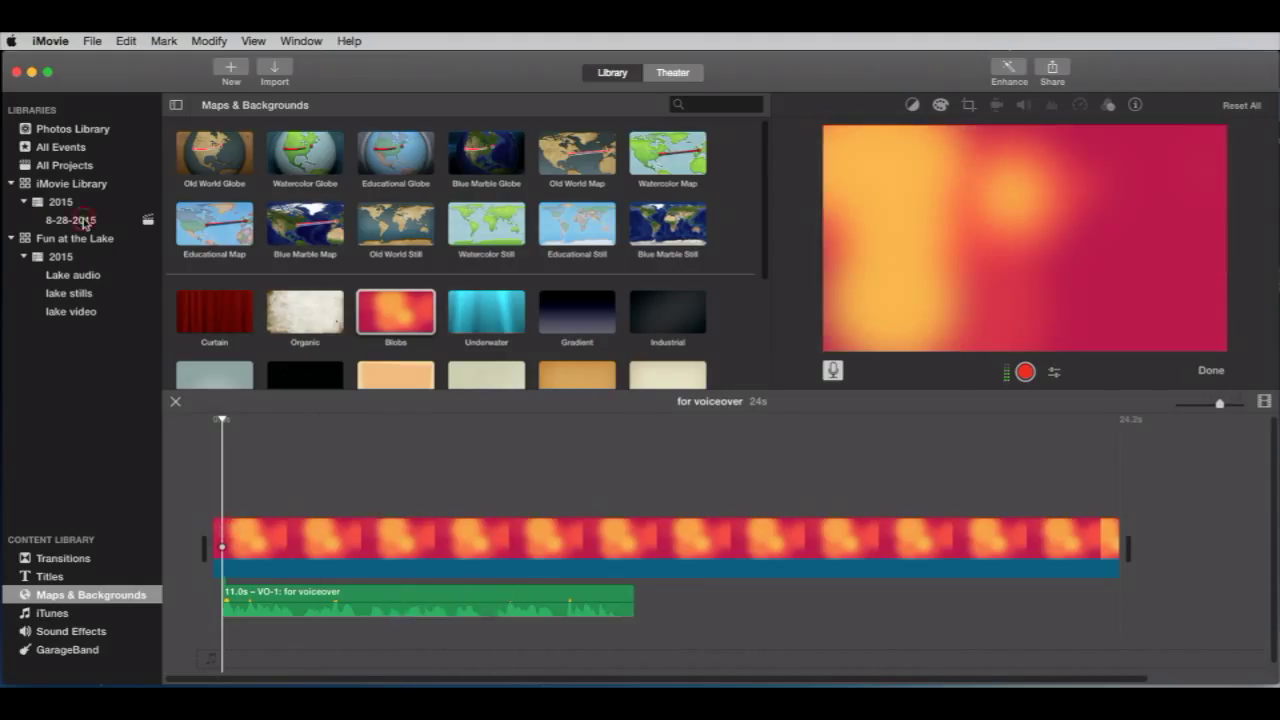
pyautogui.click(70, 220)
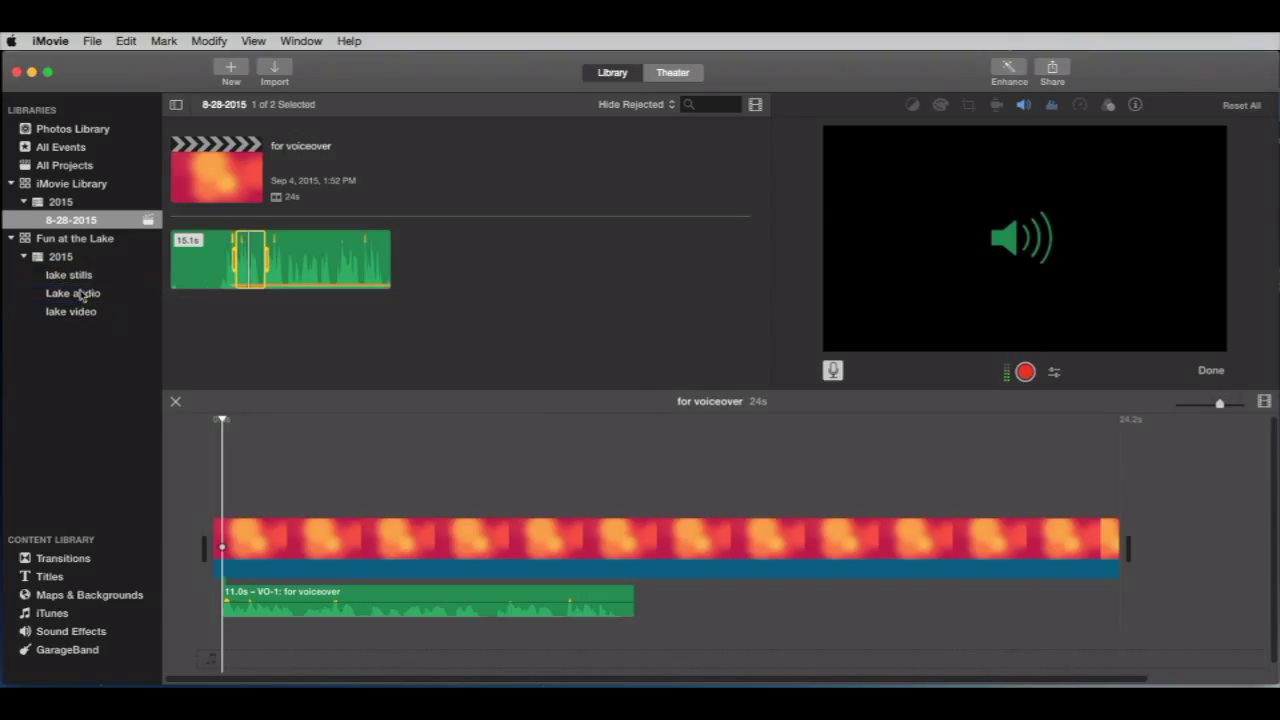
# - Select the Lake audio event under Fun at the Lake
pyautogui.click(68, 274)
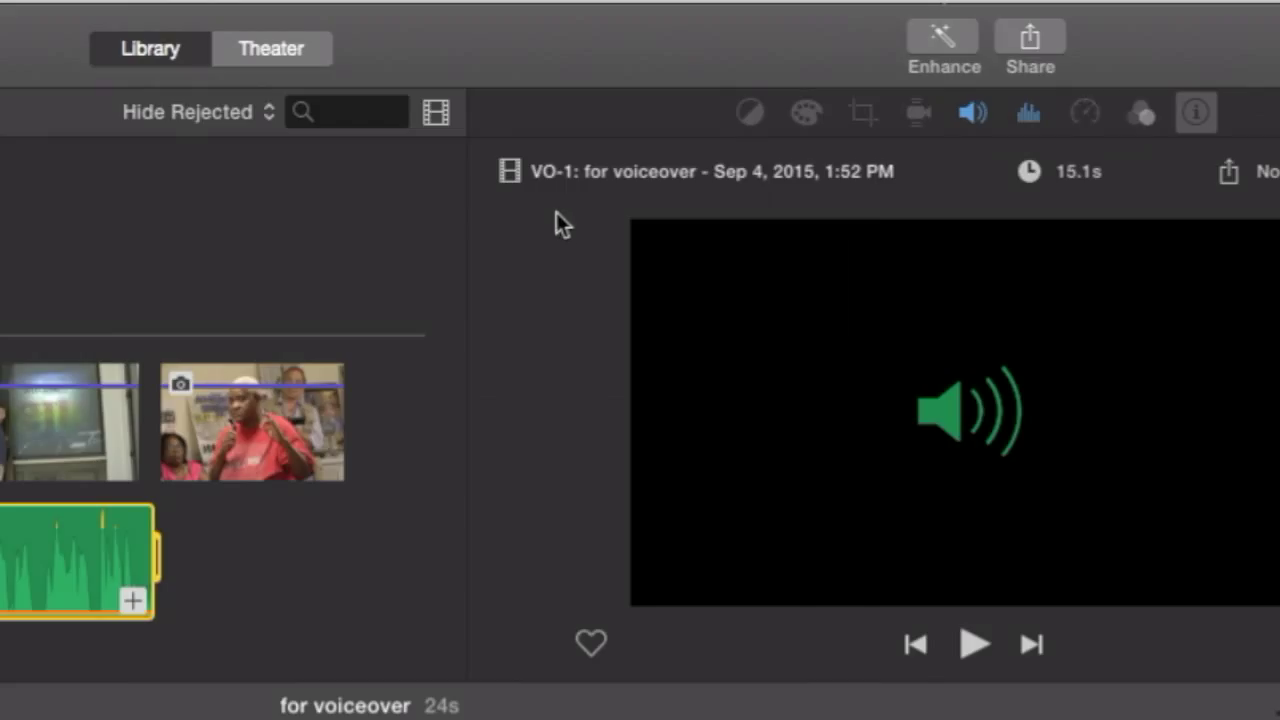
pyautogui.moveTo(595, 210)
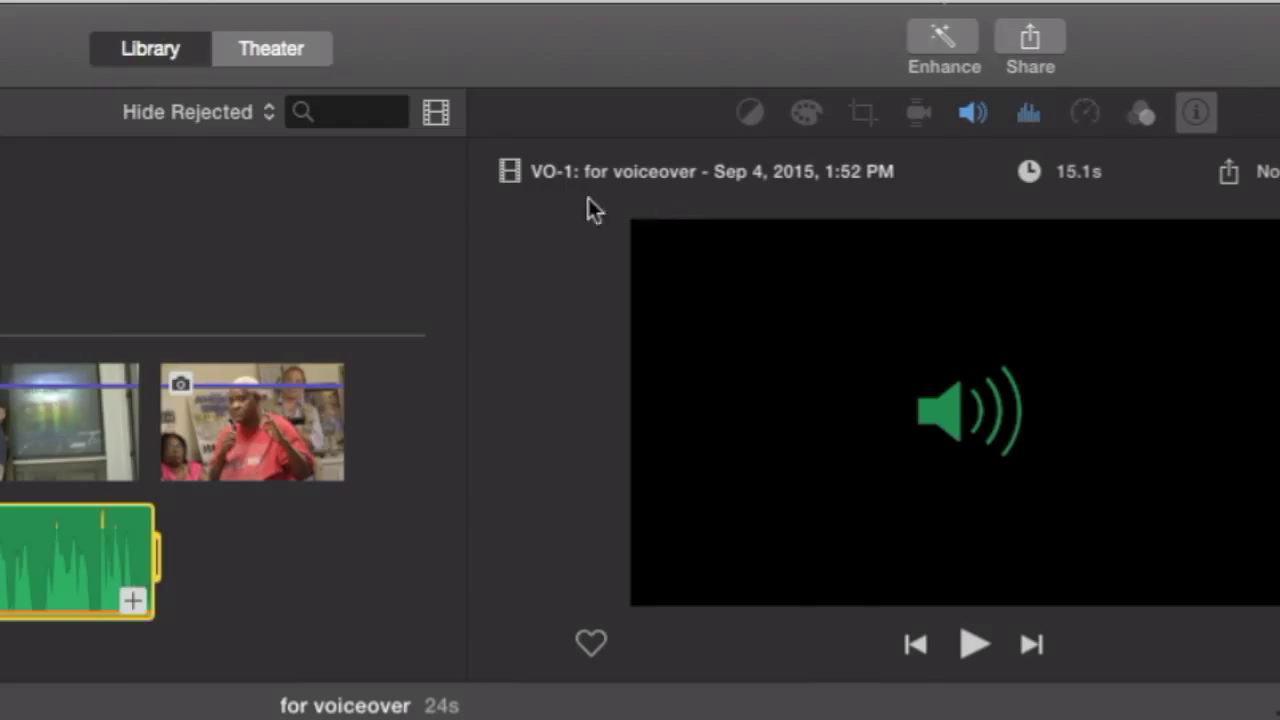
pyautogui.moveTo(108, 688)
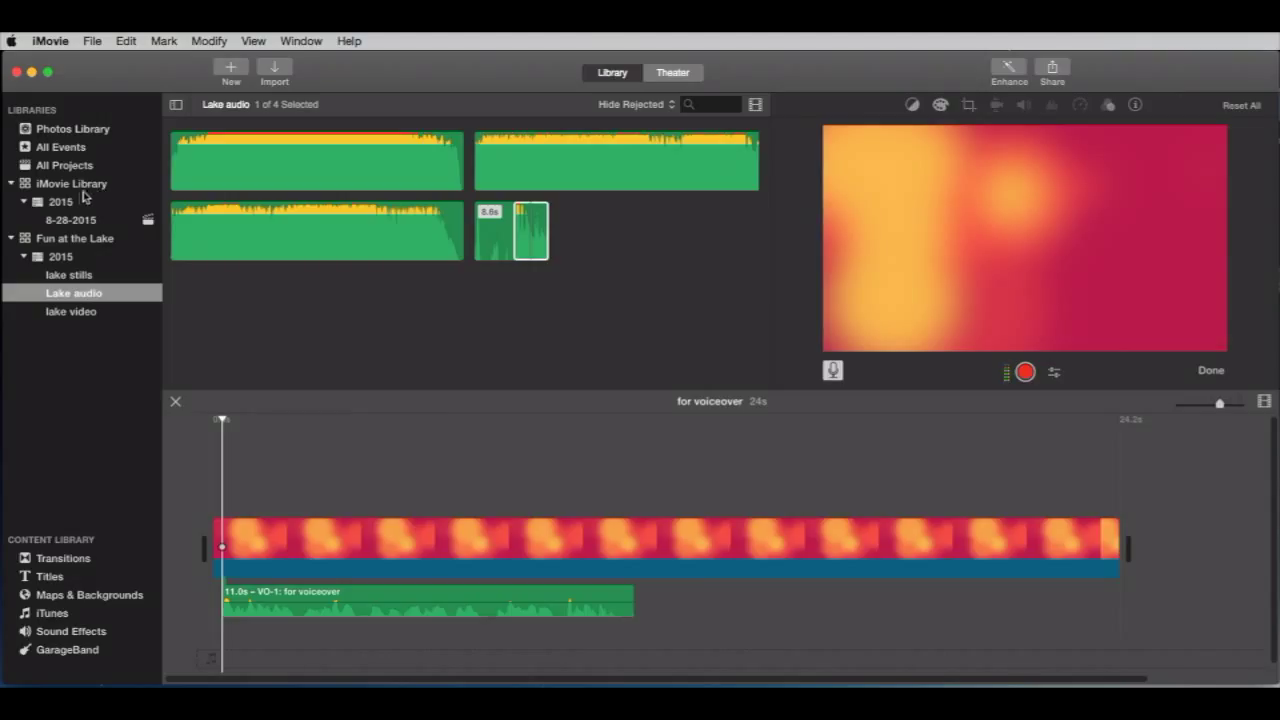
pyautogui.moveTo(88, 227)
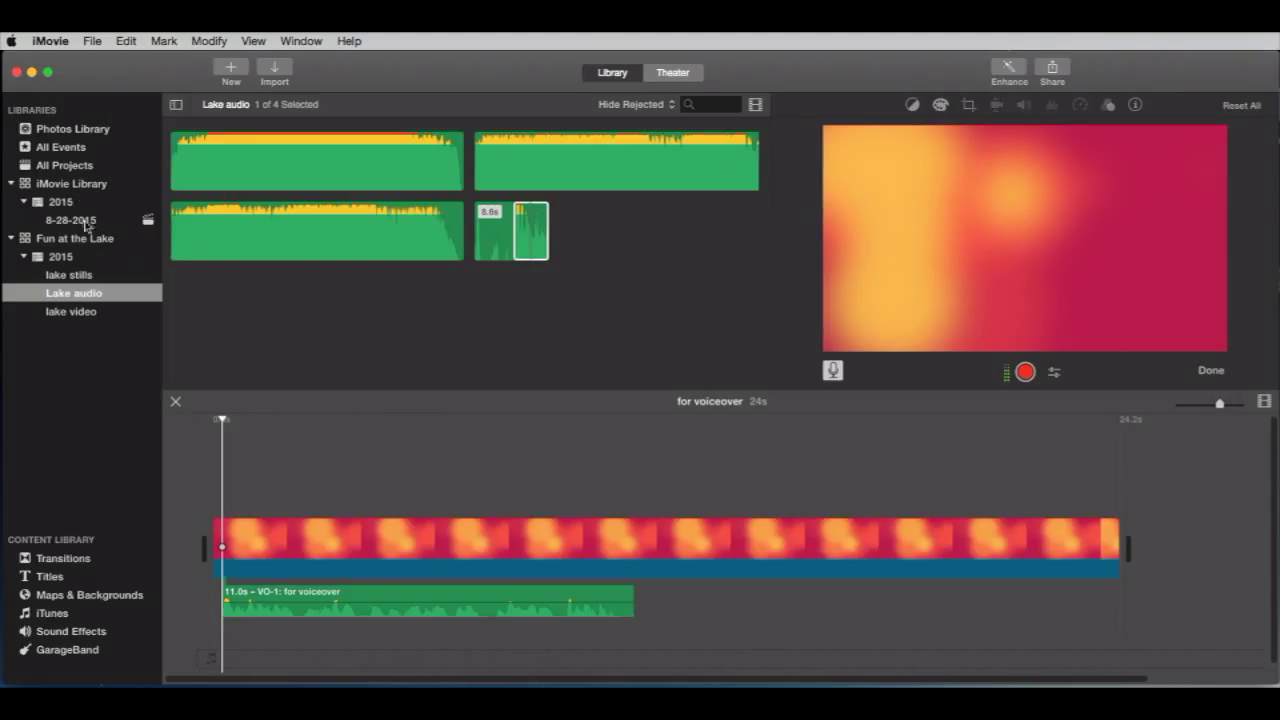